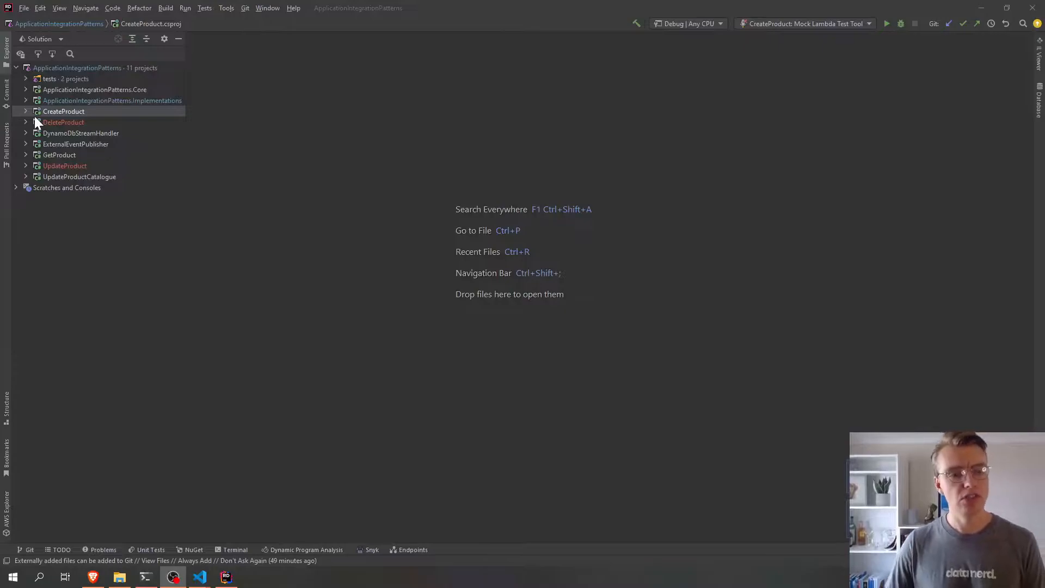
- Briefly expand and collapse the CreateProduct and DeleteProduct projects in Rider
click(25, 111)
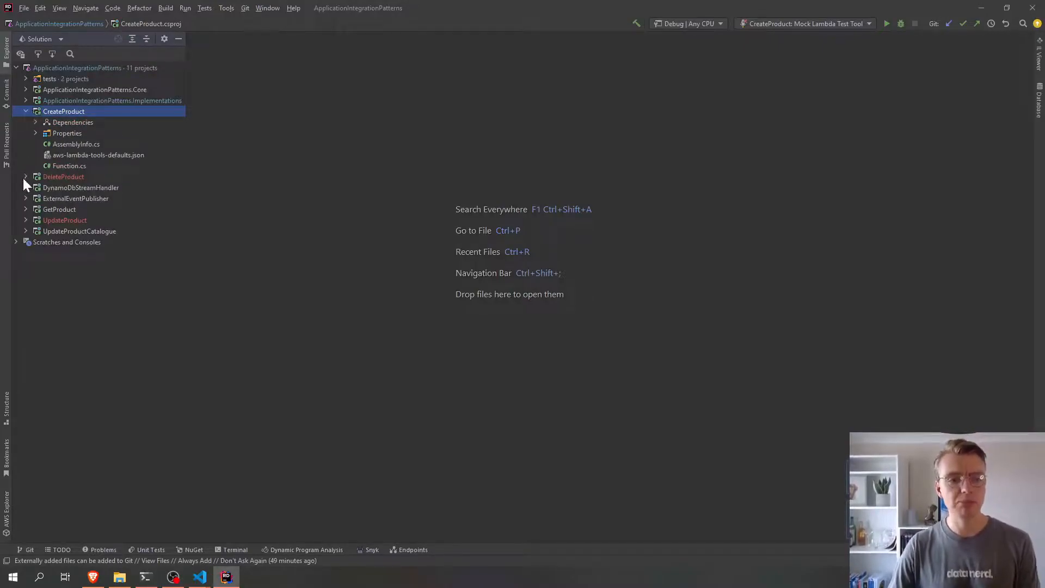
click(25, 176)
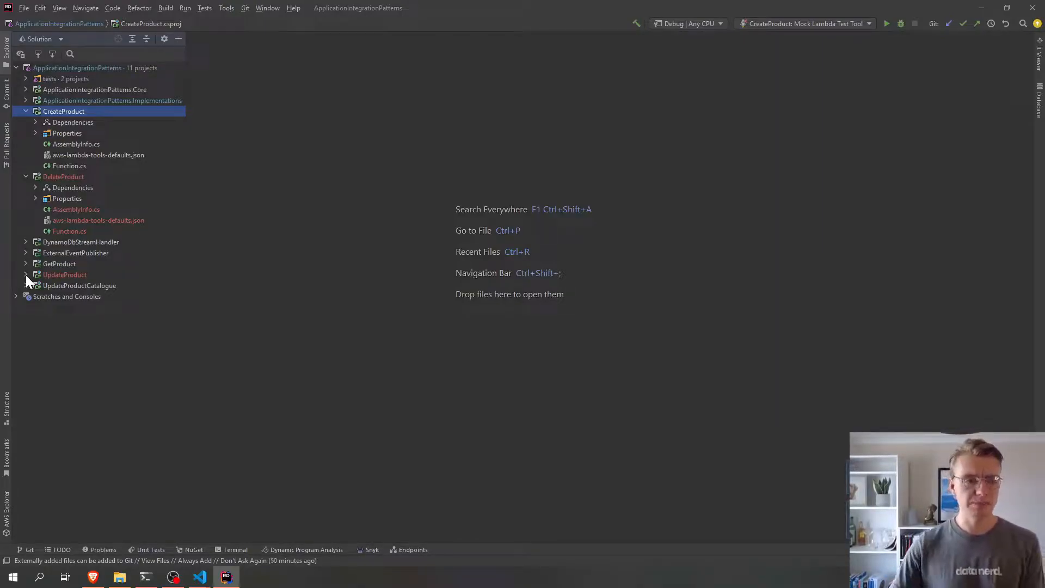
click(25, 176)
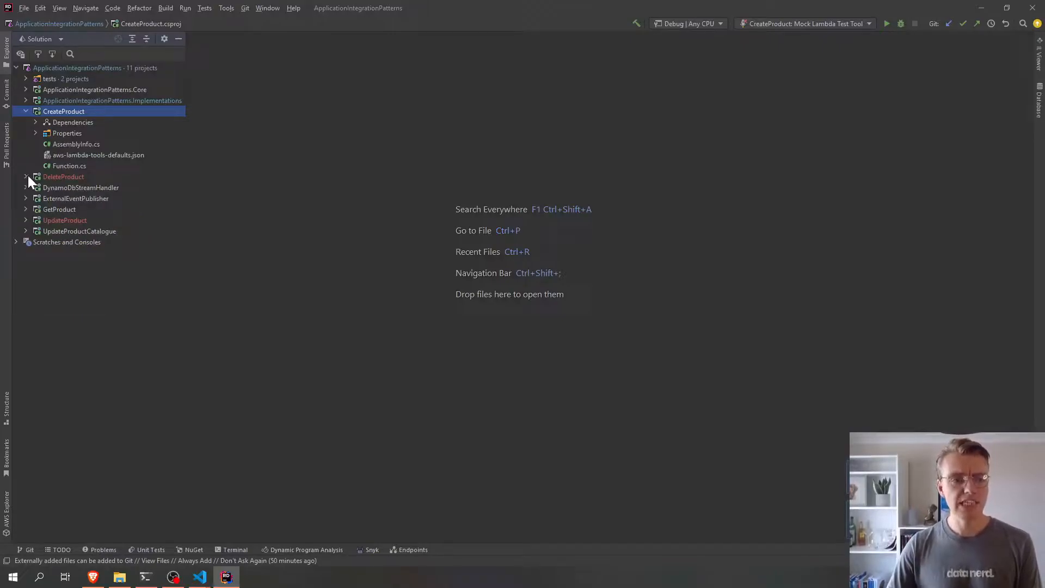
click(25, 111)
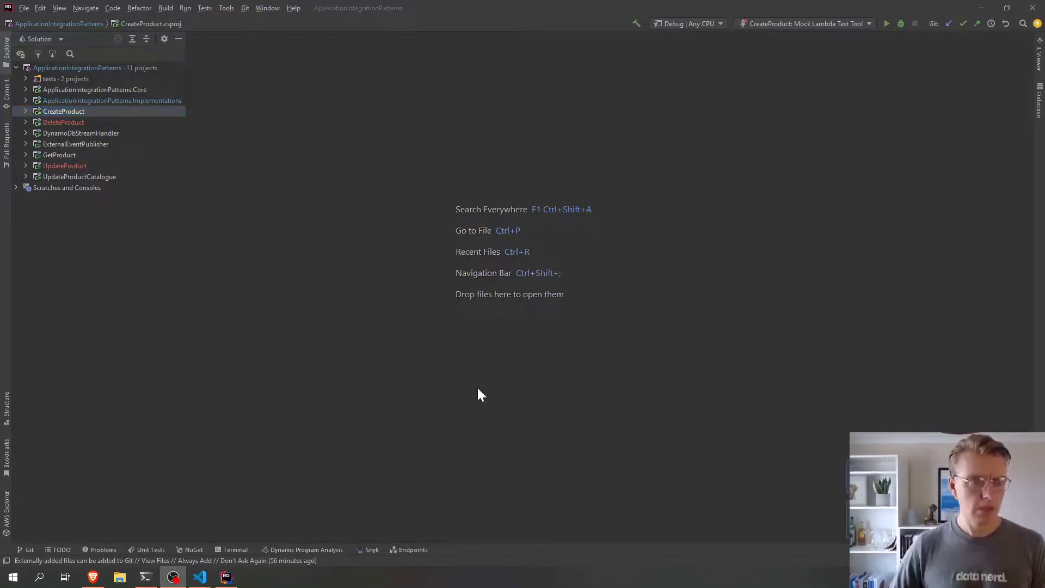
- Switch to VS Code and open event-handling.tf from the product-api Terraform project
click(199, 577)
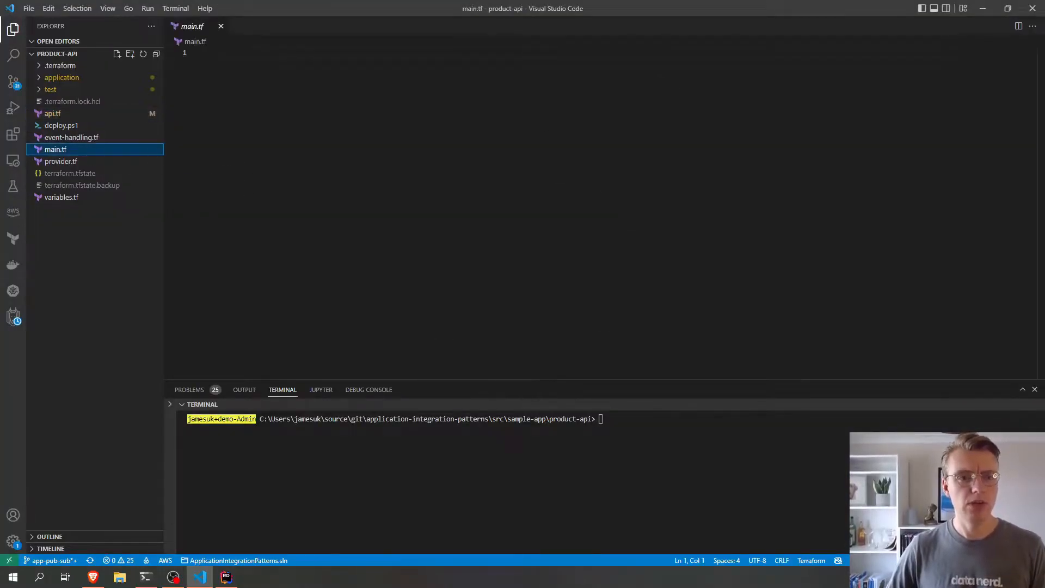
click(52, 114)
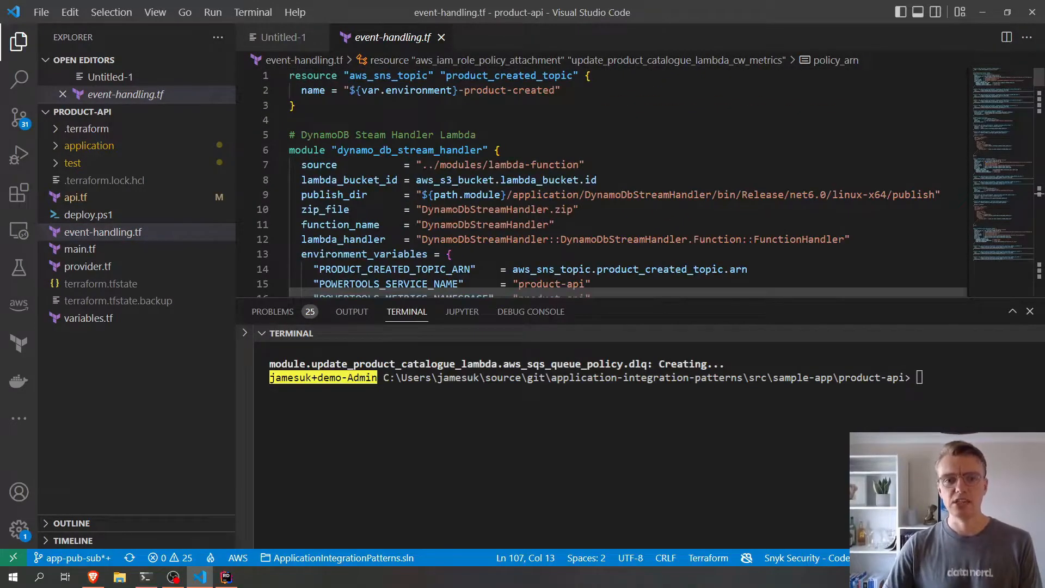
scroll(down, 3)
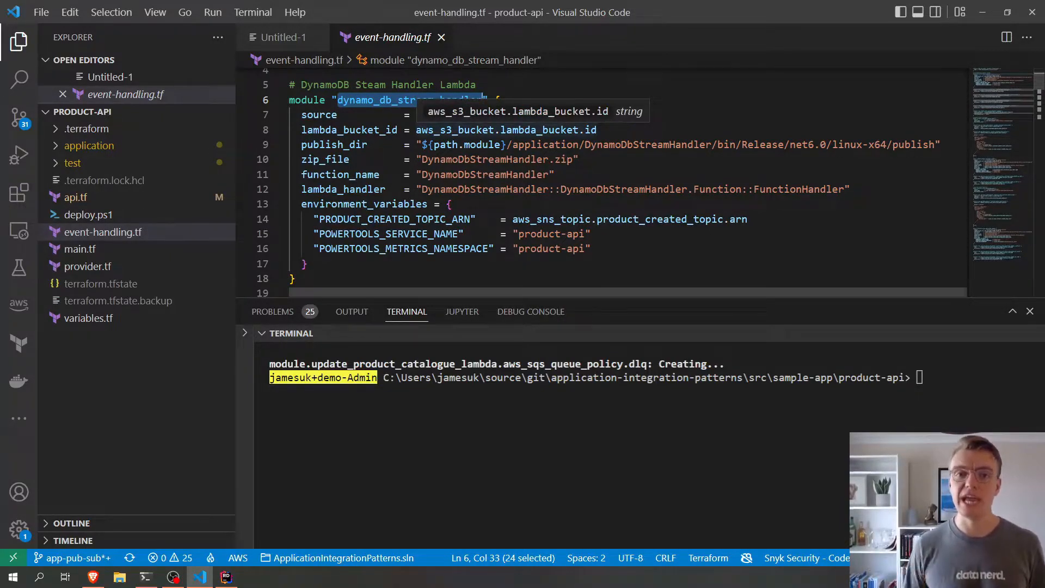
scroll(up, 3)
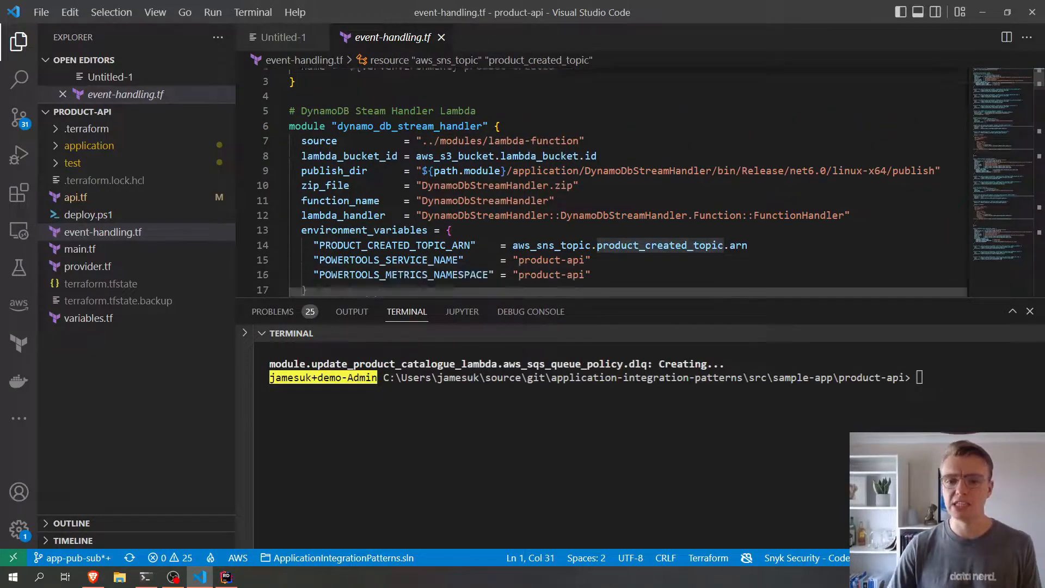
scroll(down, 3)
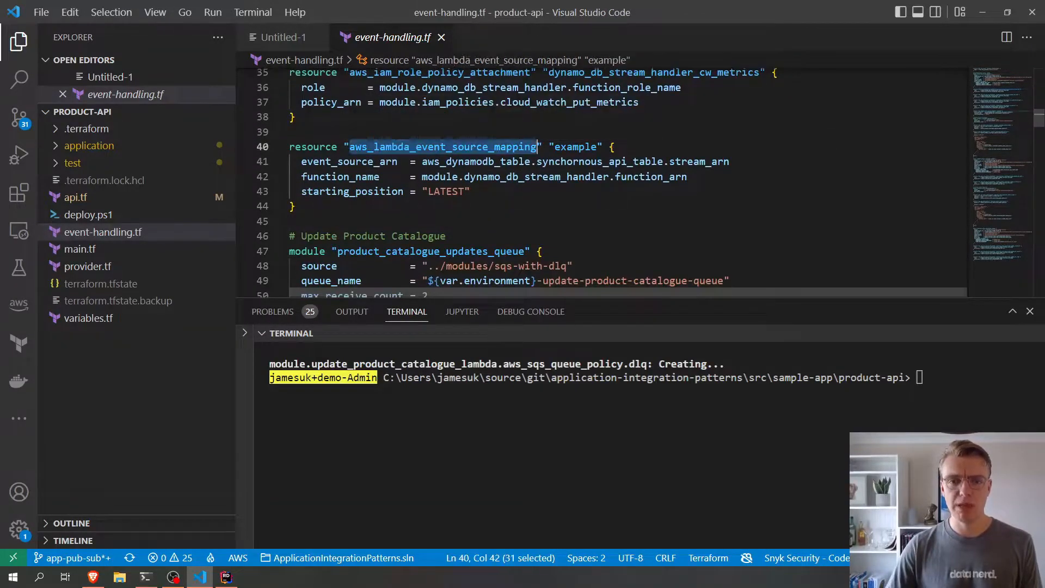
click(424, 161)
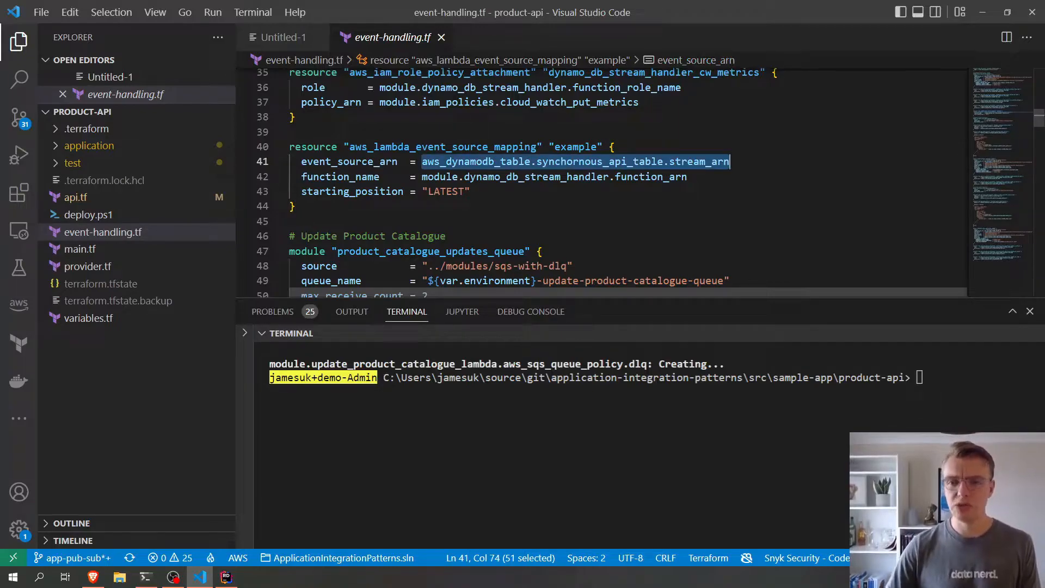
click(421, 177)
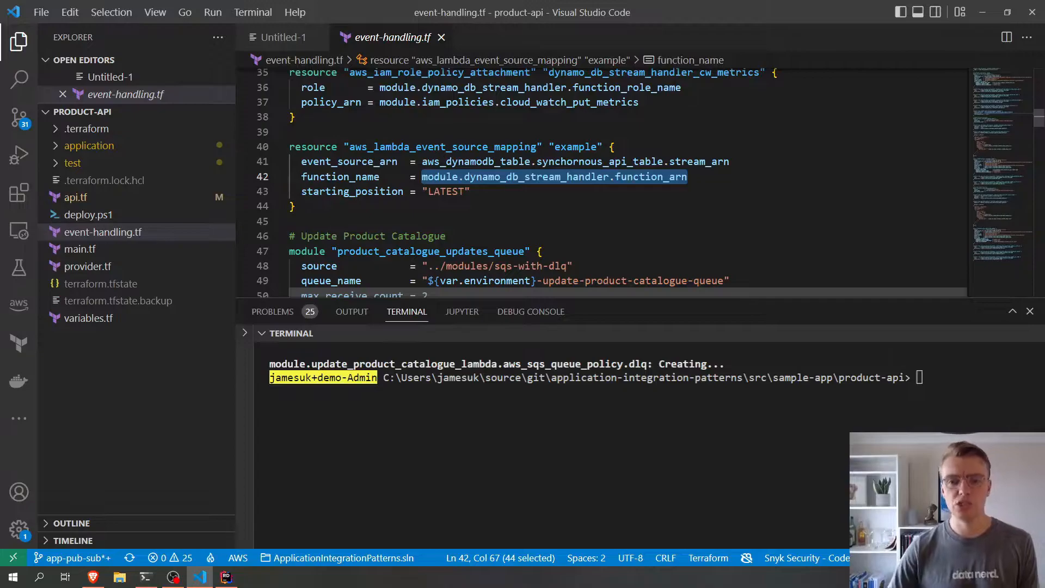
click(468, 192)
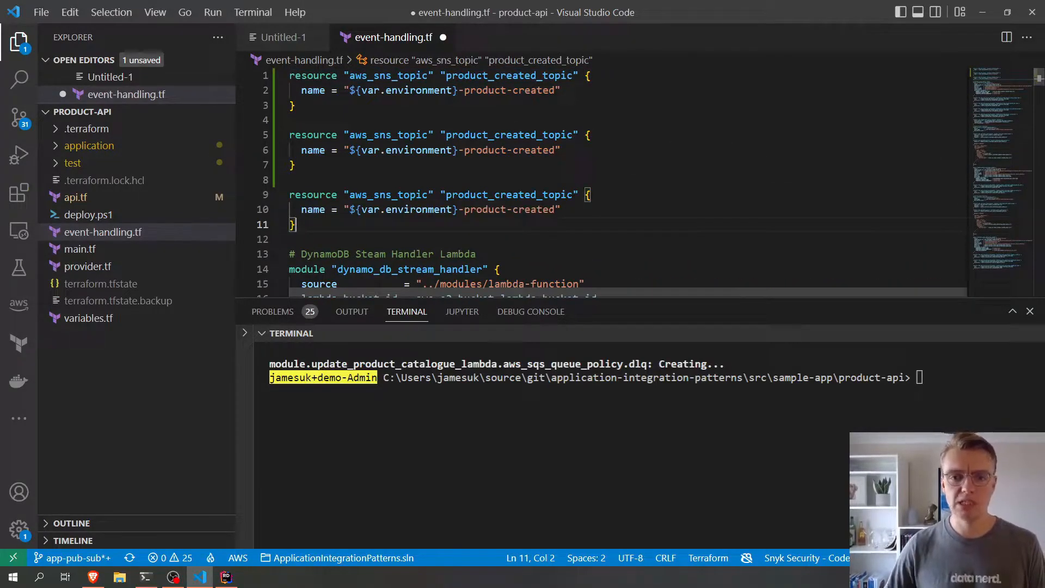
- Rename the duplicated topics to product_updated_topic and product_deleted_topic and add their ARN environment variables
click(566, 135)
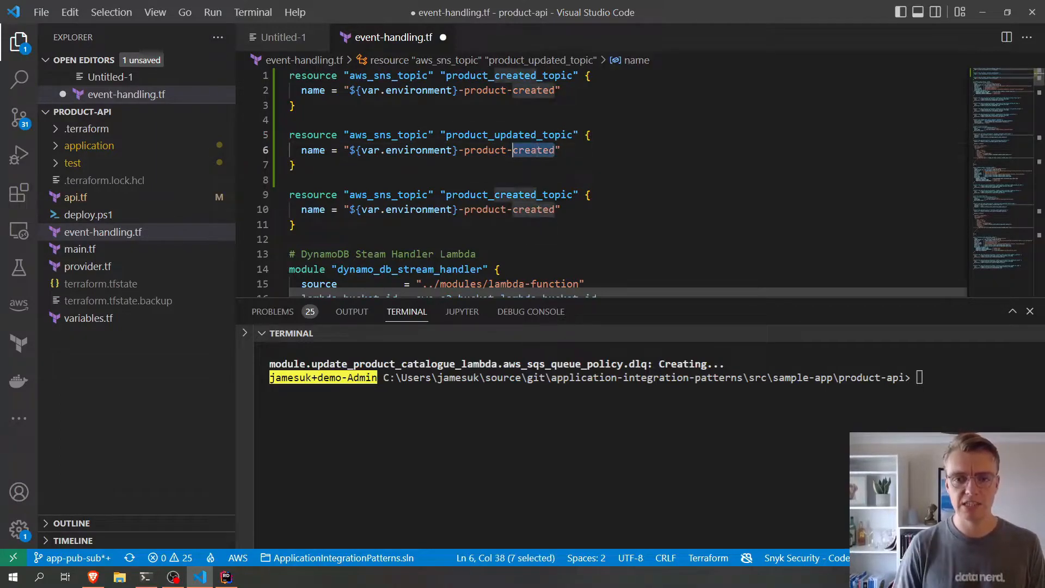
text(updated)
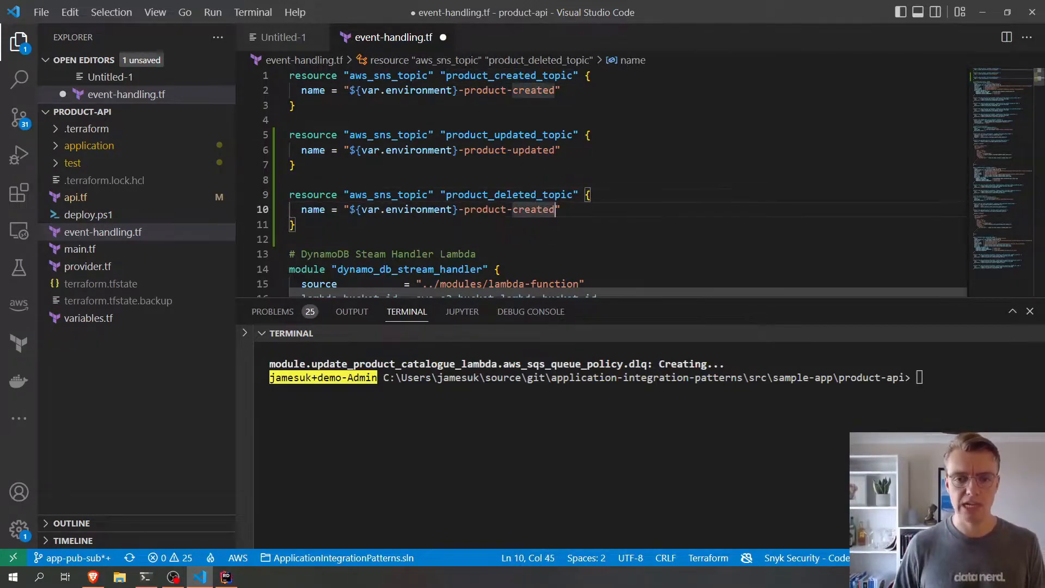
text(deleted_topic.arn)
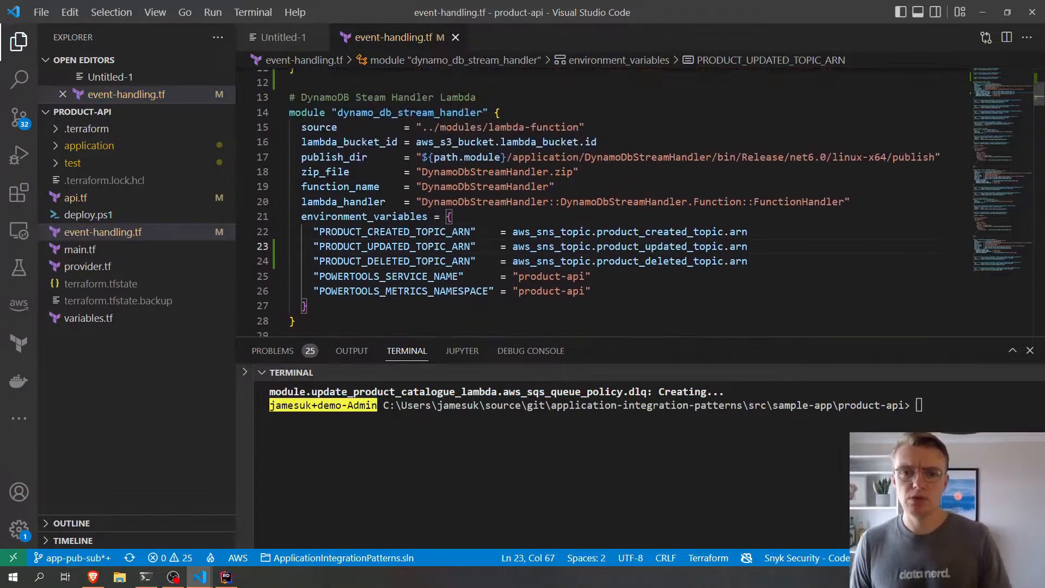
scroll(up, 3)
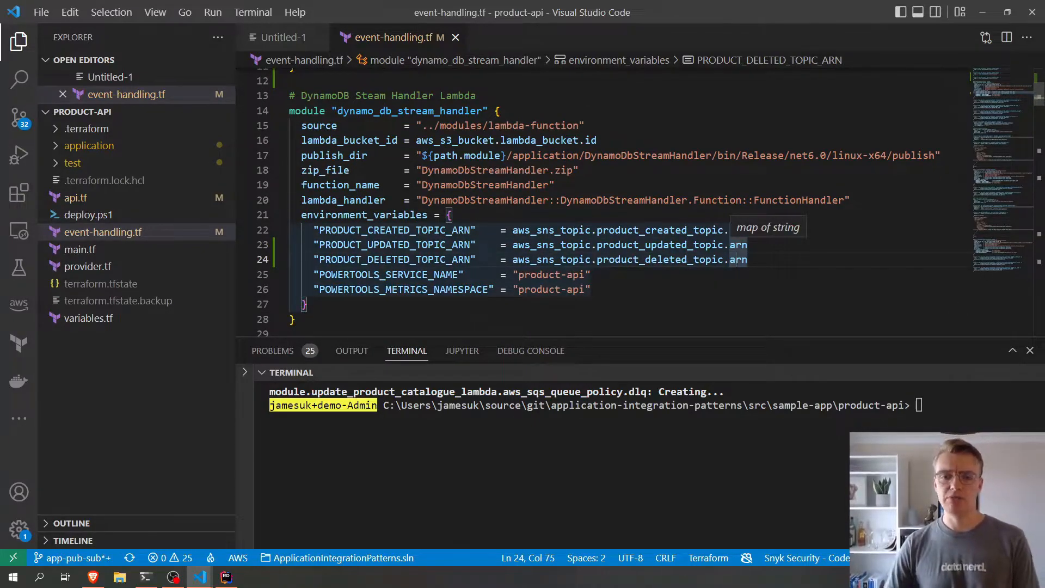
click(497, 170)
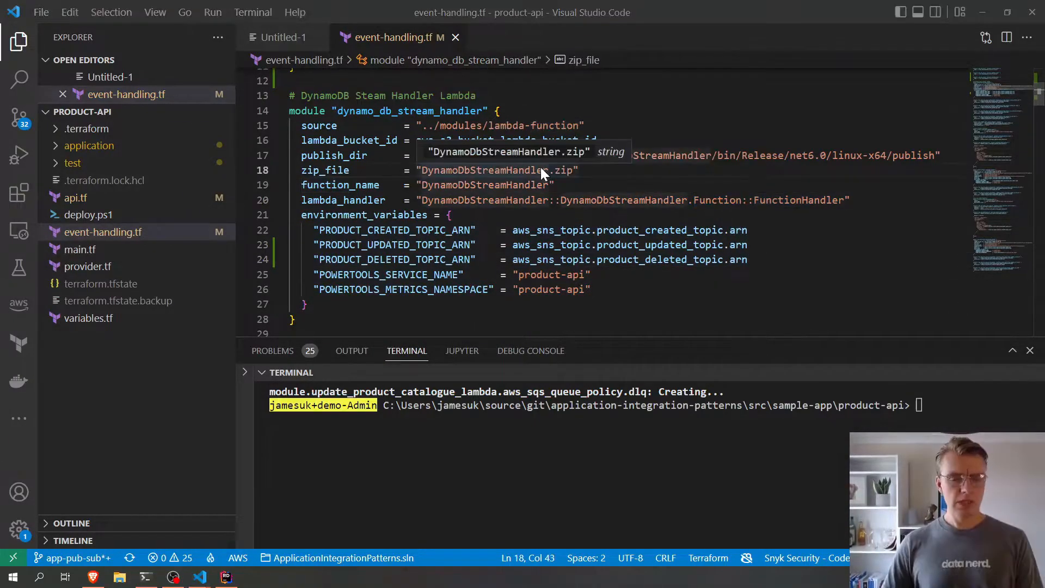
- Back in Rider, open DynamoDbStreamHandler's Function.cs and read through the handler code
click(226, 577)
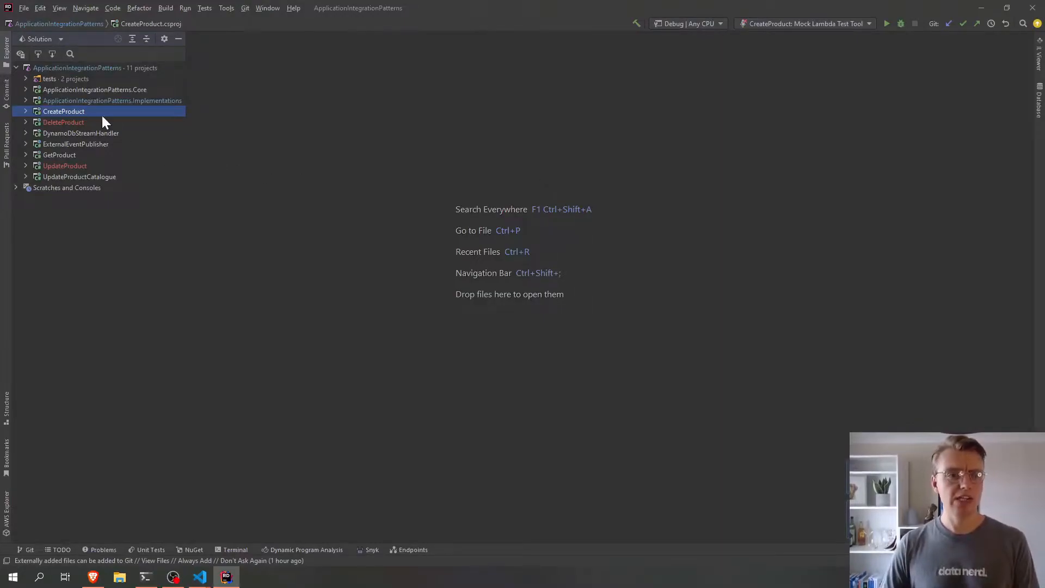
click(25, 133)
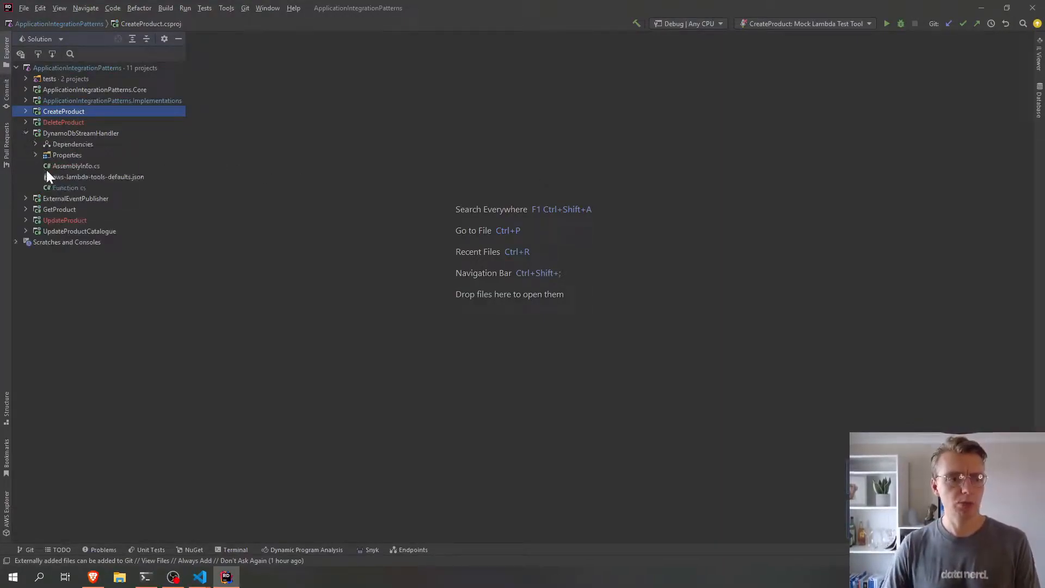
double_click(67, 187)
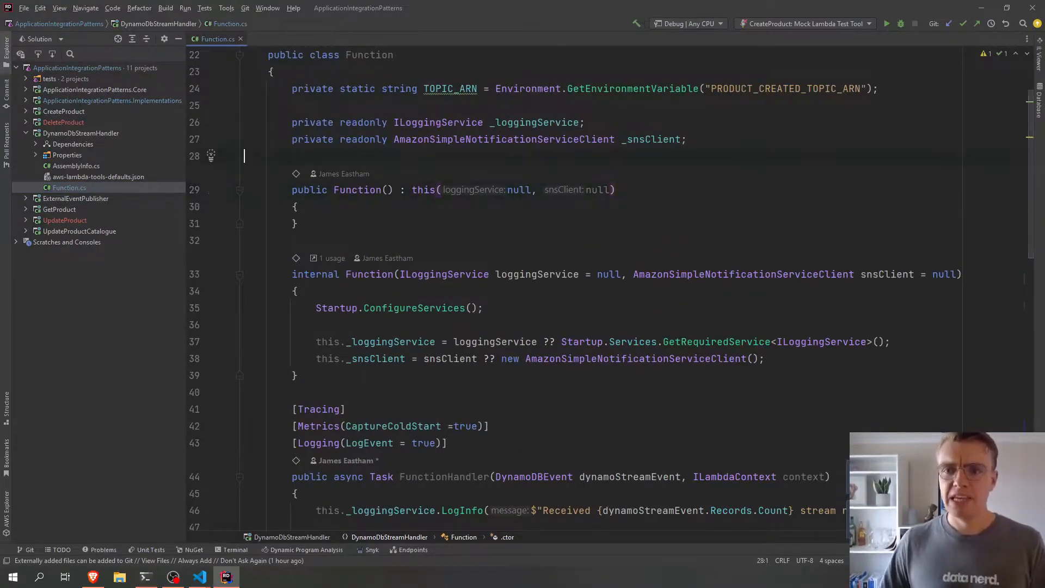
scroll(down, 3)
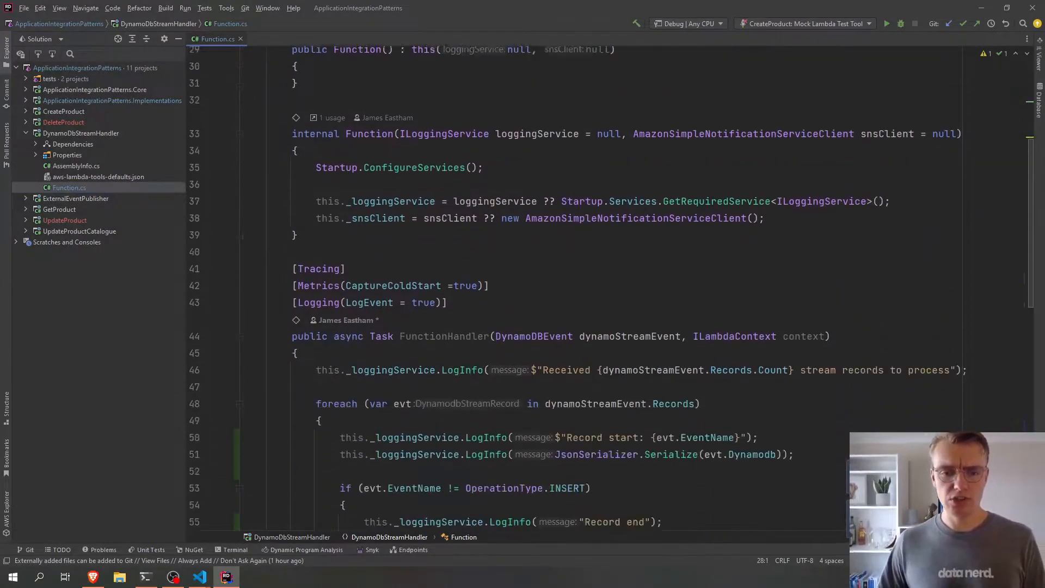
scroll(down, 3)
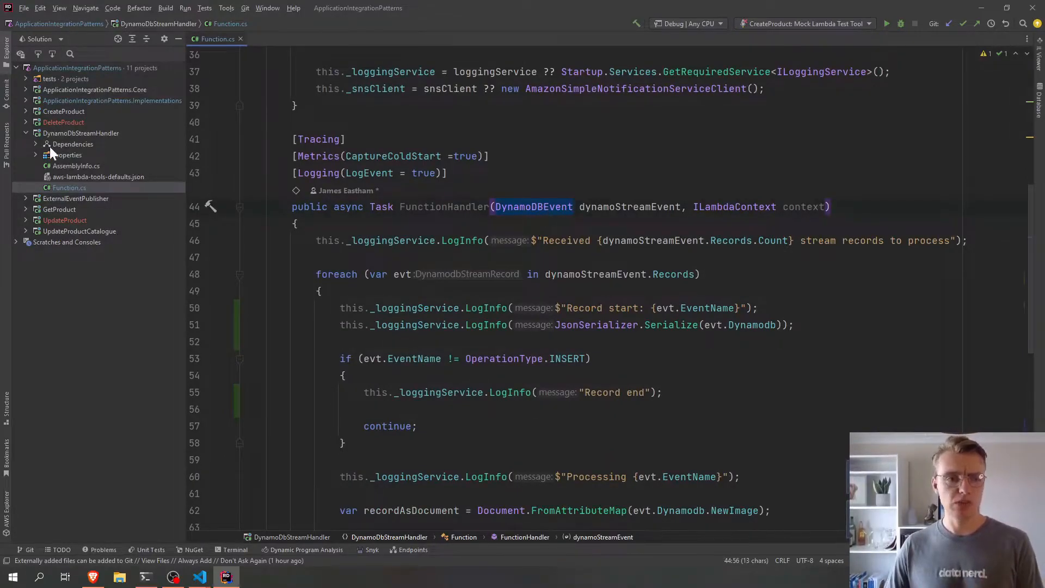
- Open Manage NuGet Packages for DynamoDbStreamHandler and review Amazon.Lambda.Core among installed packages
right_click(80, 133)
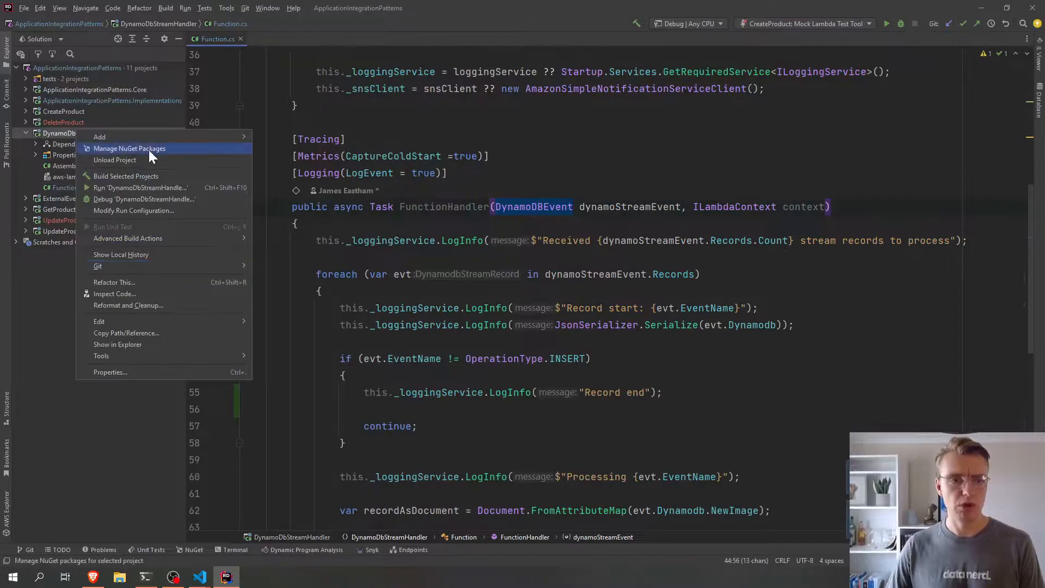
click(130, 148)
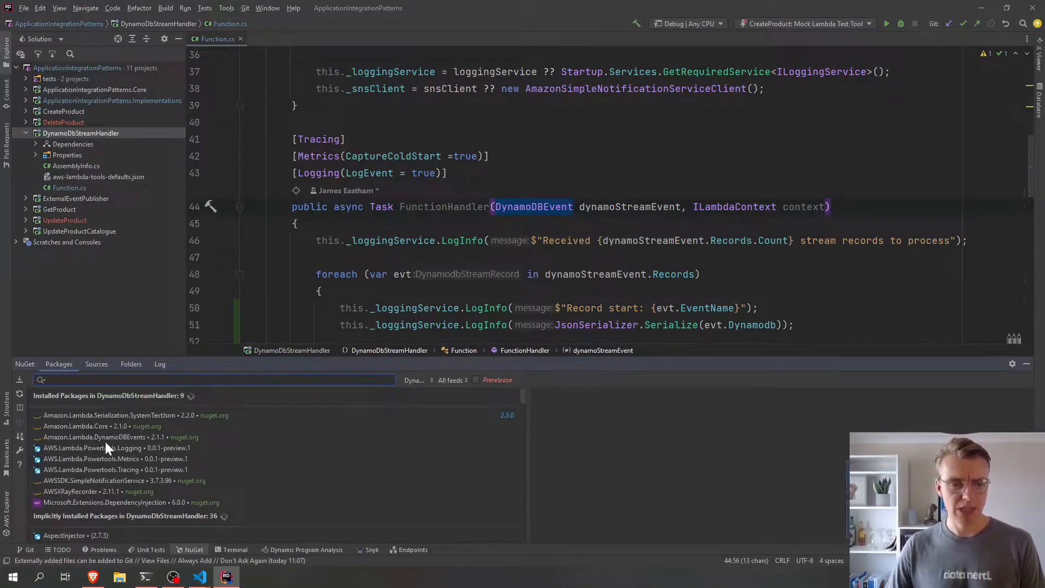
click(76, 437)
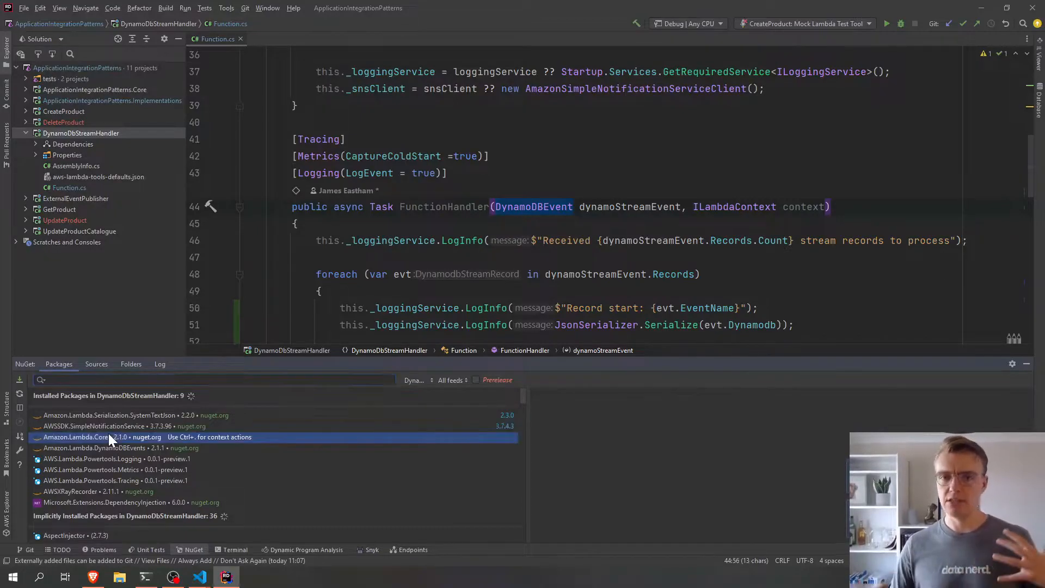
click(79, 437)
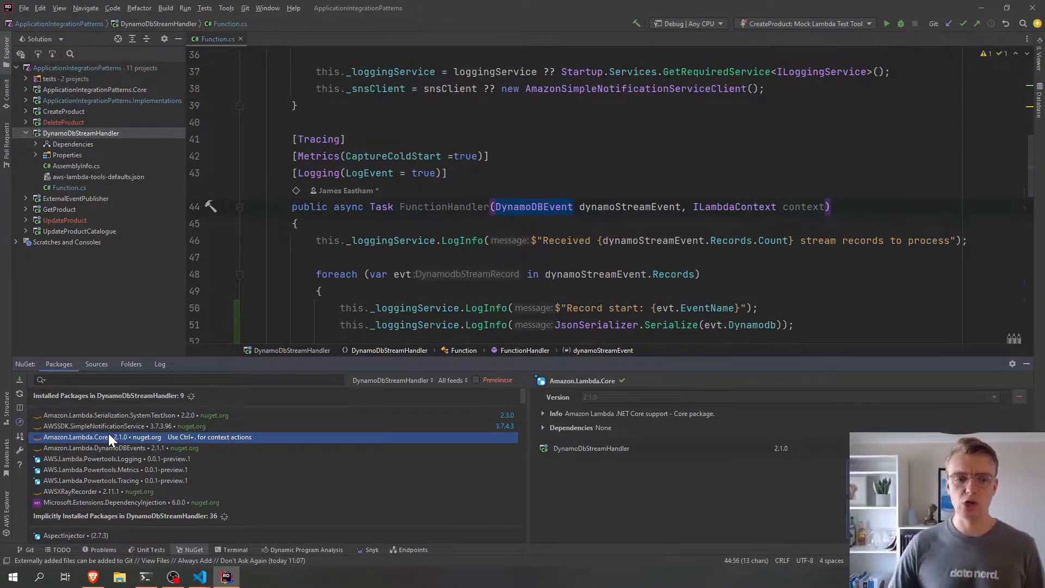
click(107, 447)
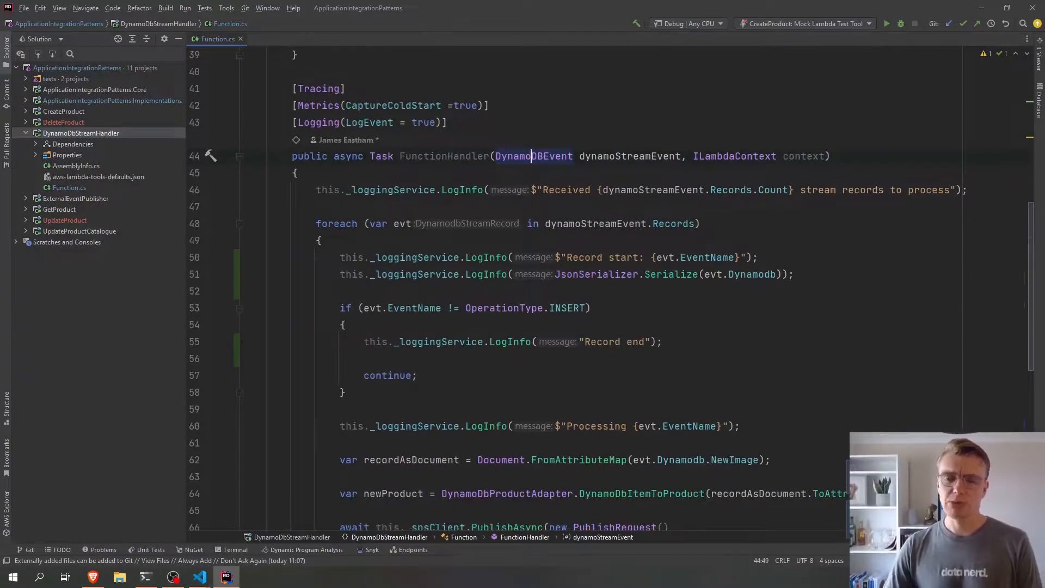
mouse_move(530, 156)
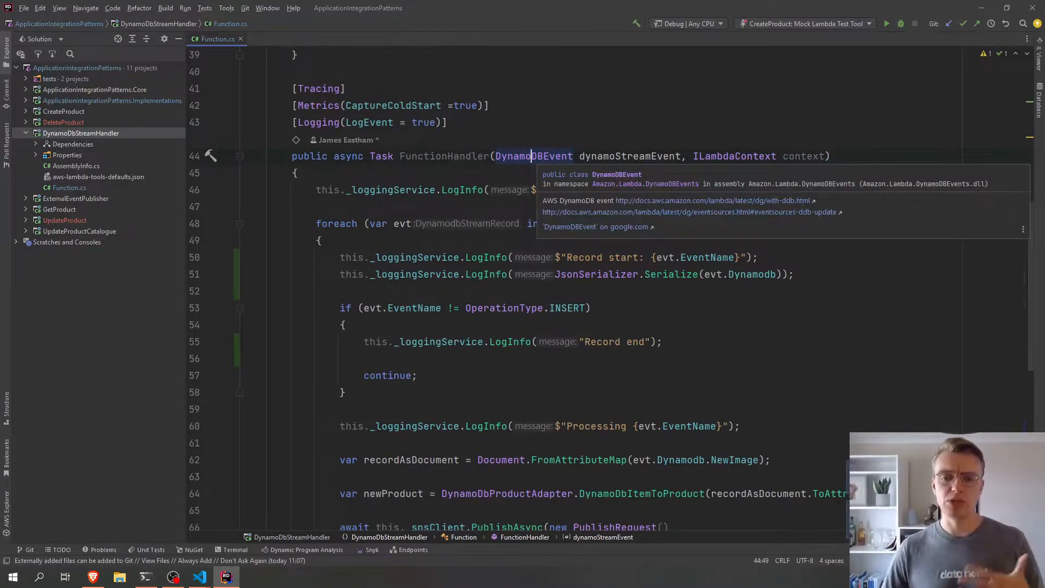
scroll(down, 3)
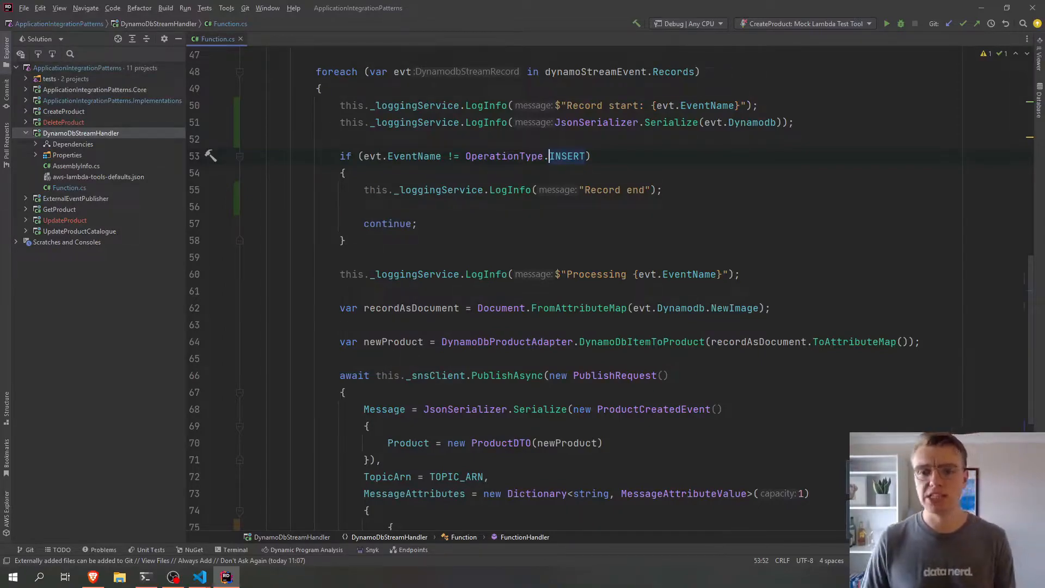
mouse_move(567, 155)
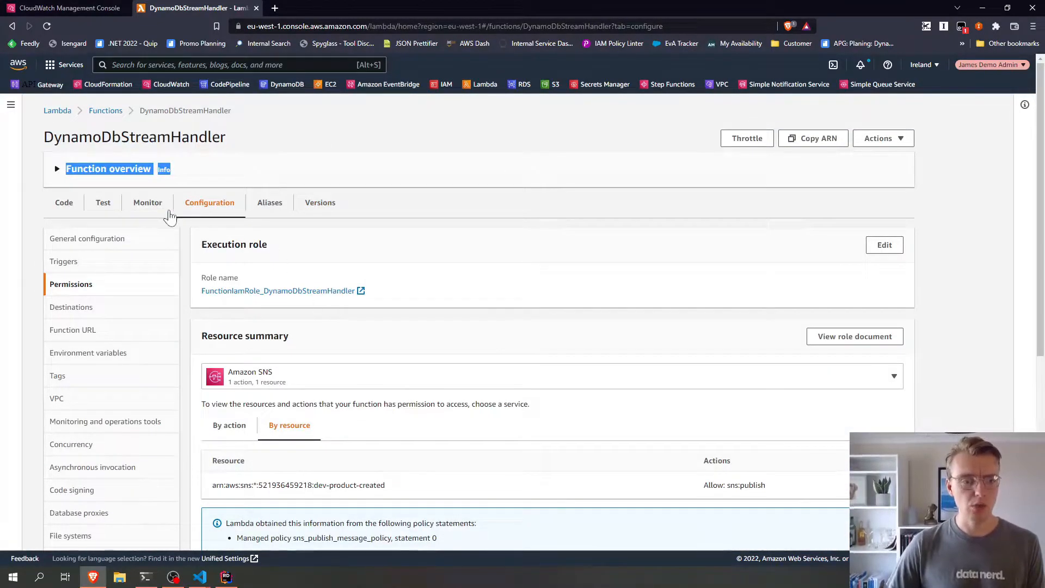
- From the function's Monitor tab, open its logs in CloudWatch in a new tab
click(147, 202)
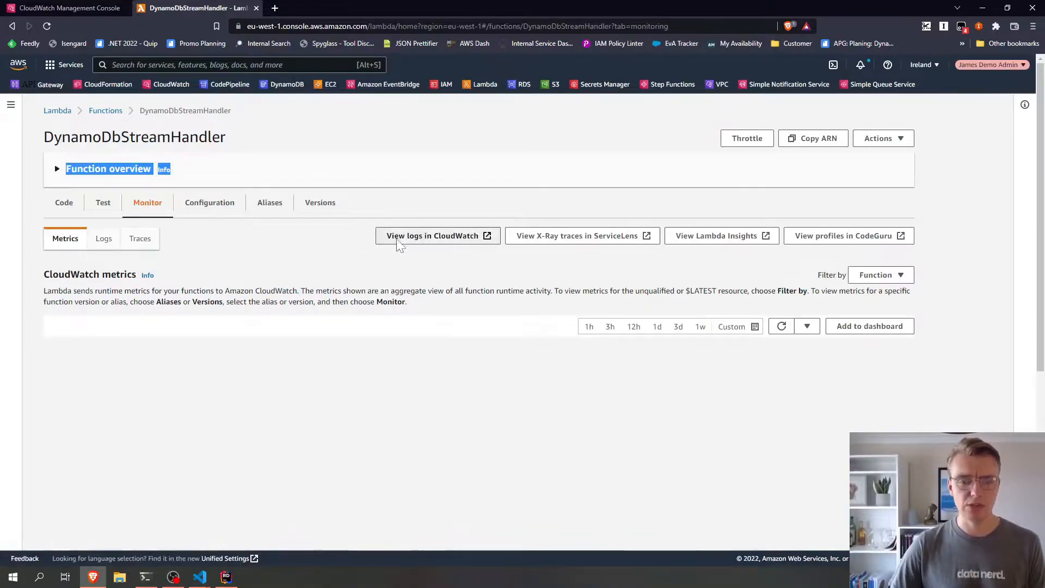
click(433, 235)
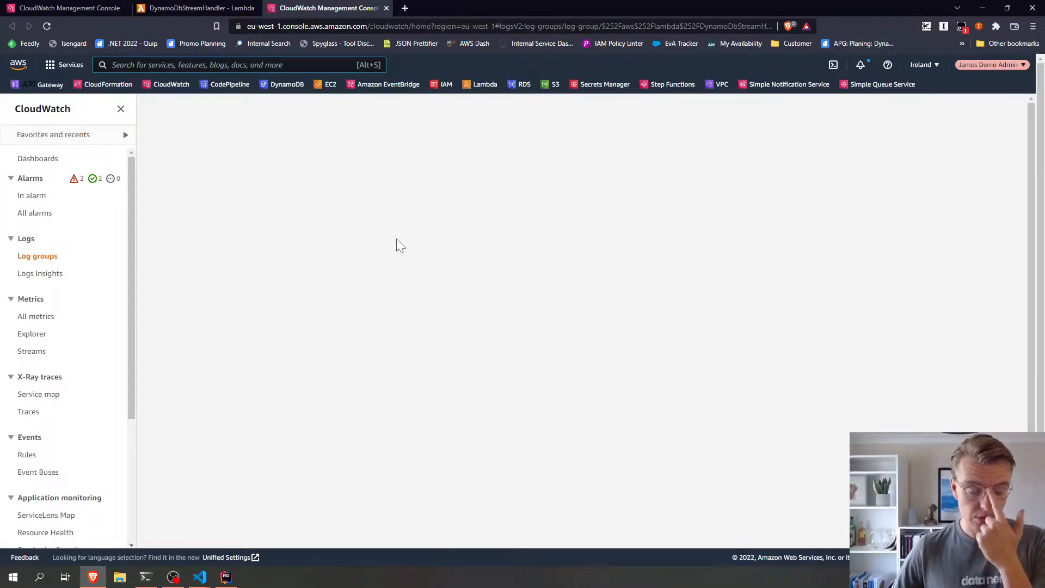
mouse_move(388, 235)
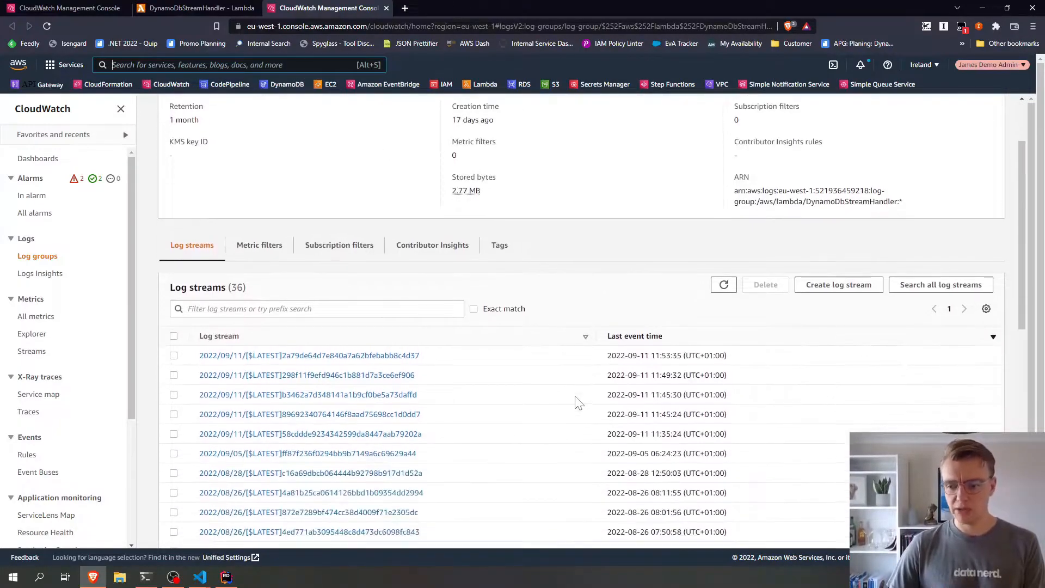
click(308, 355)
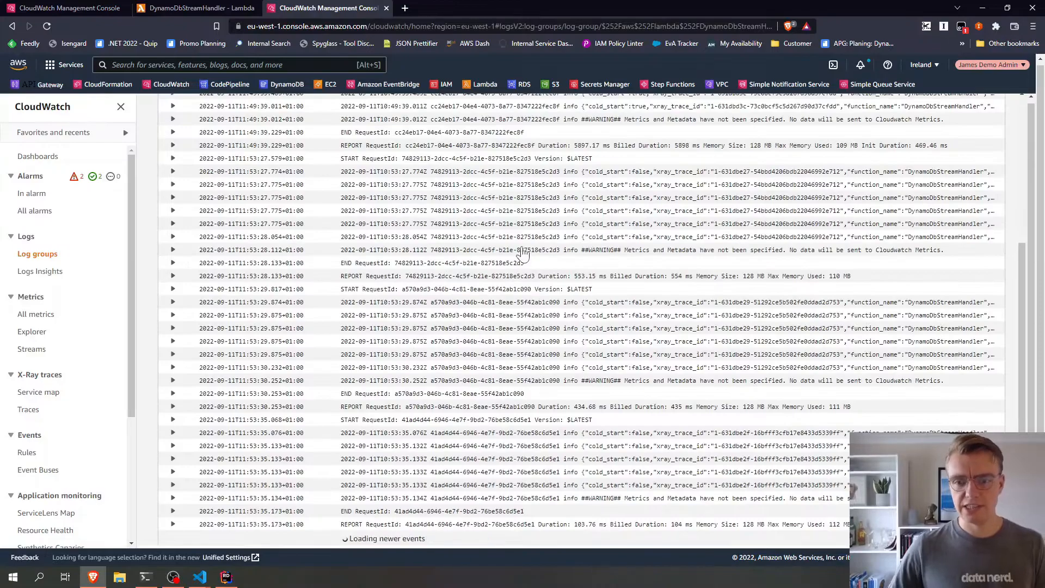
click(172, 210)
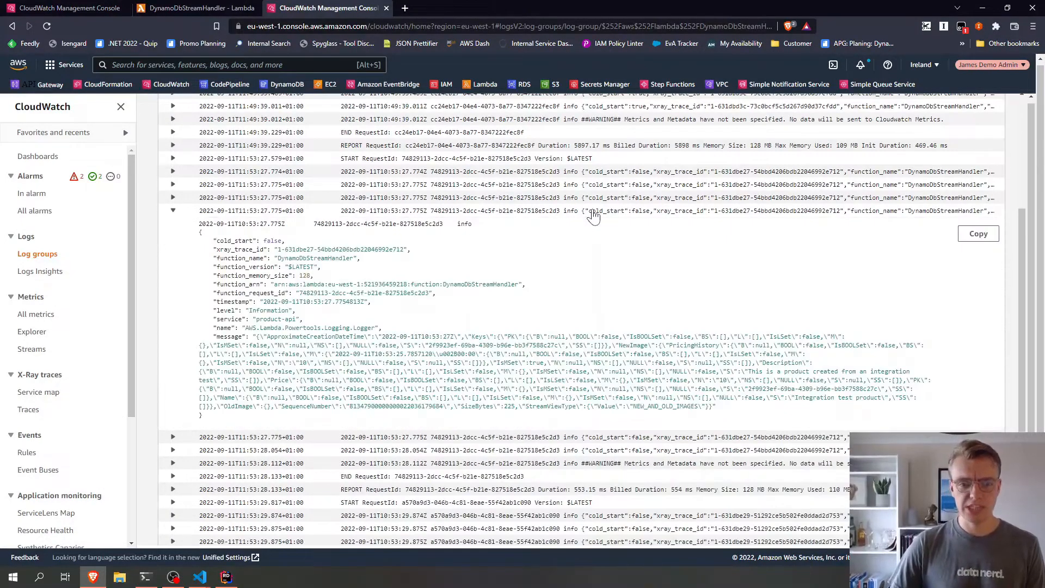
click(172, 197)
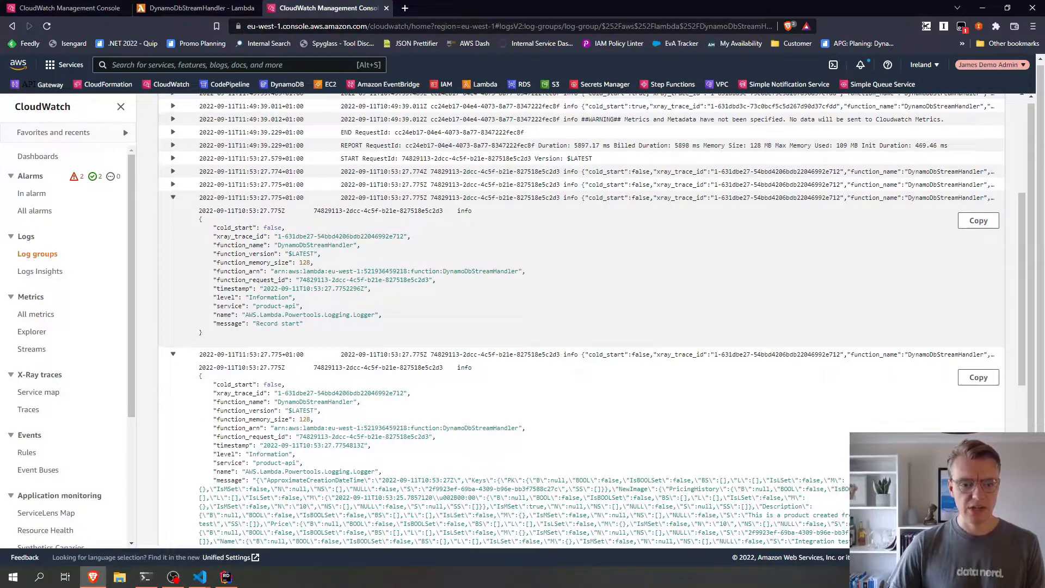
mouse_move(426, 224)
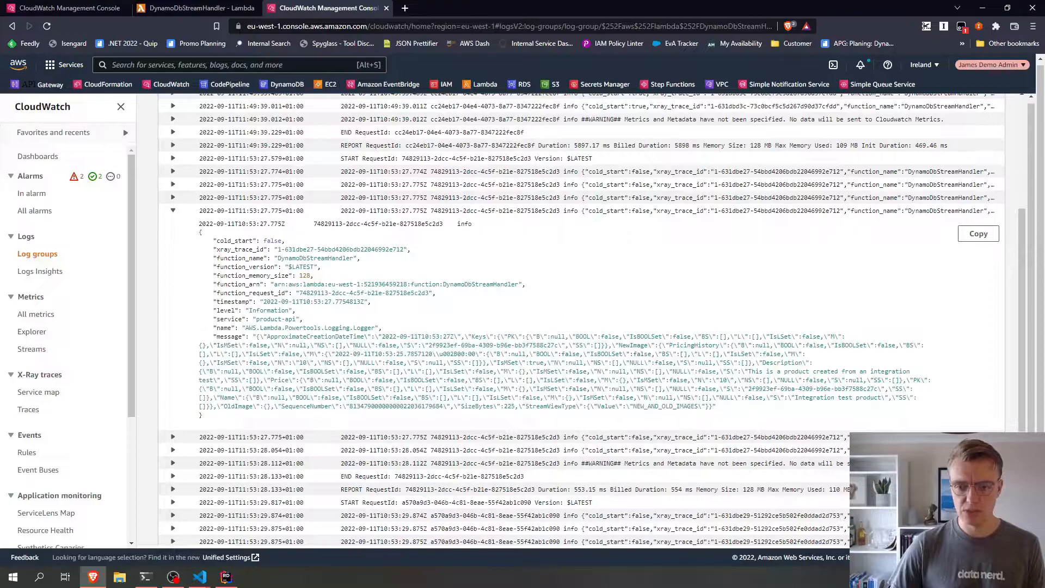
double_click(630, 345)
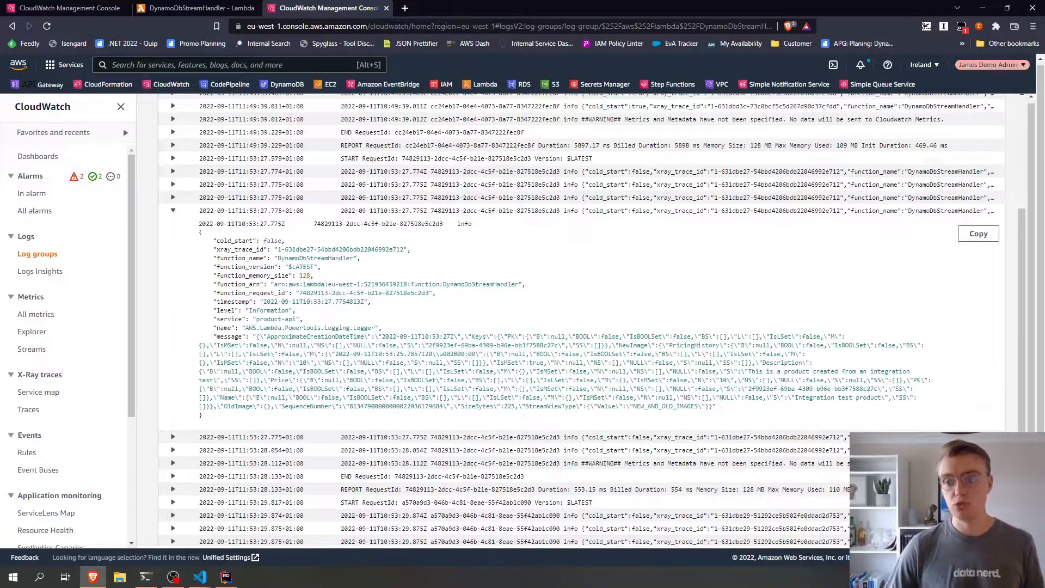
click(172, 184)
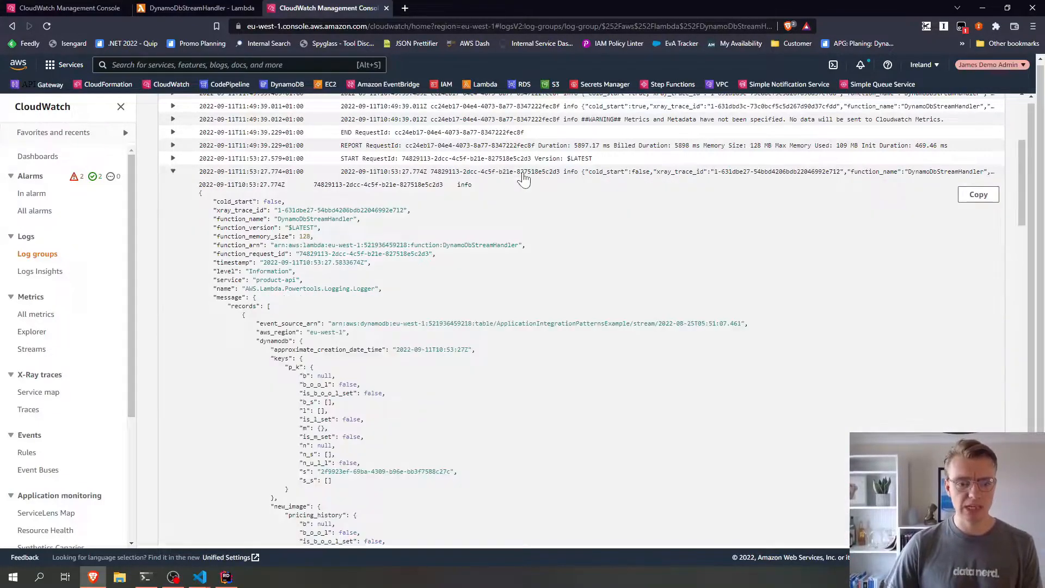
scroll(down, 3)
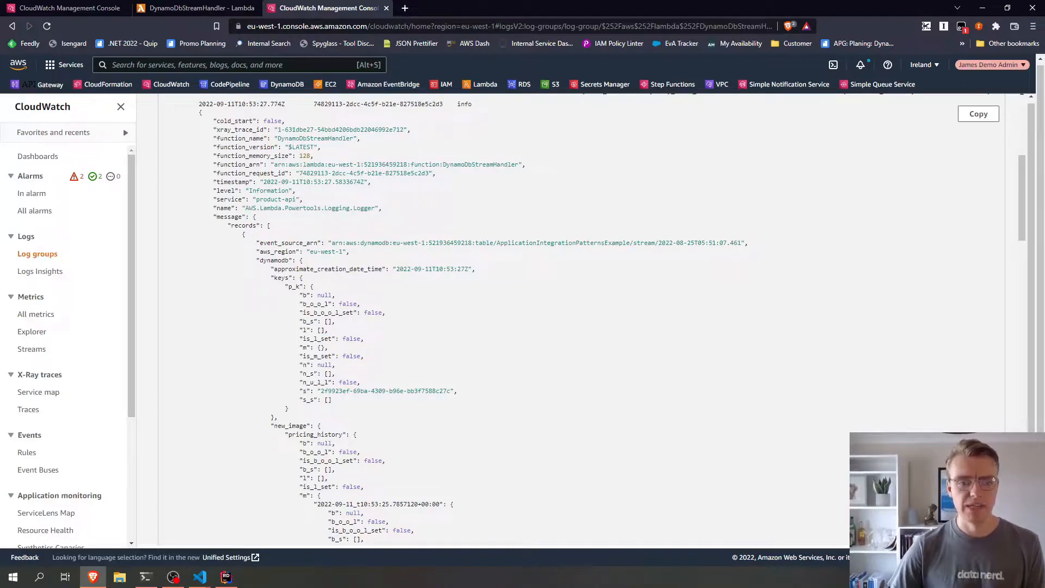
scroll(down, 3)
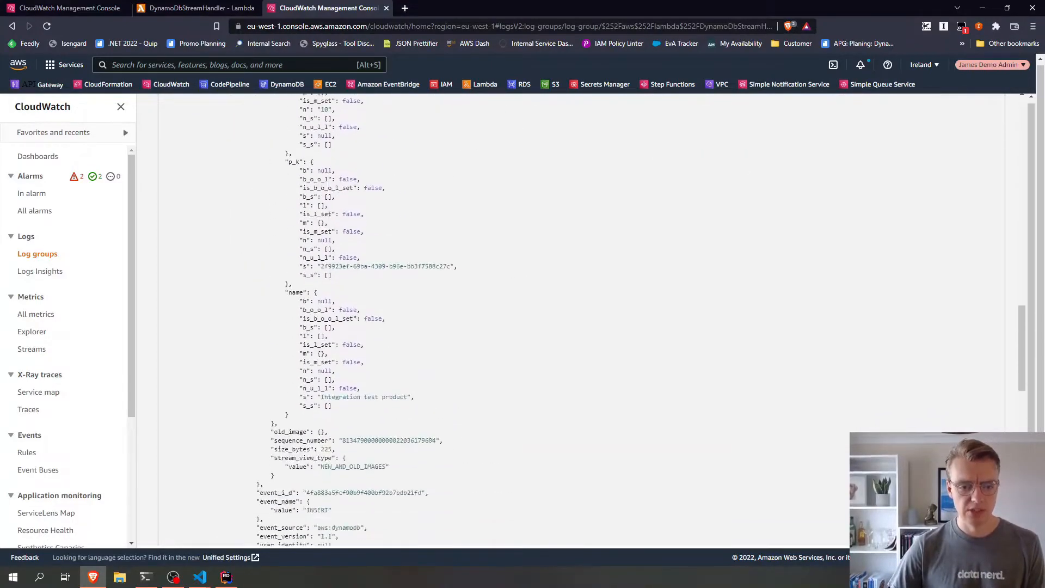
scroll(down, 3)
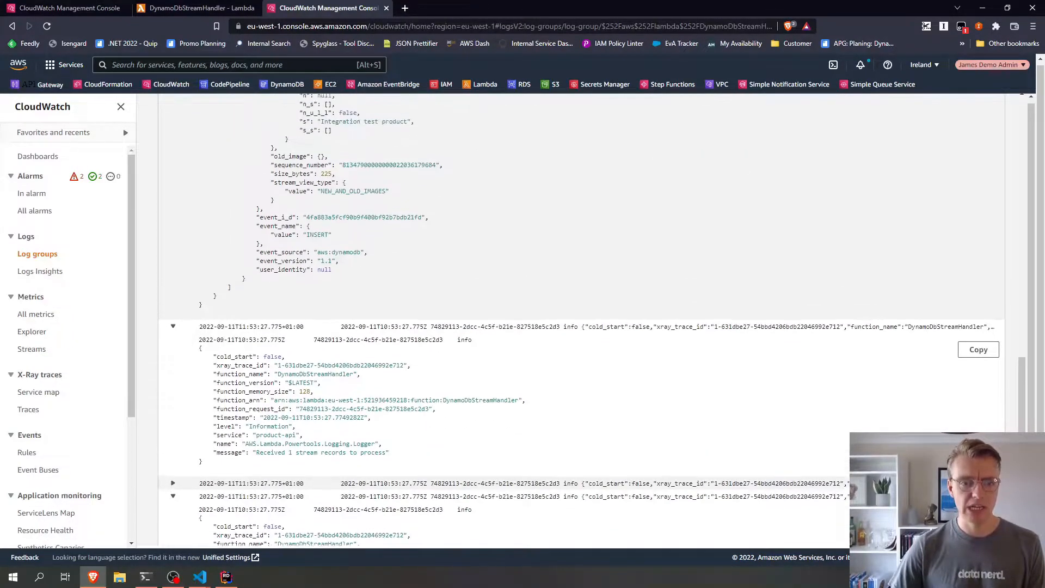
double_click(317, 281)
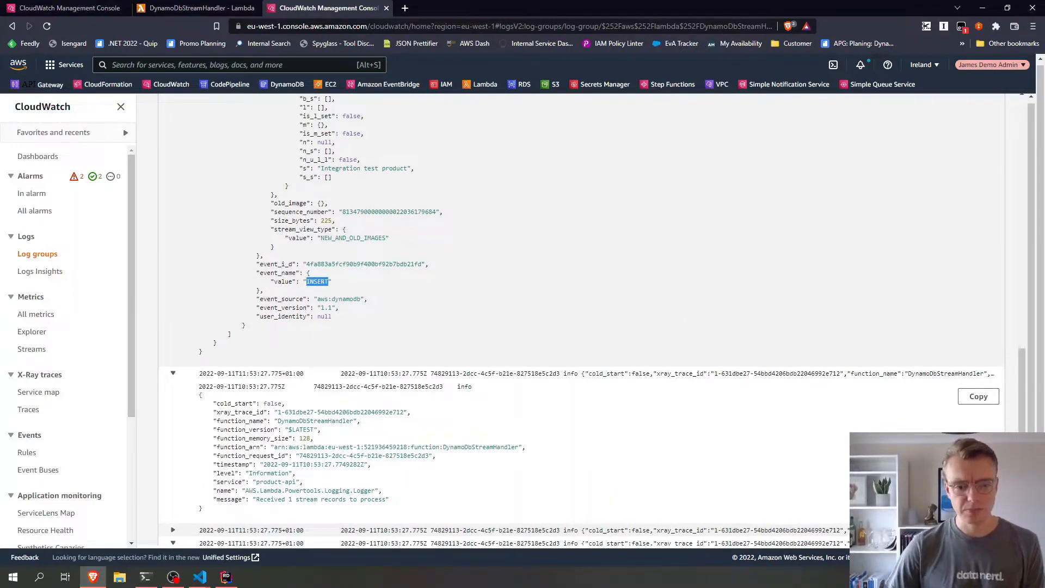
scroll(up, 3)
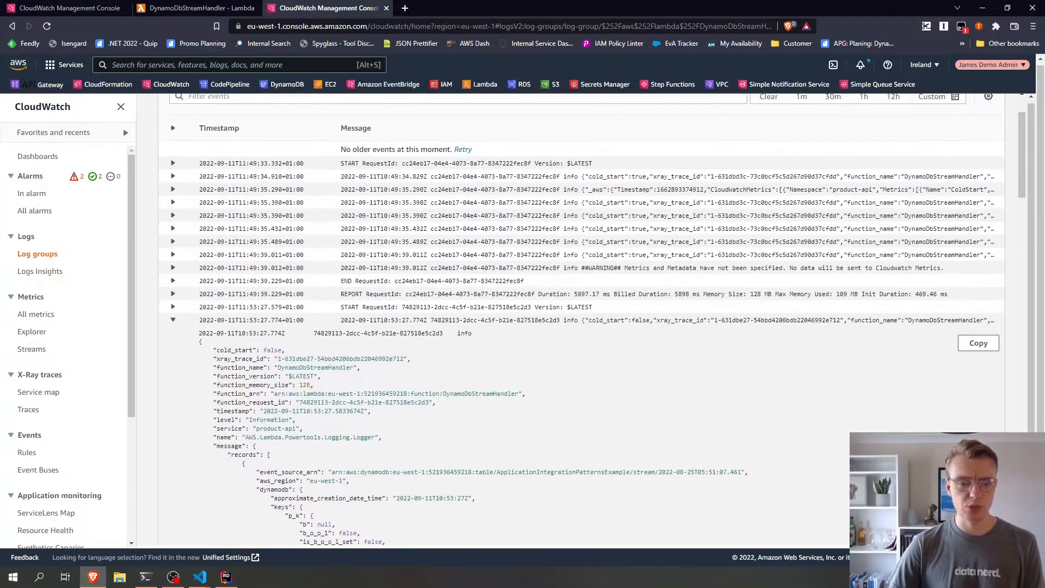
click(173, 333)
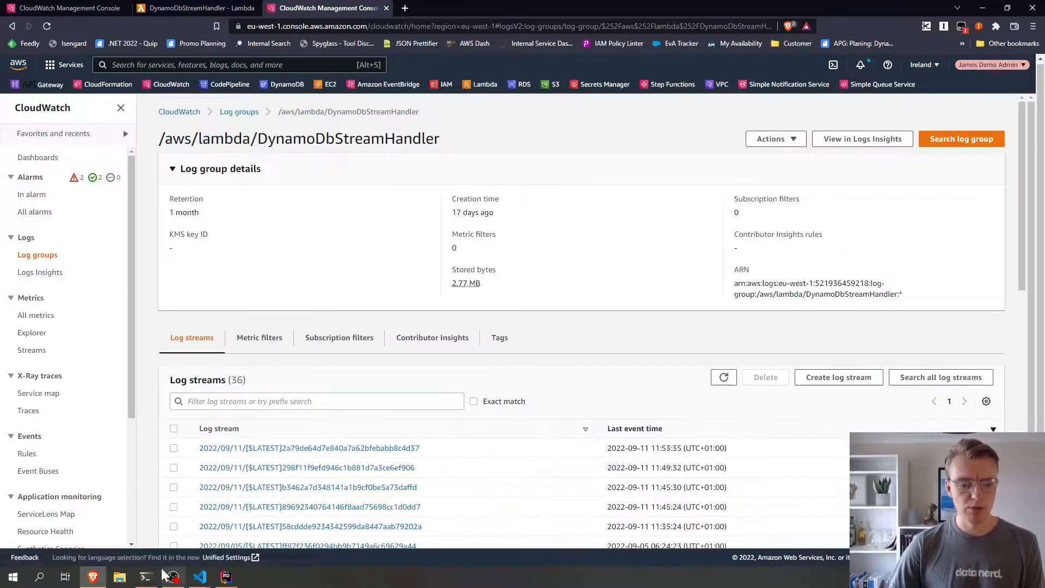
- Run dotnet test in the ProductApi.IntegrationTests PowerShell window
click(145, 577)
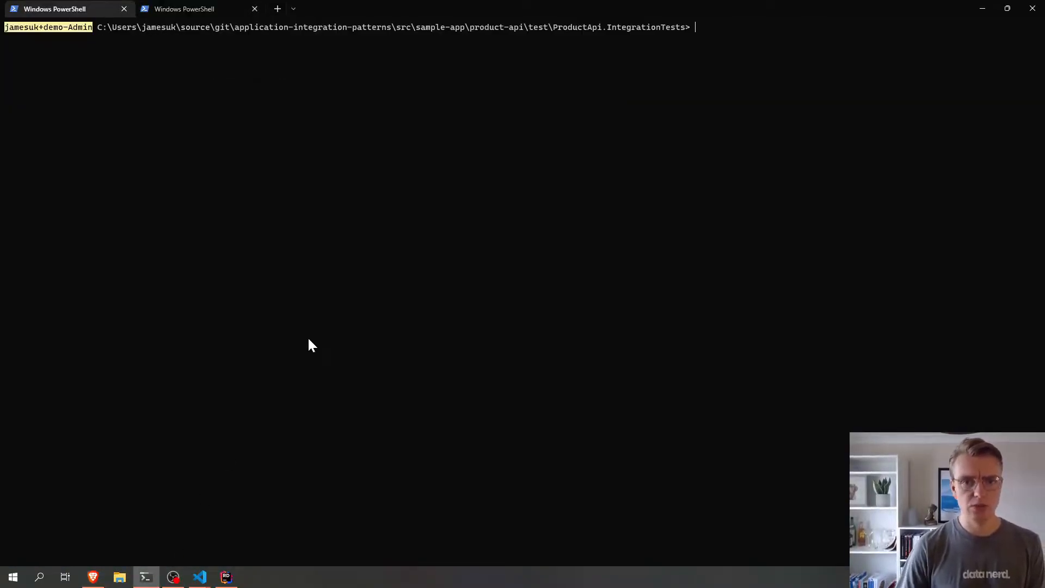
text(dotnet te)
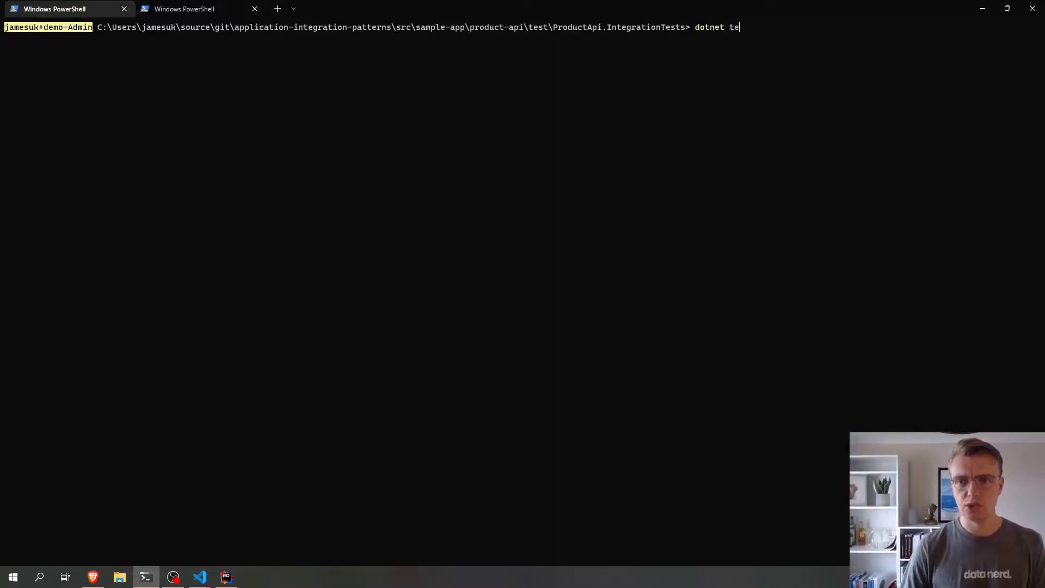
key(Return)
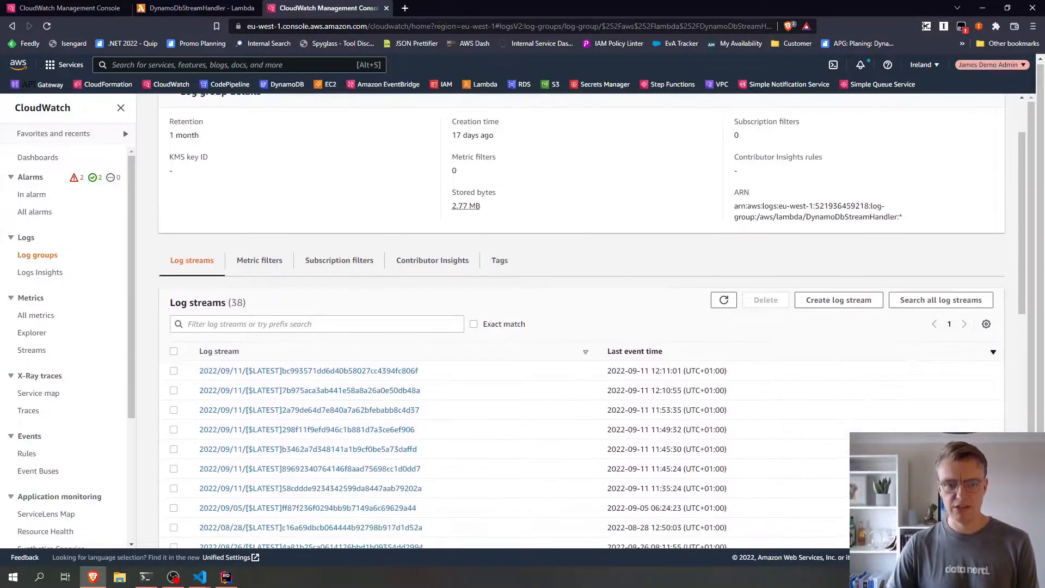
- Open the newest log stream and inspect the first invocation's INSERT record with its new image
click(308, 370)
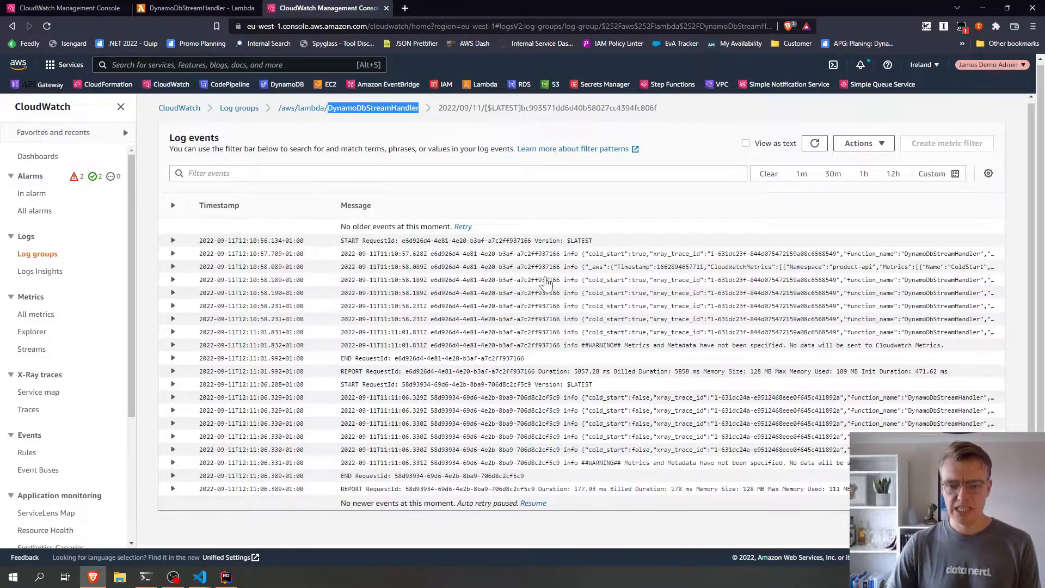
click(172, 279)
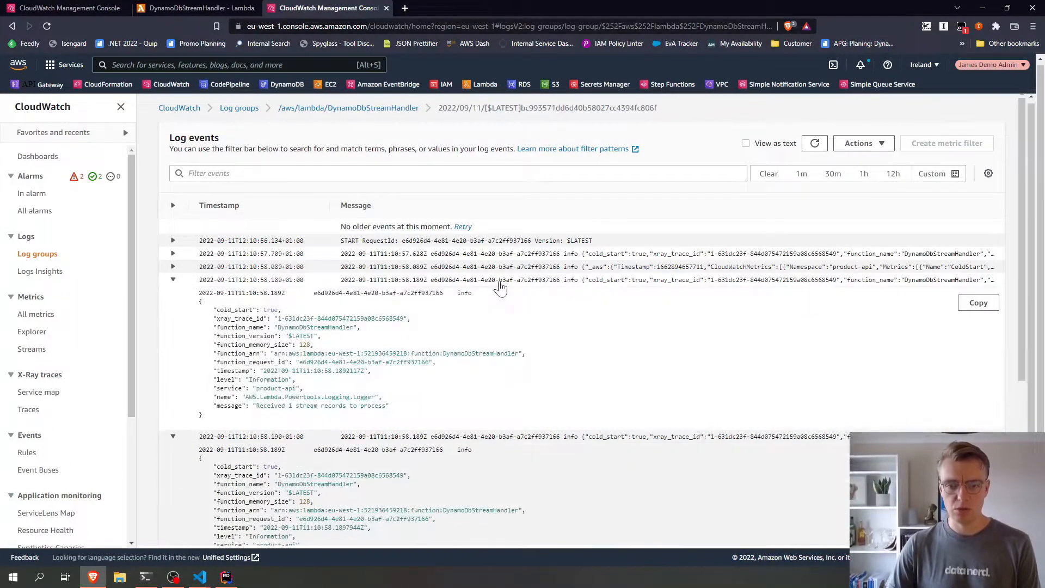
mouse_move(503, 285)
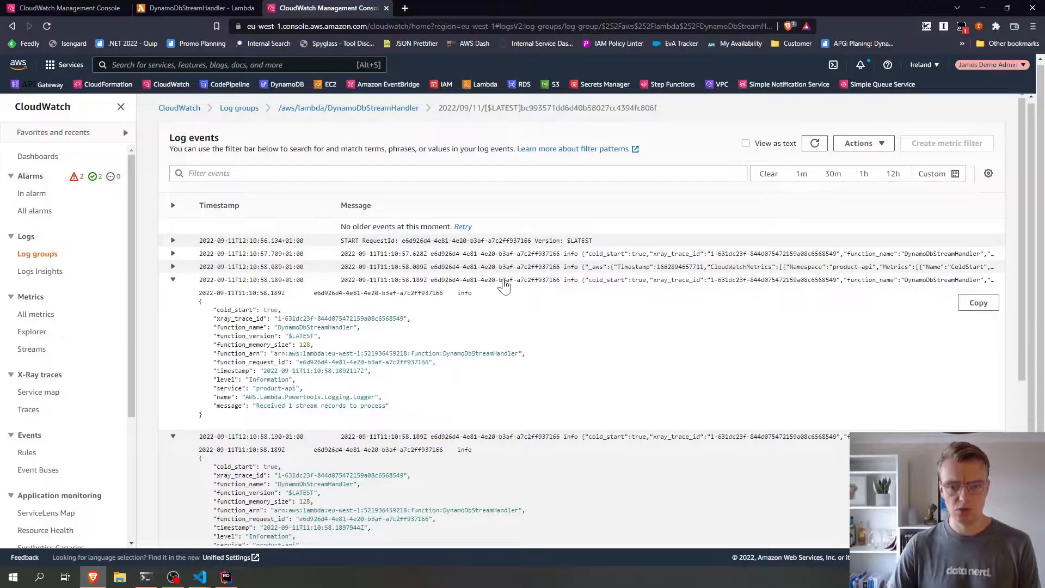
click(172, 280)
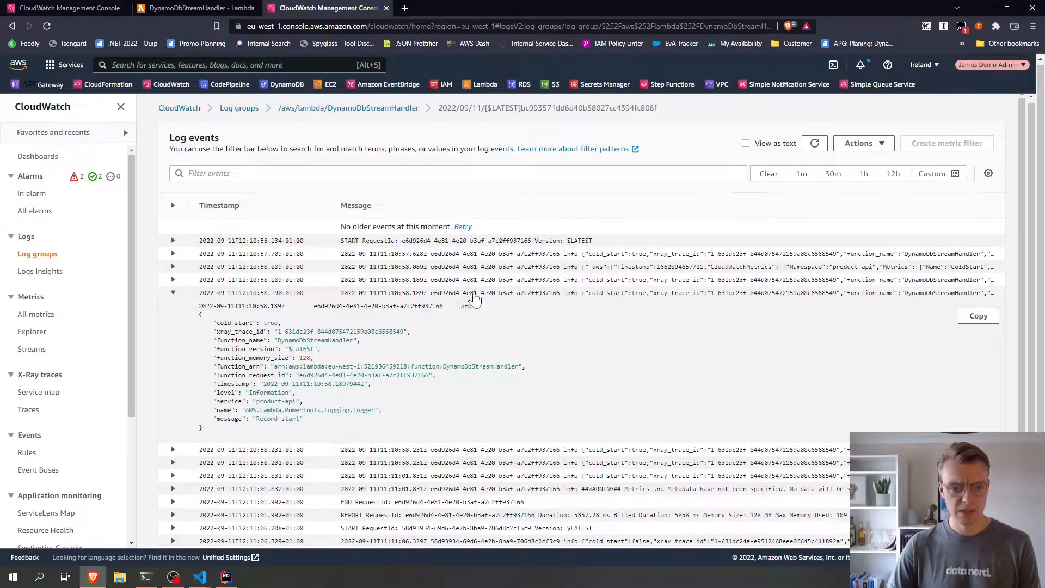
click(172, 293)
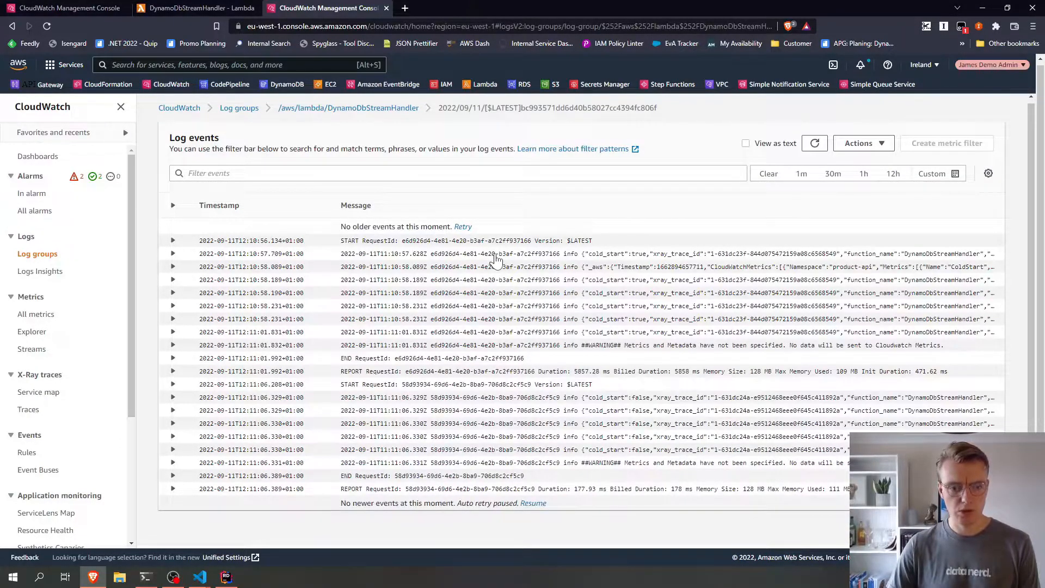
click(172, 267)
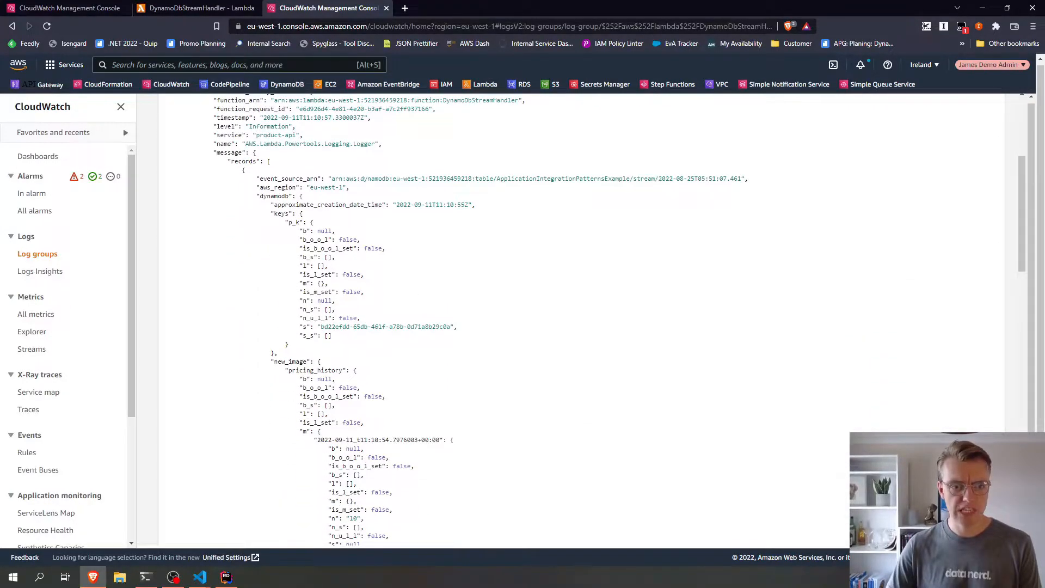
scroll(down, 3)
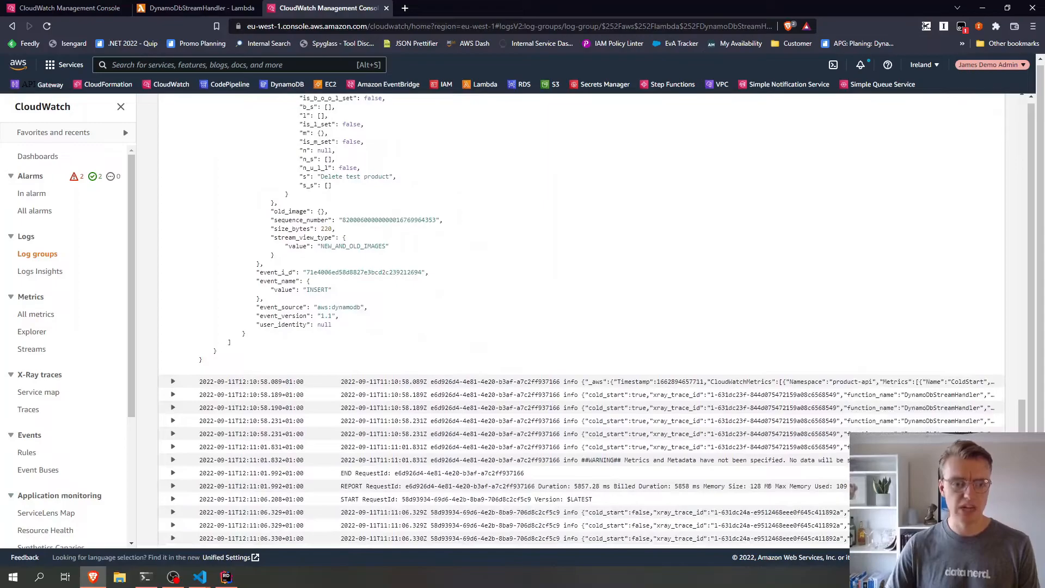
scroll(up, 3)
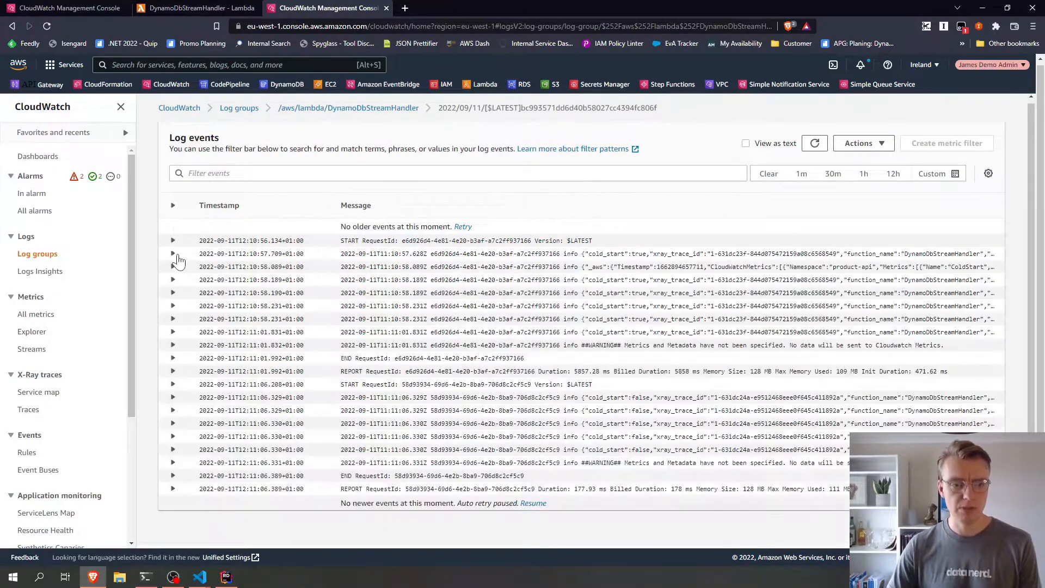
- Expand the second invocation's event and read its stream record containing only an old image
click(172, 396)
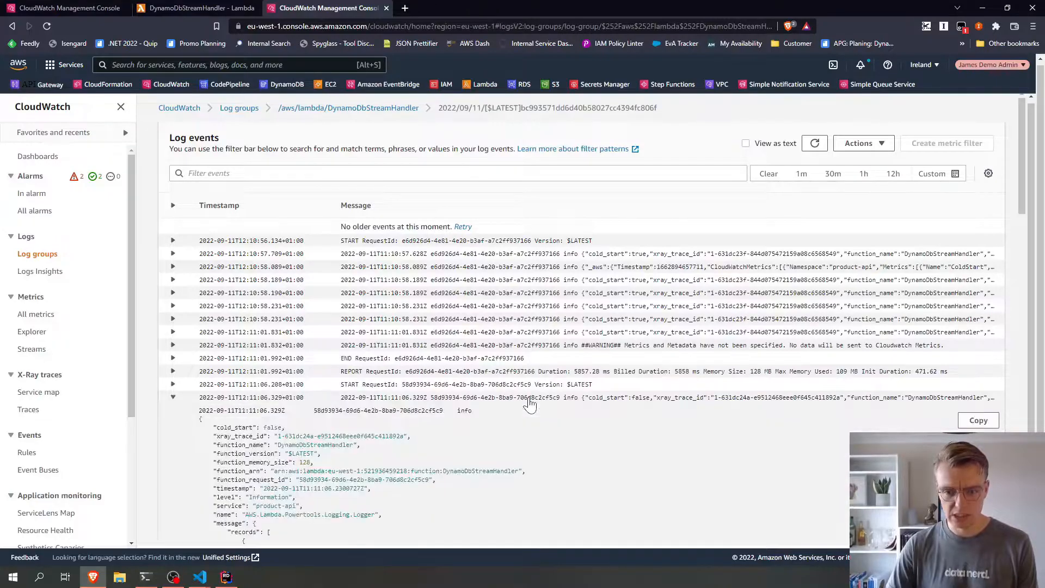
scroll(down, 3)
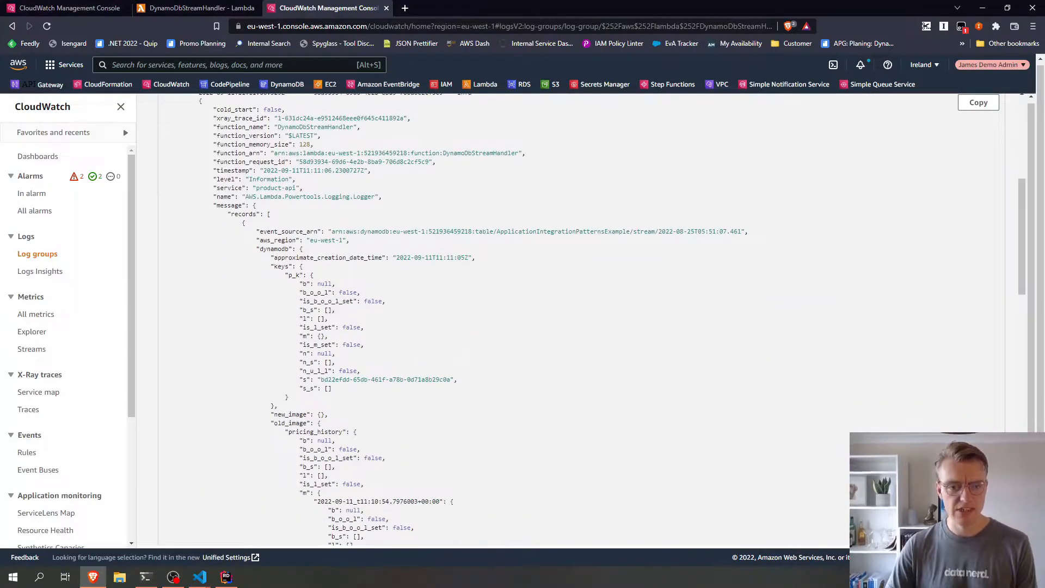
scroll(down, 3)
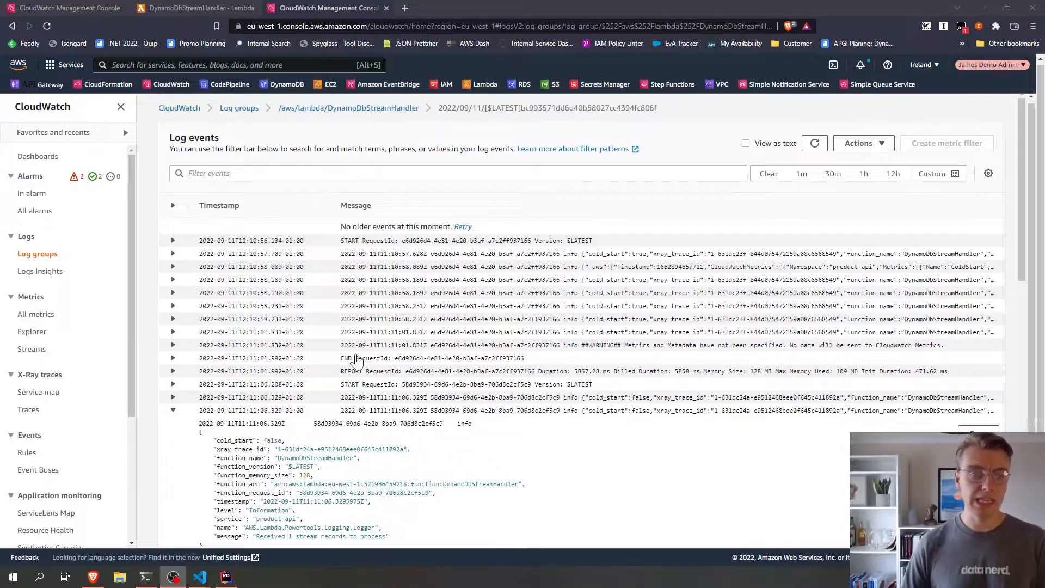
- Rename TOPIC_ARN to CREATED_TOPIC_ARN and read PRODUCT_UPDATED_TOPIC_ARN and PRODUCT_DELETED_TOPIC_ARN for the other fields
click(226, 577)
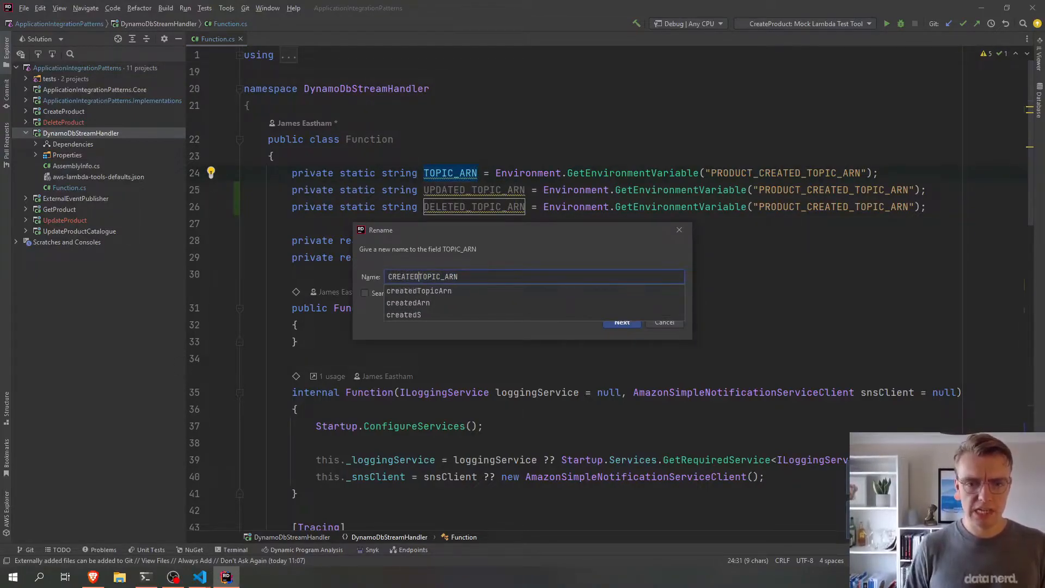
click(621, 323)
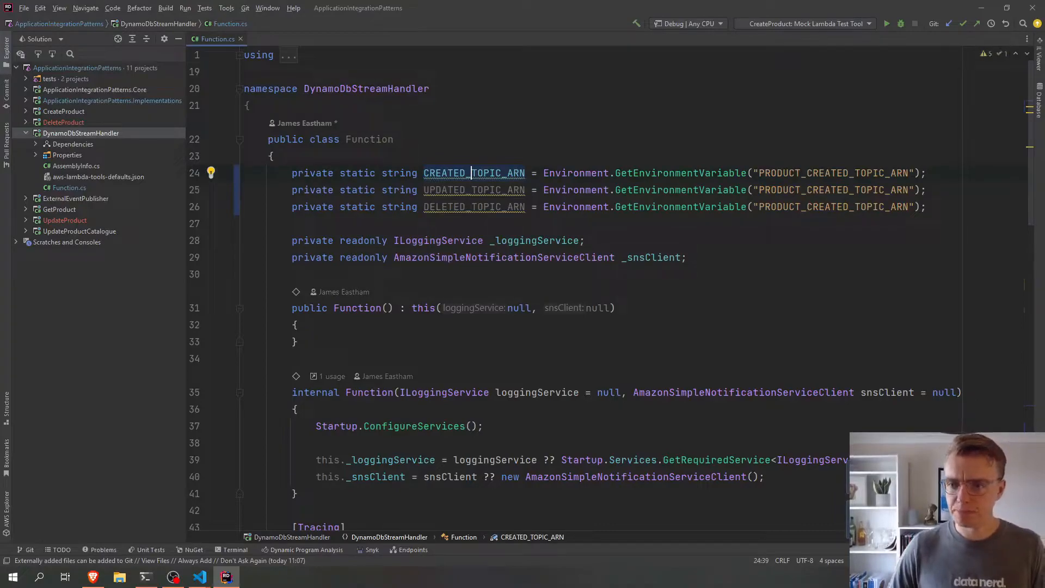
click(870, 189)
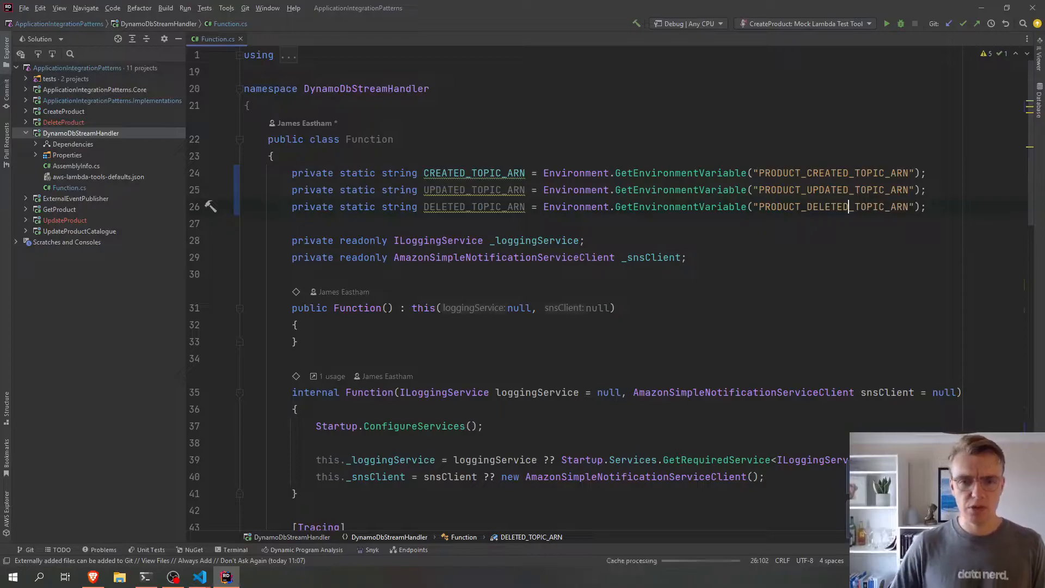
scroll(down, 3)
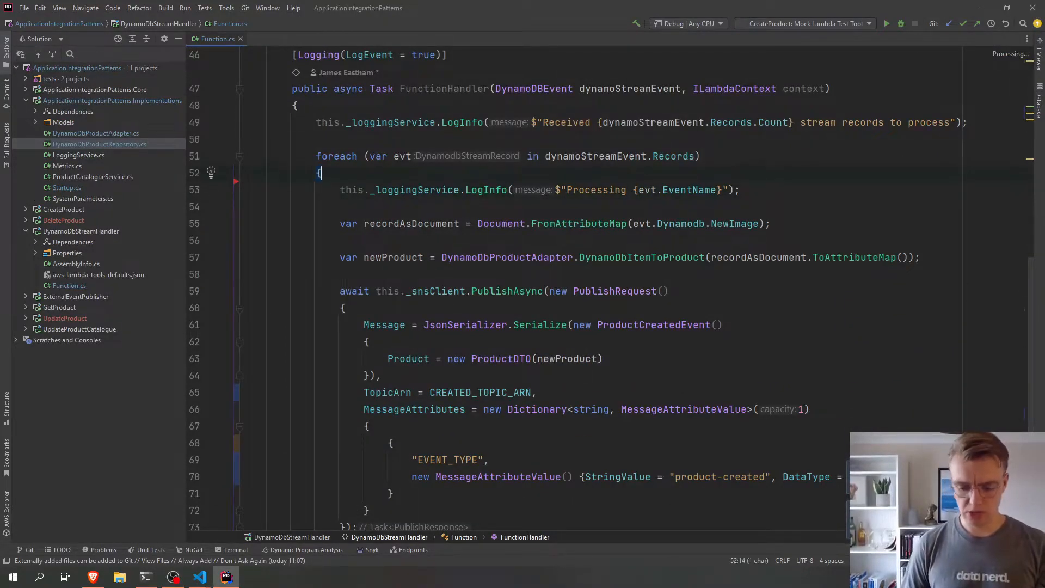
- Declare topicName and eventPayload variables and use them for the PublishRequest TopicArn and Message
text(var _top)
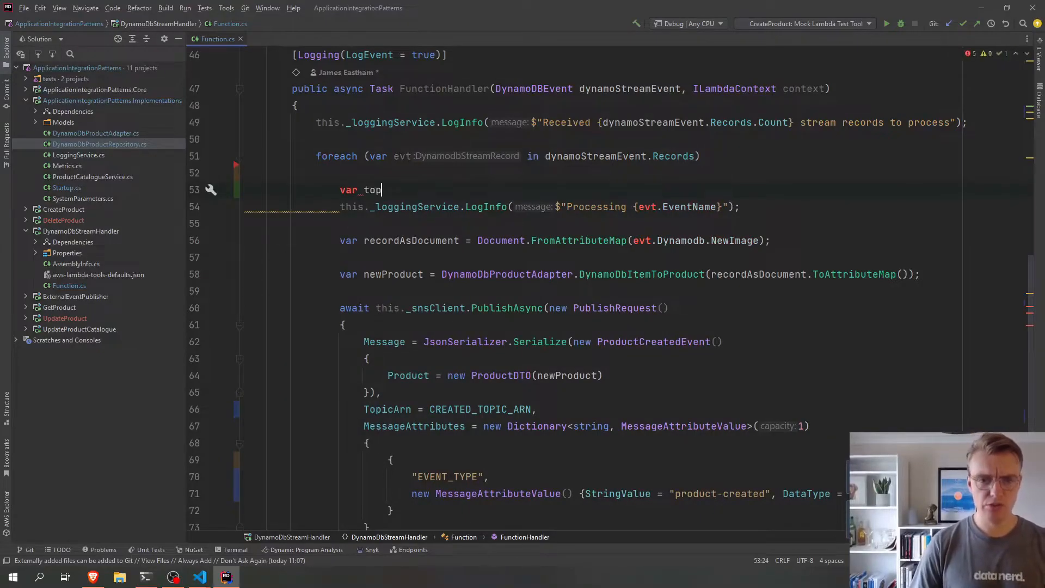
text(icName = "")
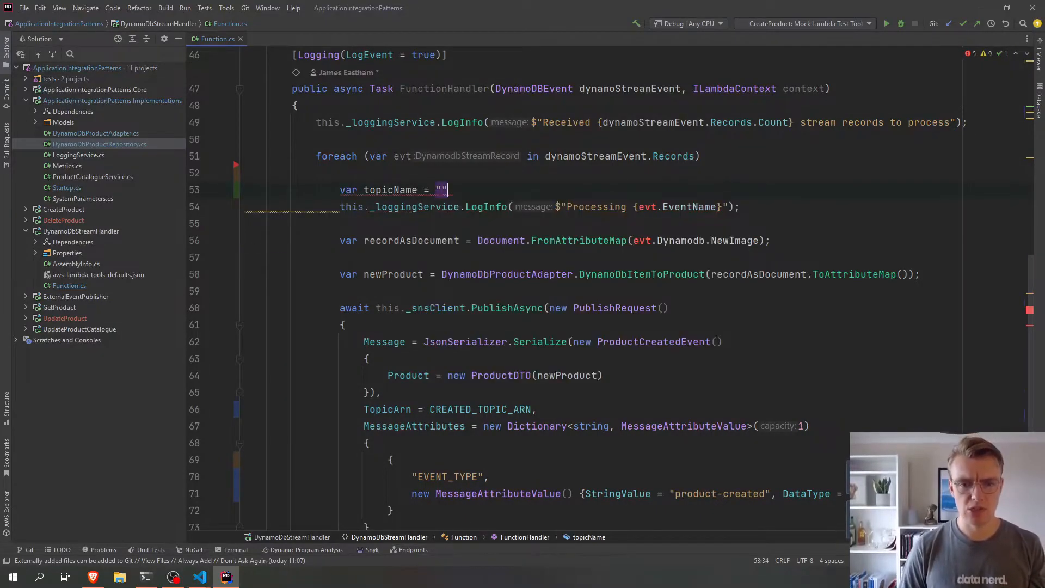
key(Enter)
text(v)
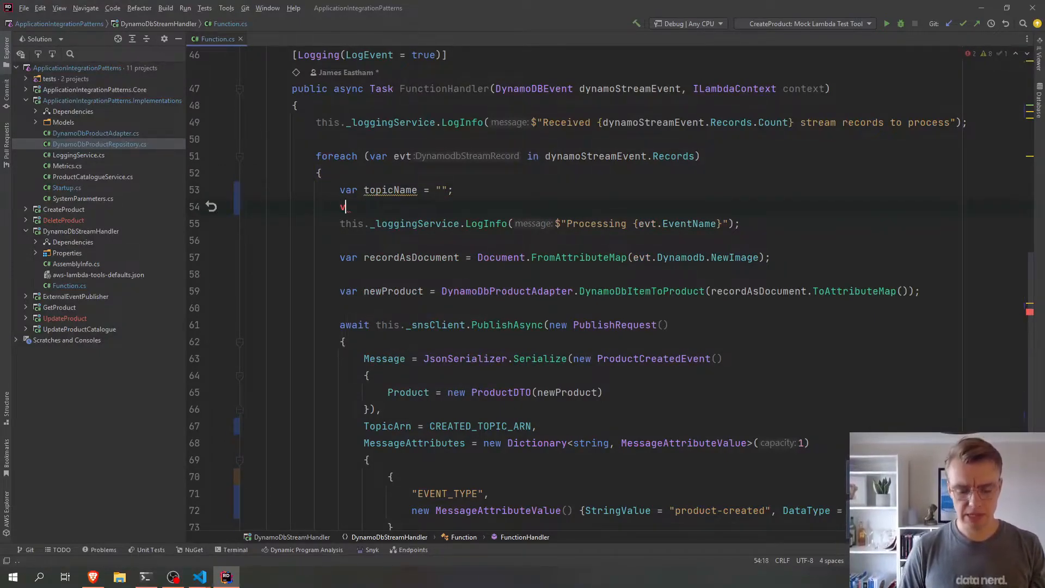
text(ar eventPayload)
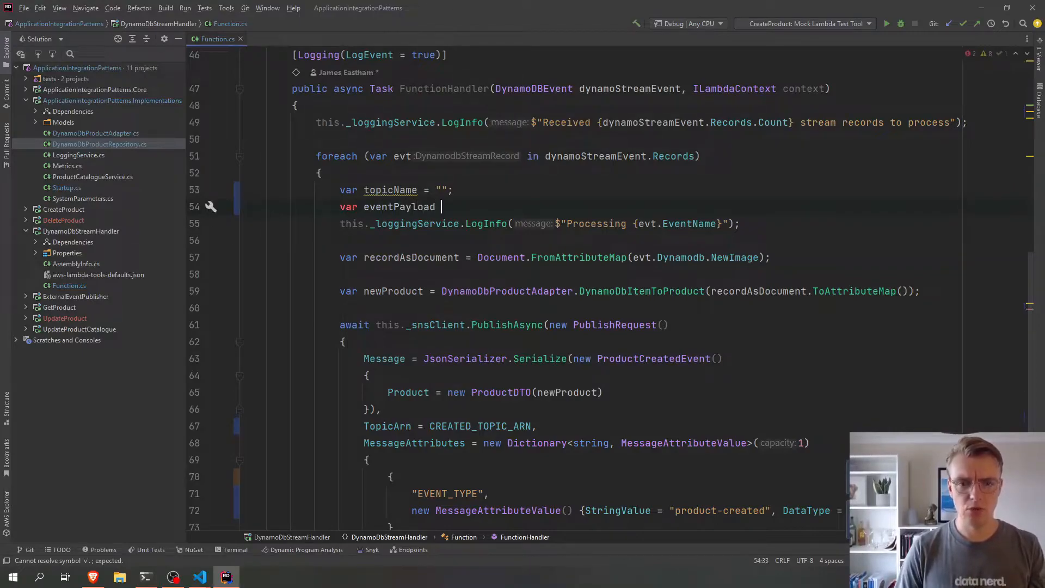
text(= "";)
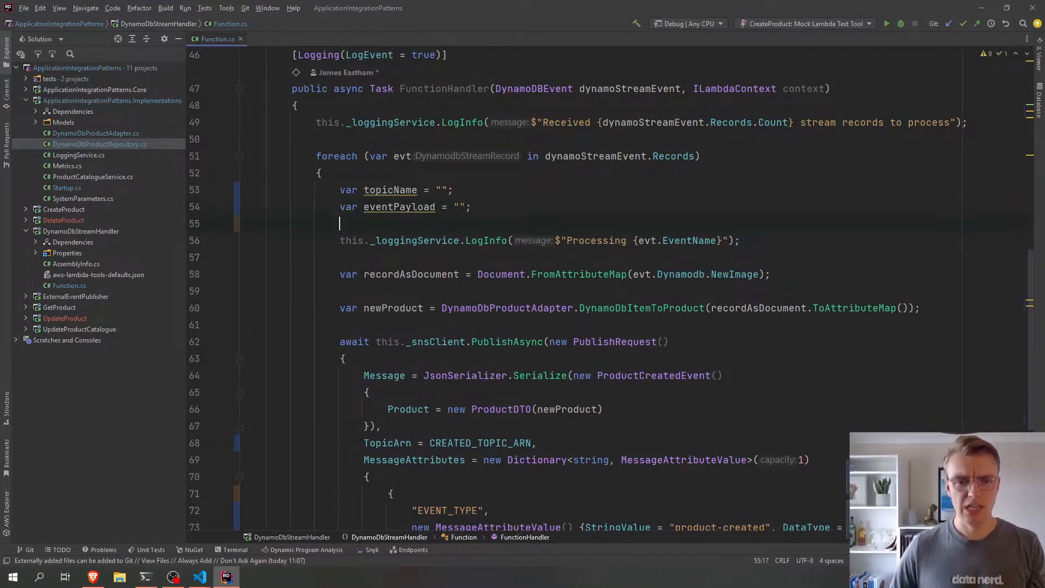
scroll(down, 3)
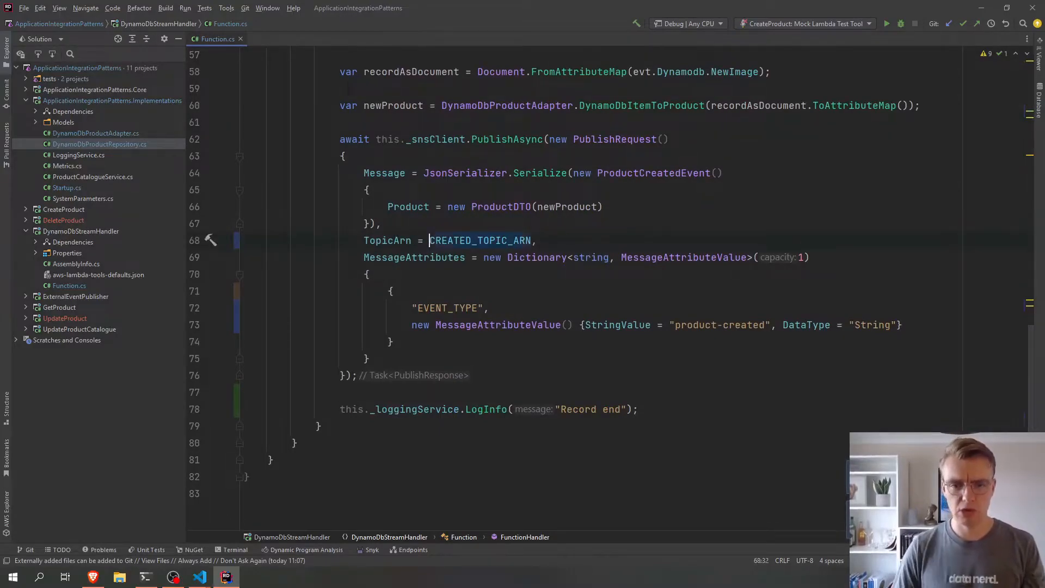
text(topicName,)
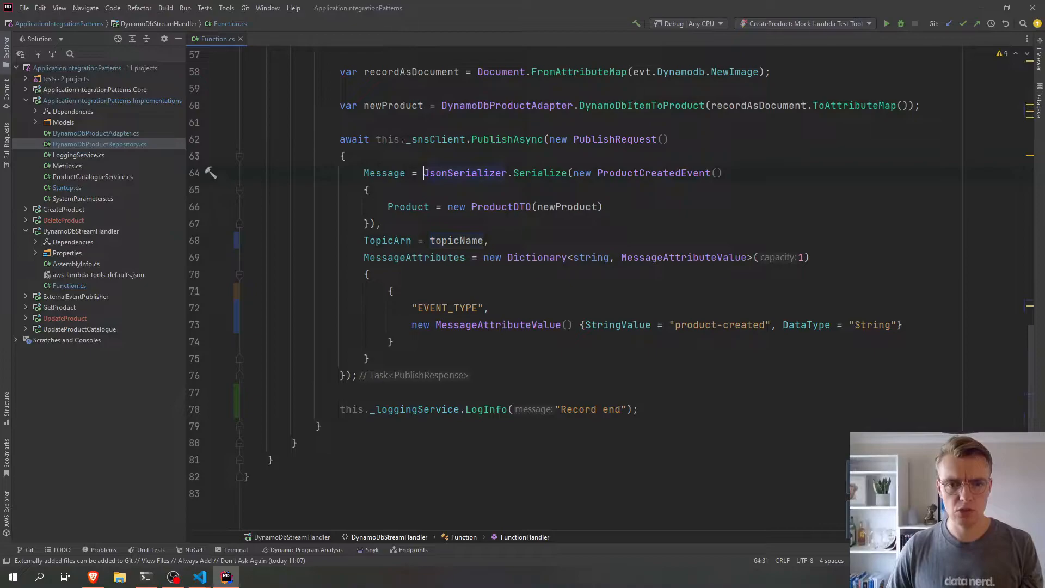
text(eventPayload,)
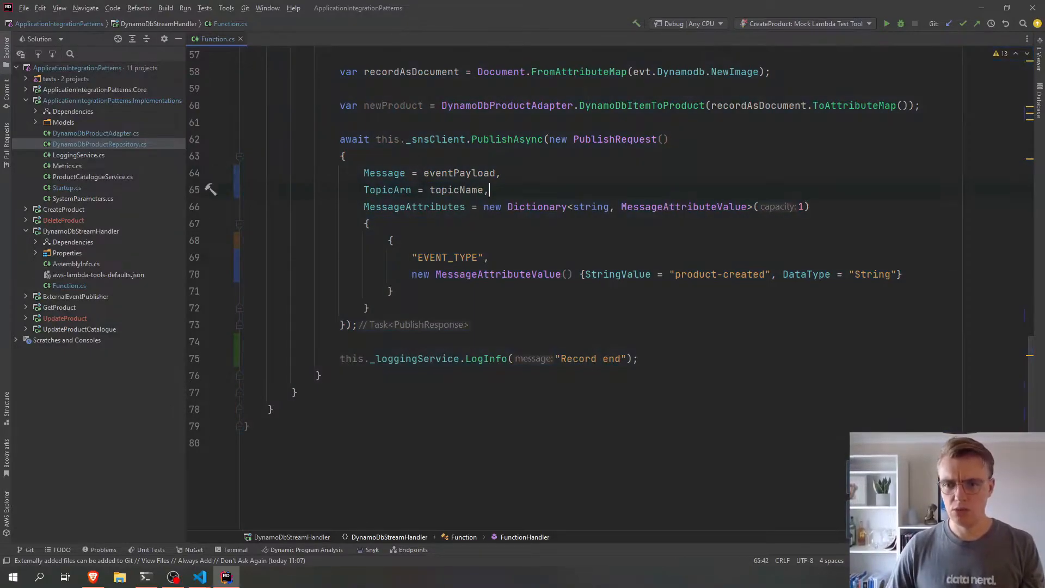
- Declare an eventType variable, use it for the message attribute StringValue, and begin a switch
scroll(up, 3)
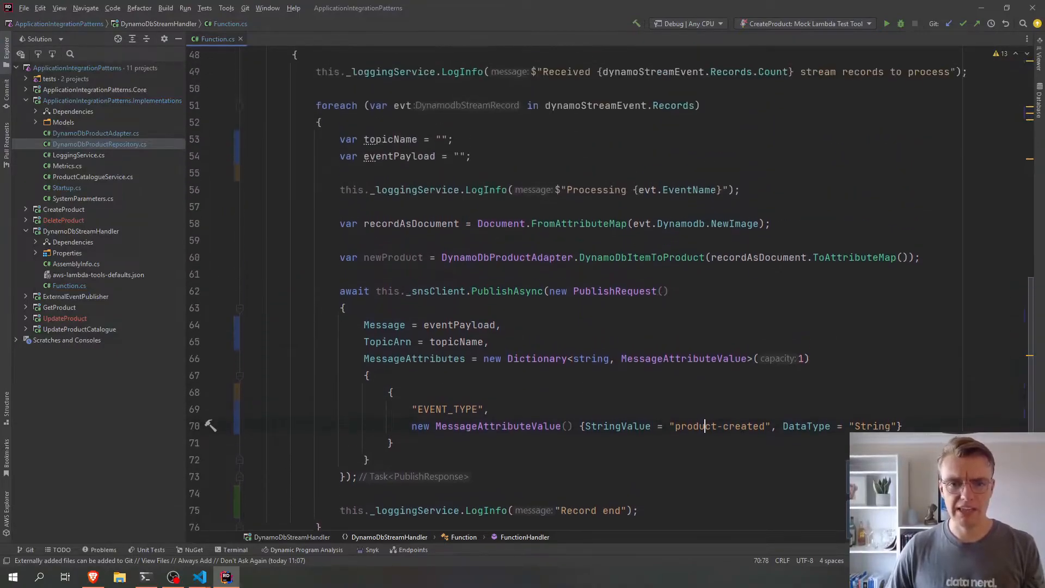
text(var eventType)
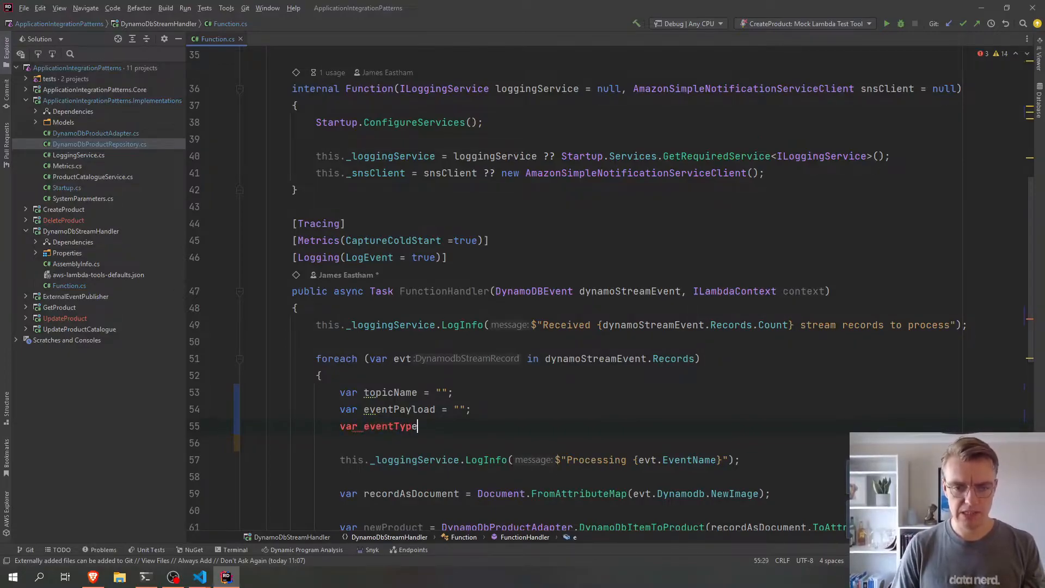
text(= "";)
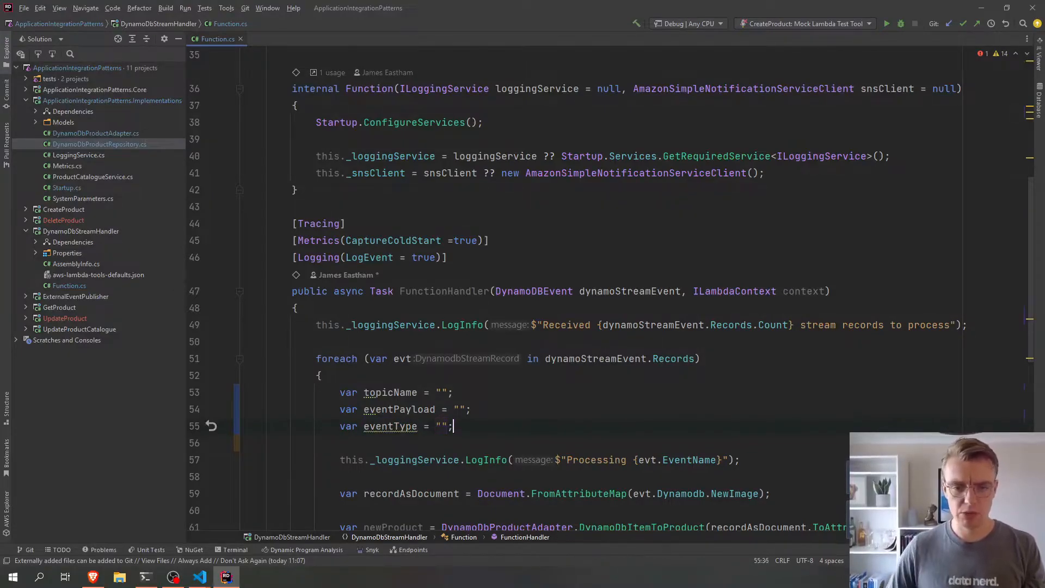
scroll(down, 3)
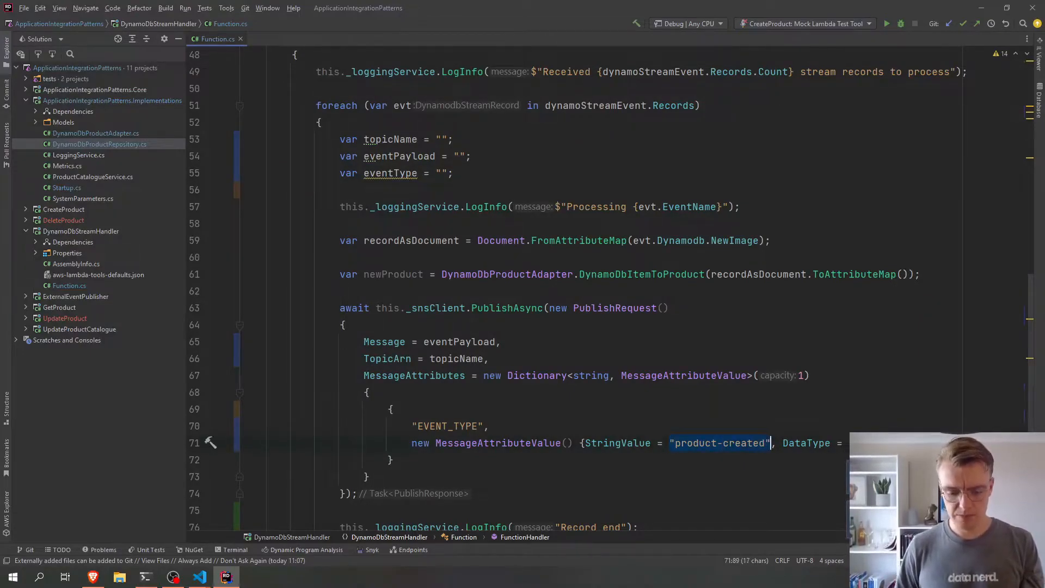
text(eventType)
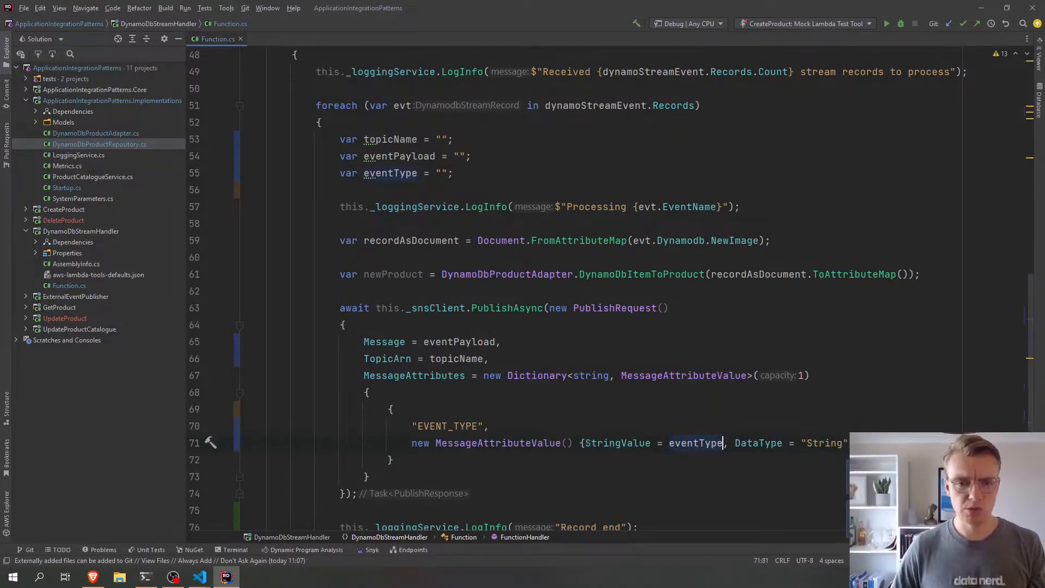
text(switch (@enum)
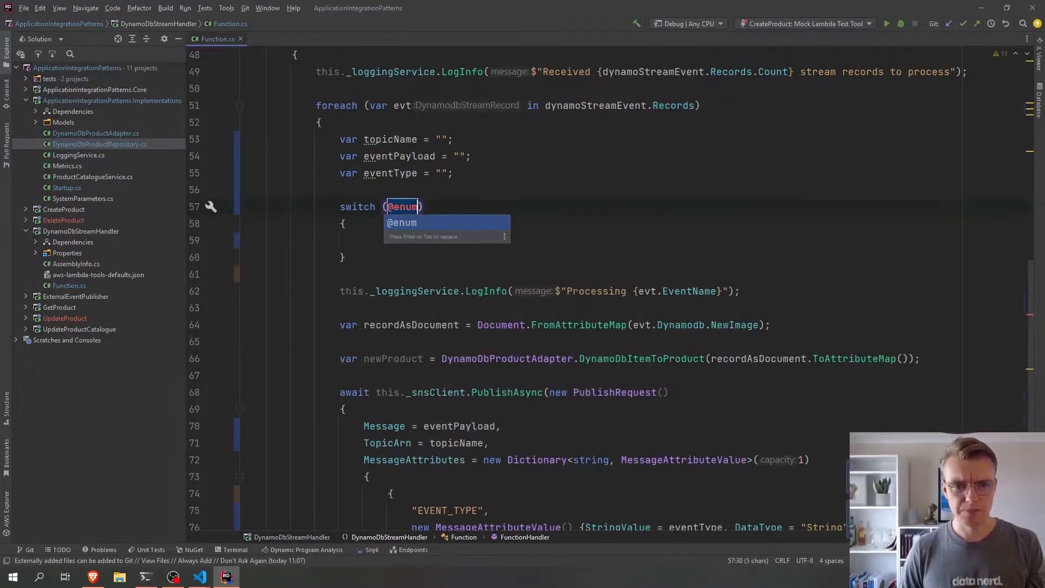
- Switch on evt.EventName with INSERT, MODIFY and REMOVE cases and a default return
text(evt.EventName)
click(594, 240)
text(case ")
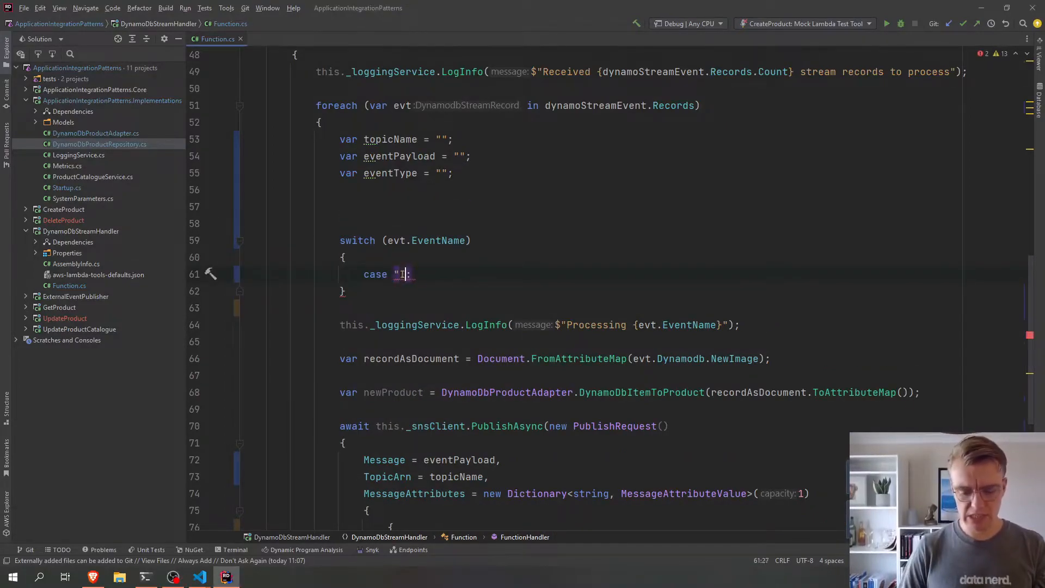
text(NSERT:)
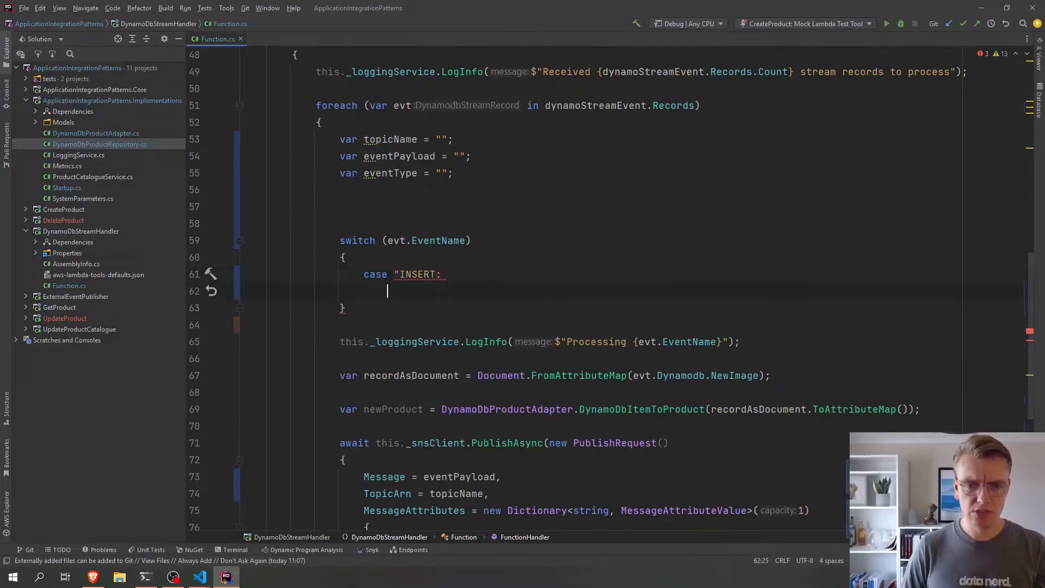
text(return "";)
text(case "R":)
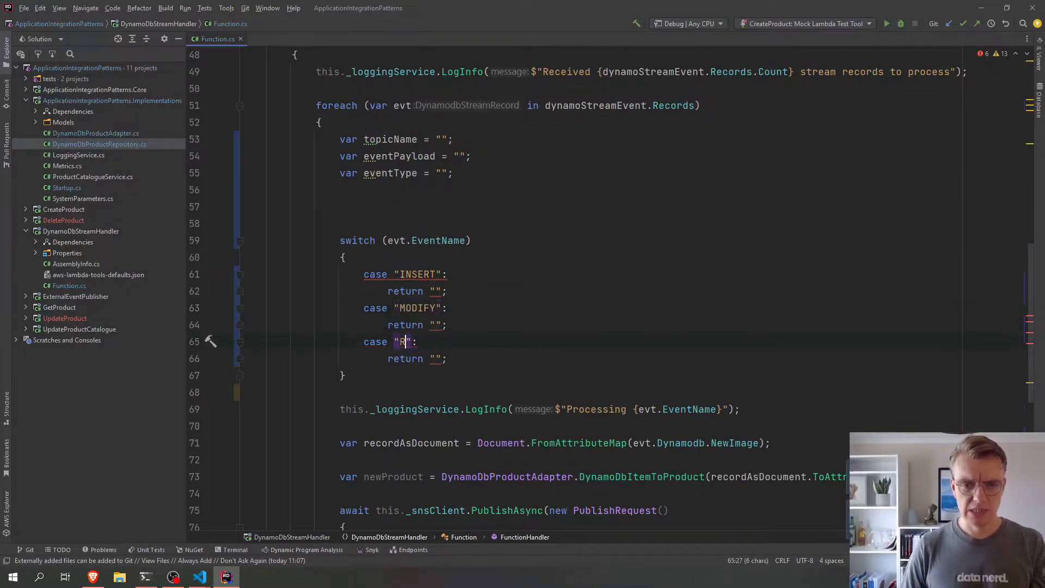
text(EMOVE)
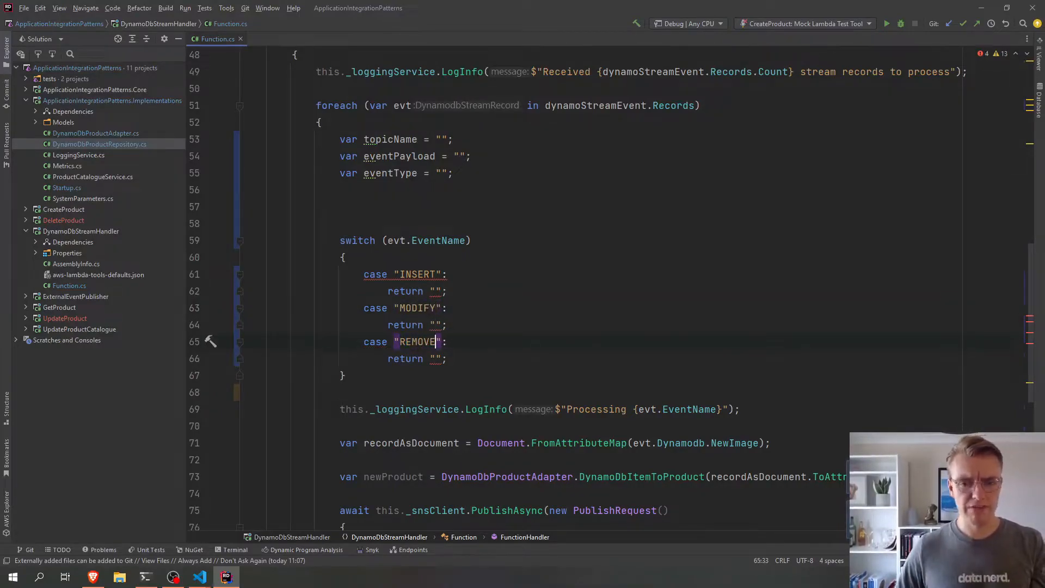
key(Enter)
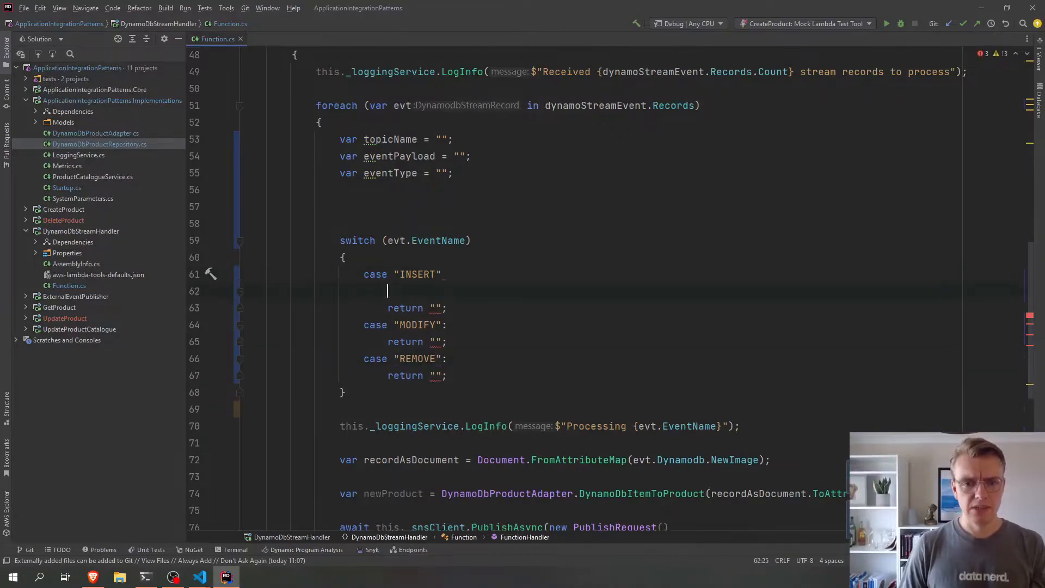
- Assign each case its topic ARN and eventType product-created, product-updated or product-deleted
text(topicName = CREATED_TOPIC_ARN;)
text(topicName = UPDATED_TOPIC_ARN;)
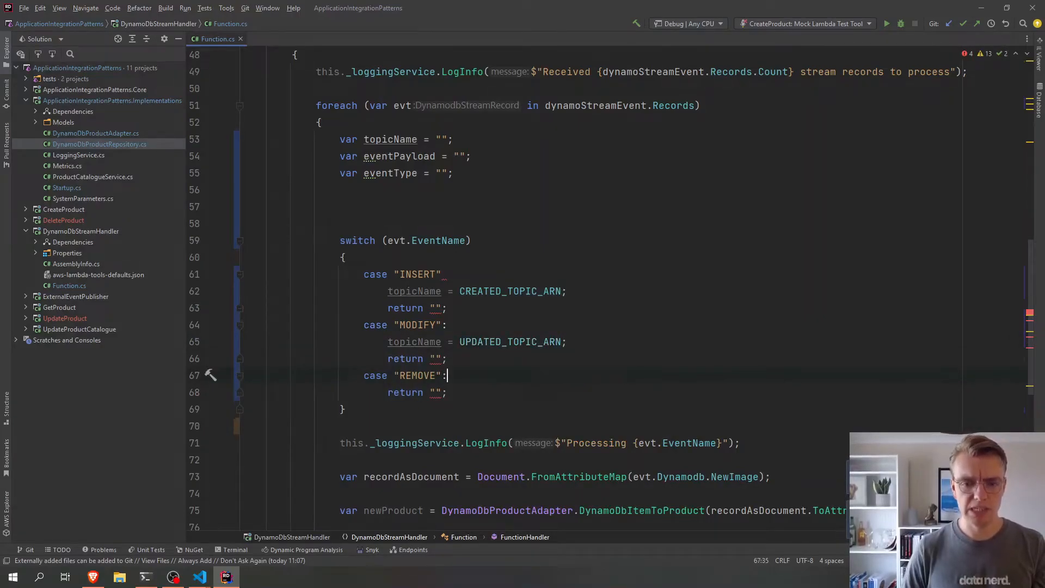
text(topicName = DELETED_TOPIC_ARN;)
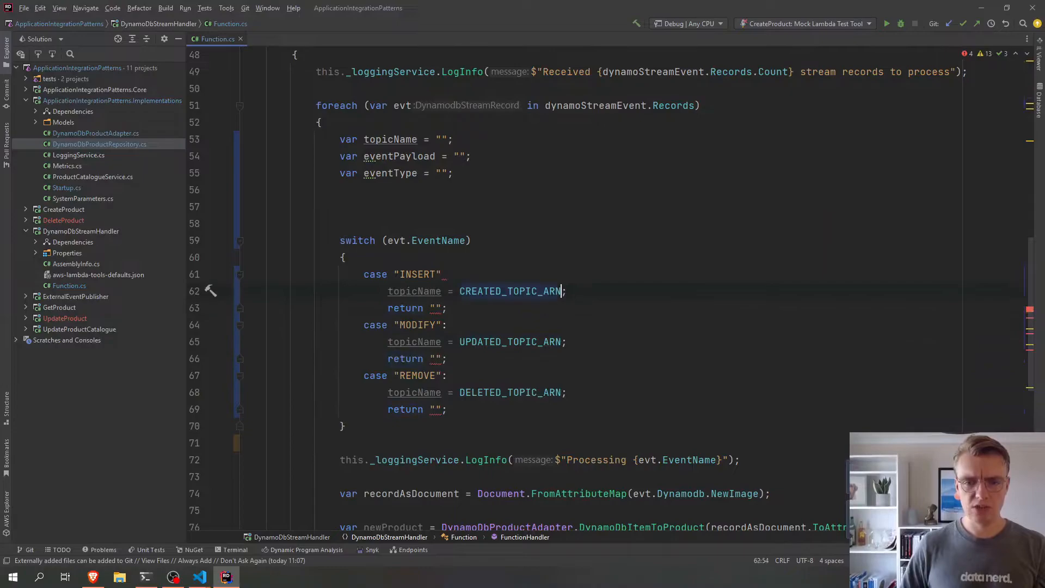
text(eventType)
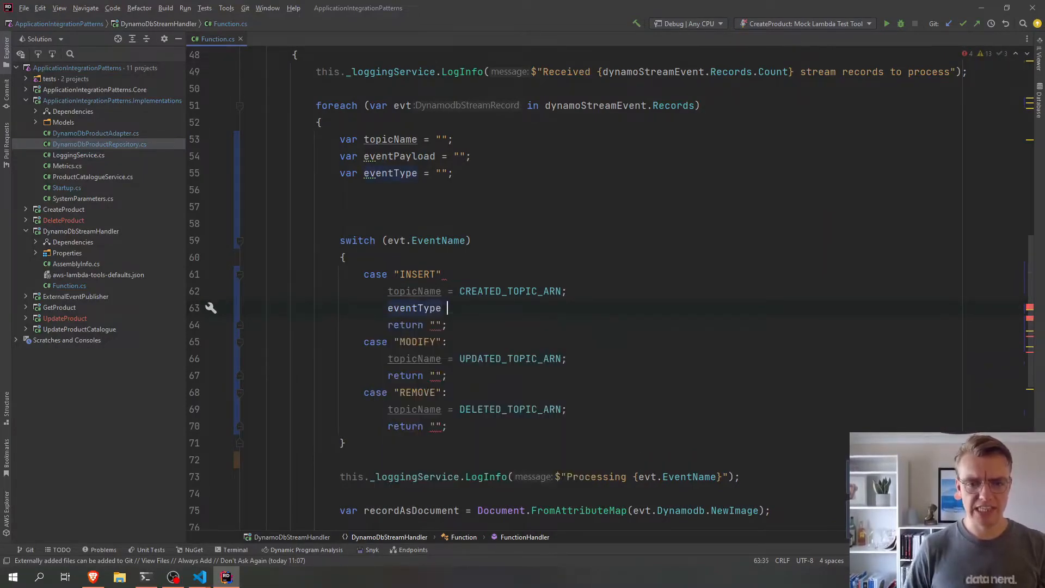
text(= "product-created";)
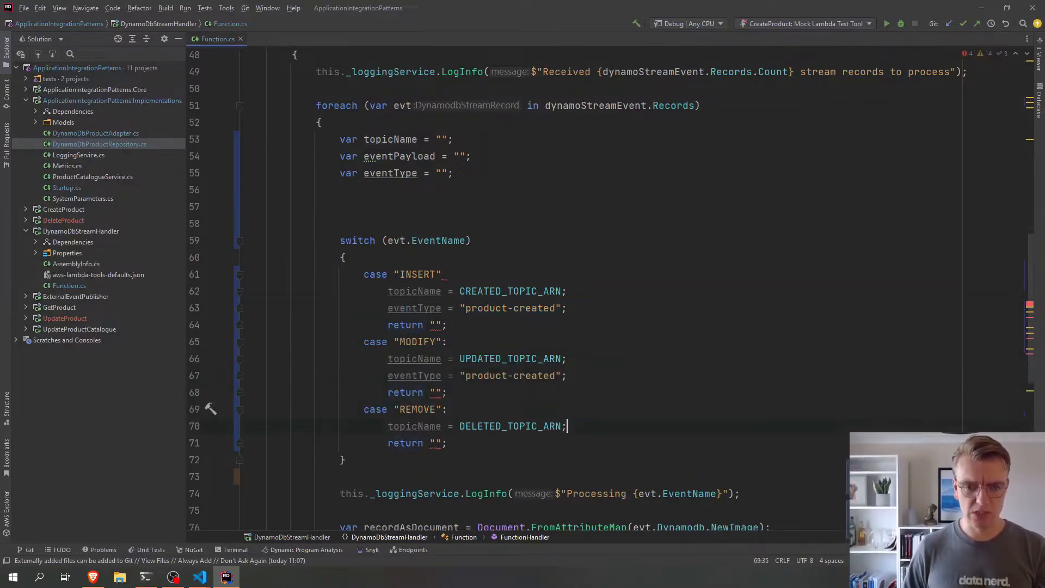
text(eventType = "product-created";)
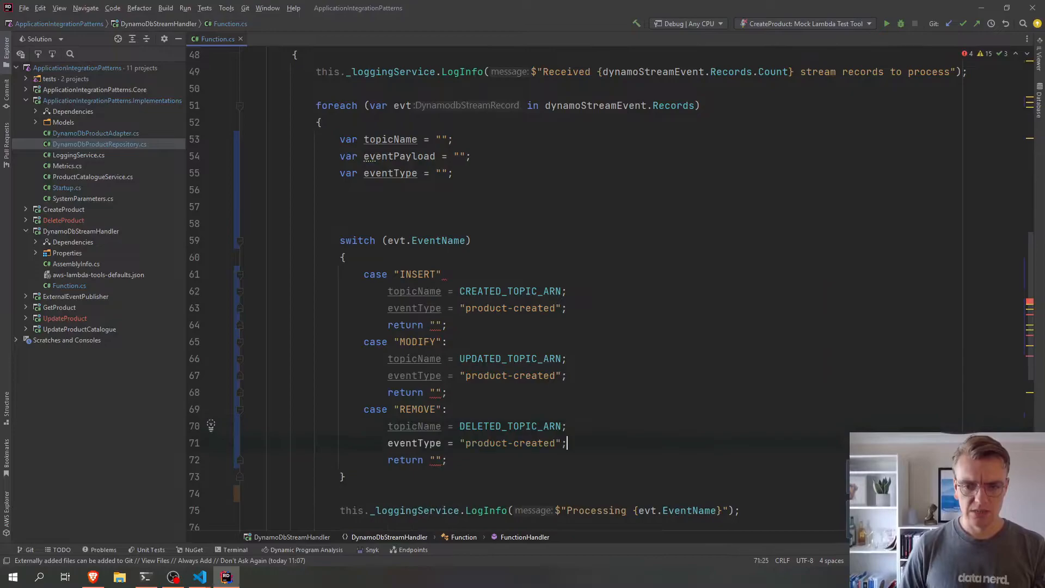
text(product-upda)
text(dele)
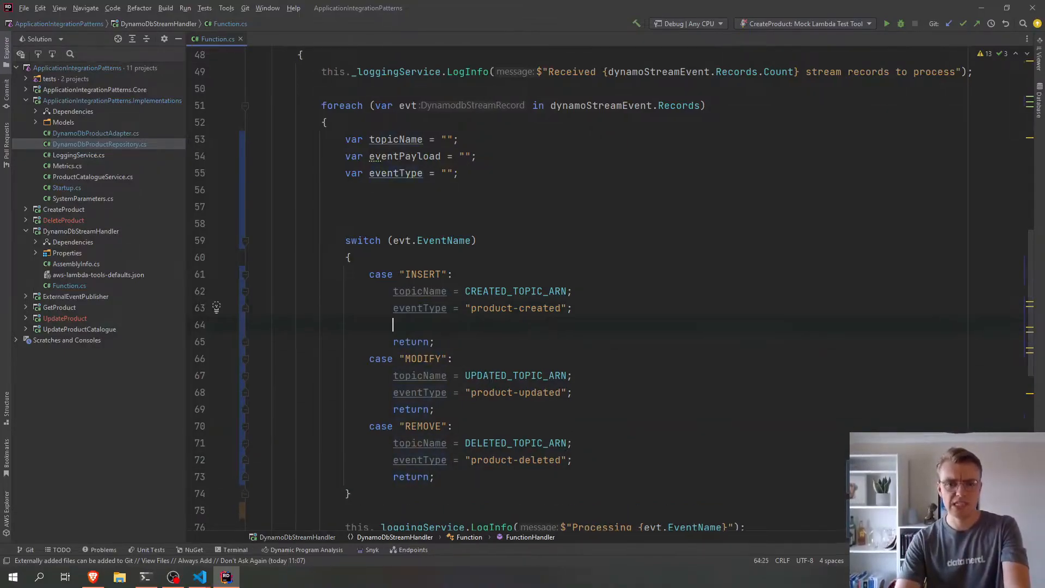
- In the INSERT case, capture evt.Dynamodb's image as a dynamoDbDocument variable via DynamoDbProductAdapter
text(EVENT)
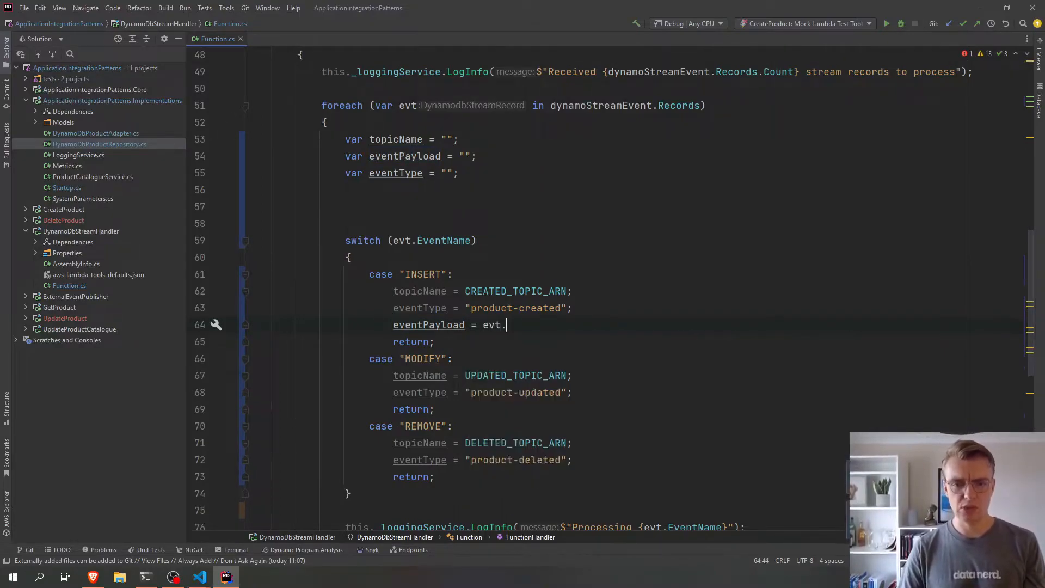
text(Dynamodb.NewImage;)
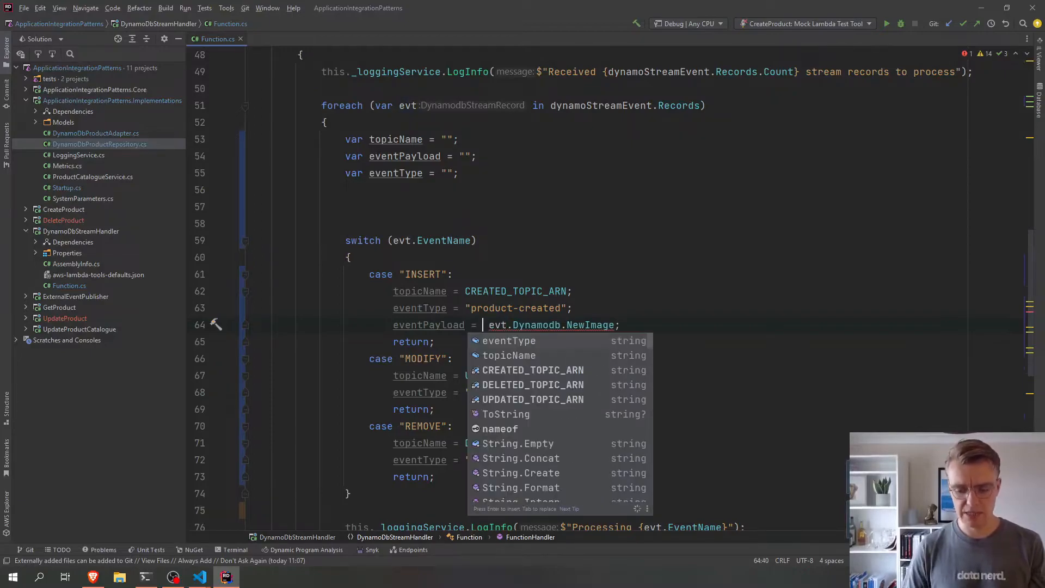
text(DynamoDbProductAdapter.)
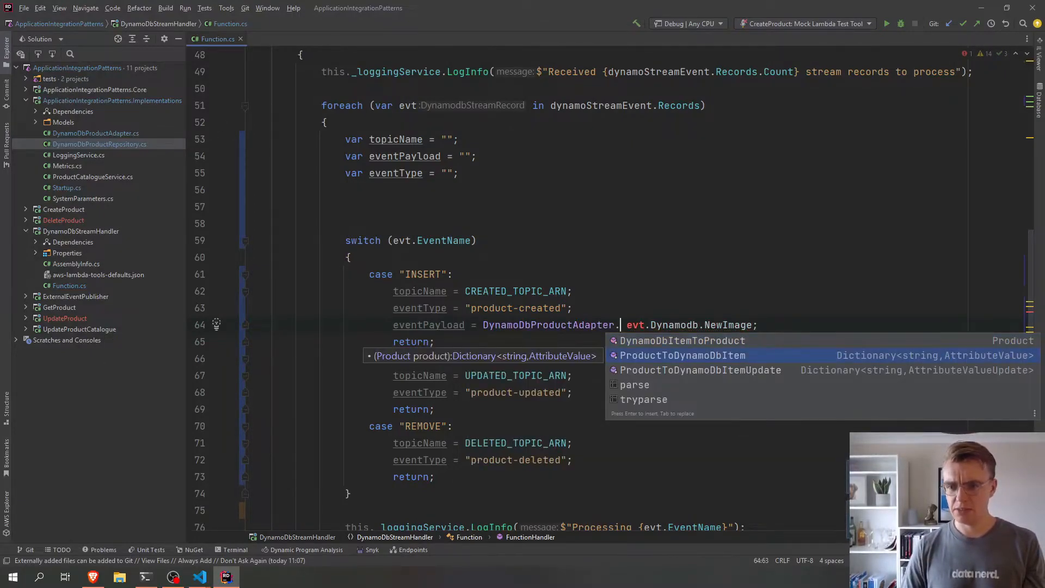
text(Document.FromAttributeMap()
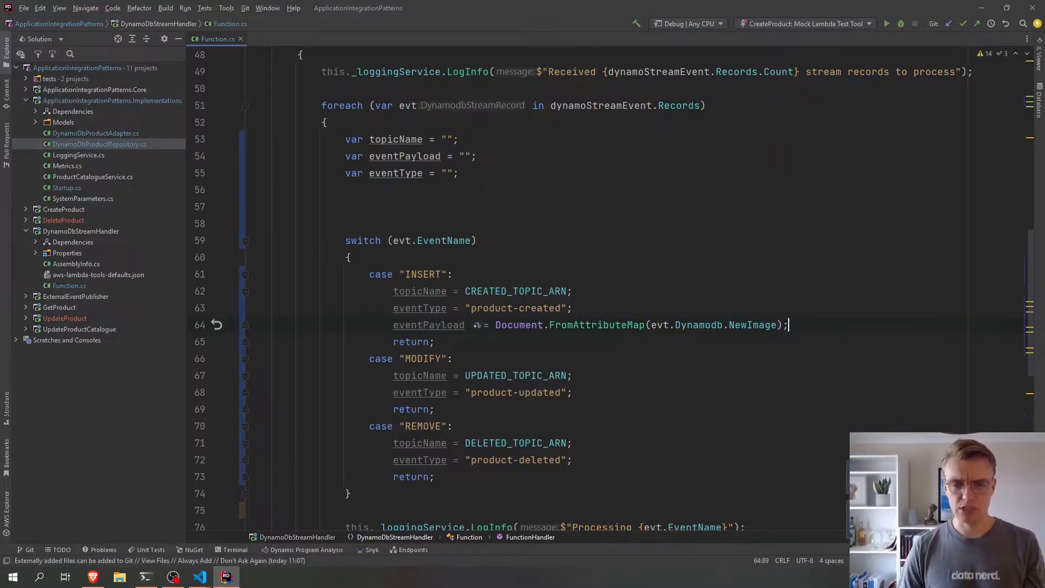
text(var d)
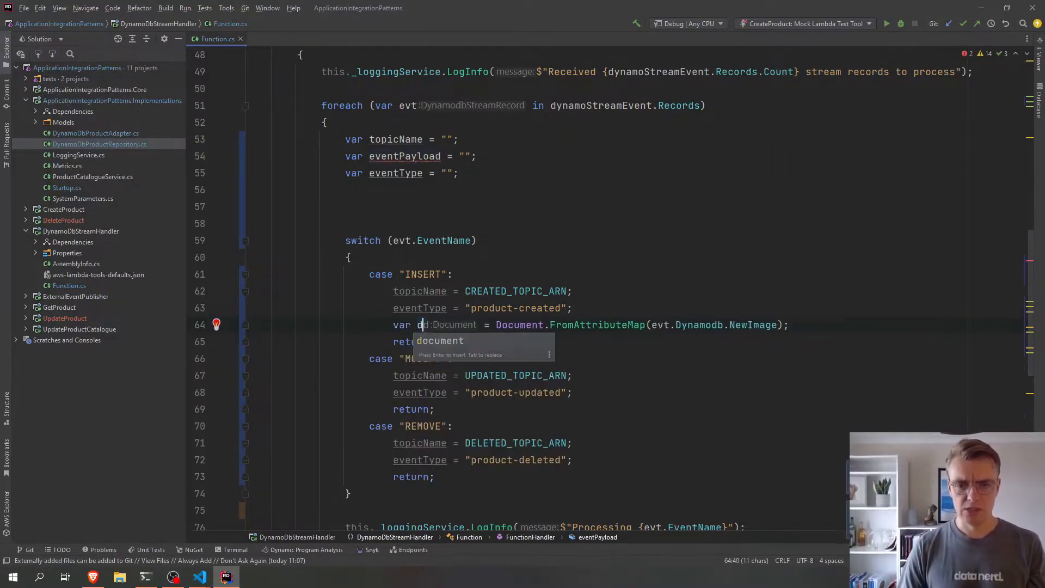
text(ynamoDb)
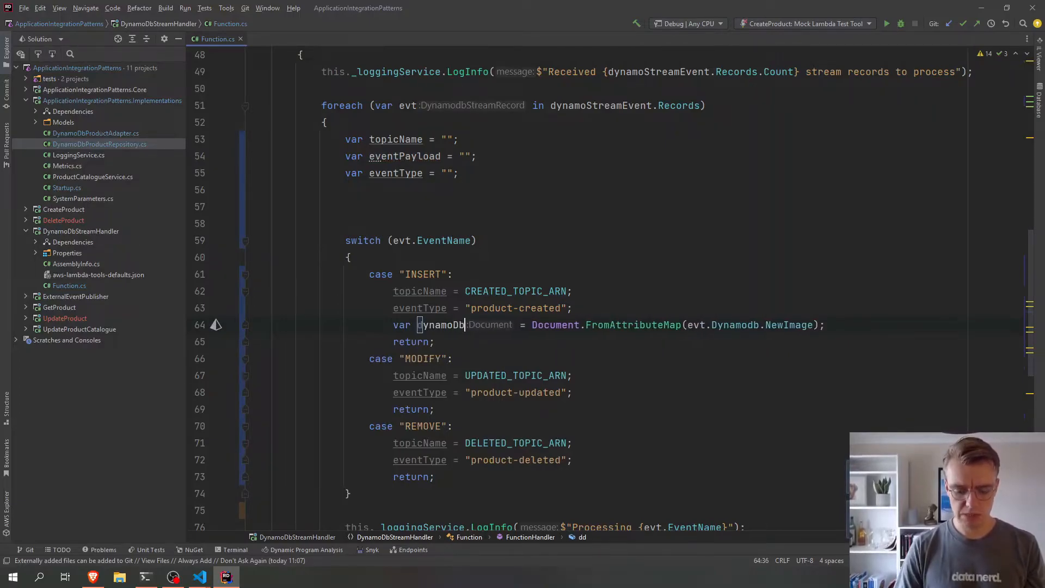
key(enter)
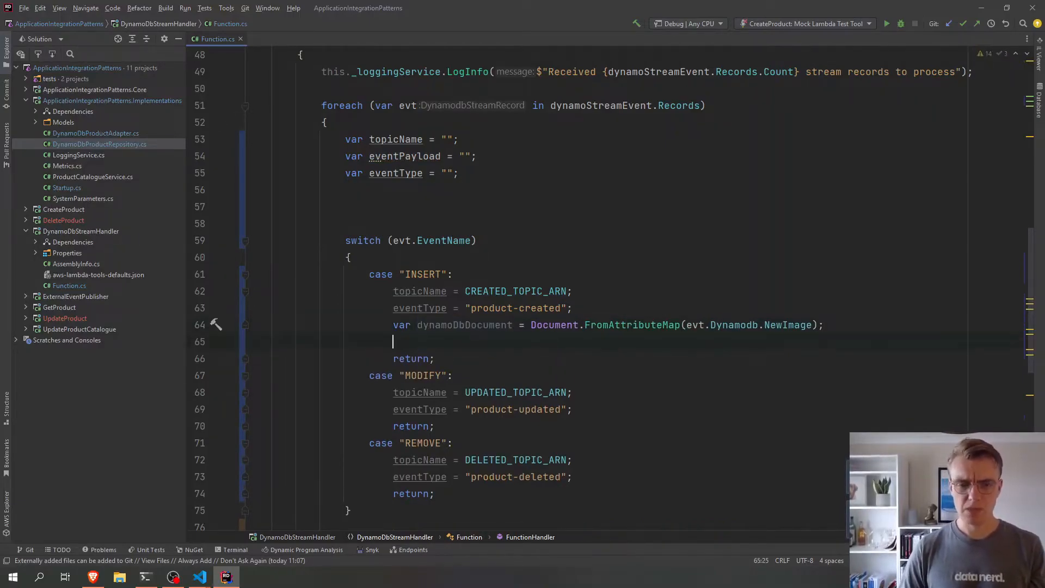
- Convert the document to a productDTO with DynamoDbProductAdapter.DynamoDbItemToProduct
text(var)
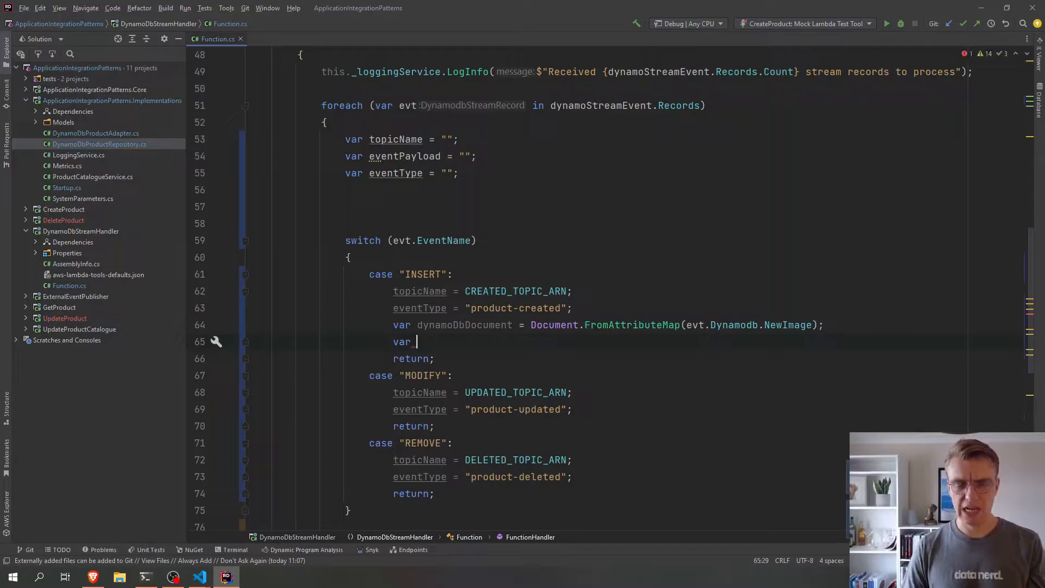
text(produc)
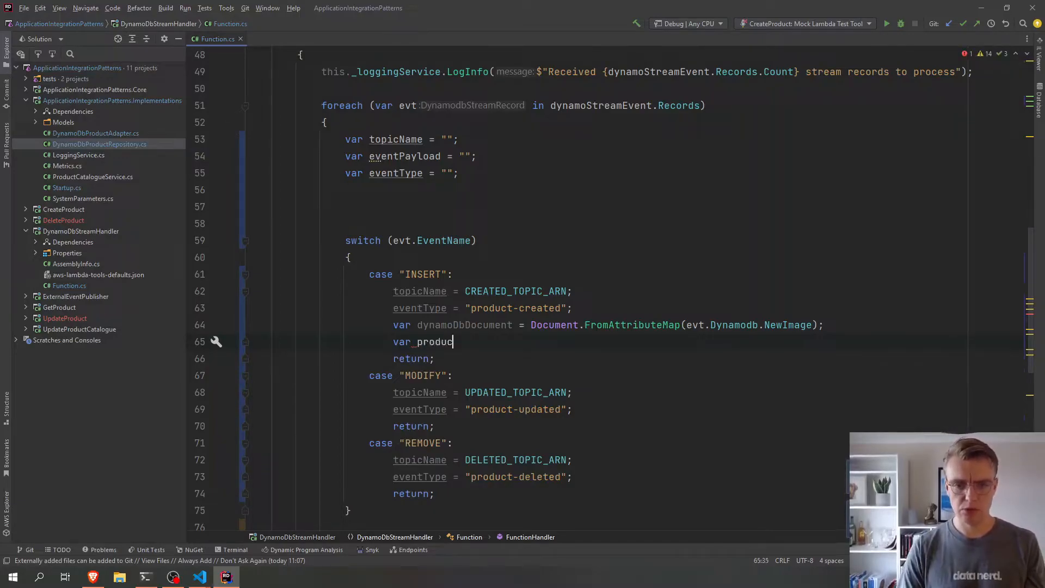
text(DTO =)
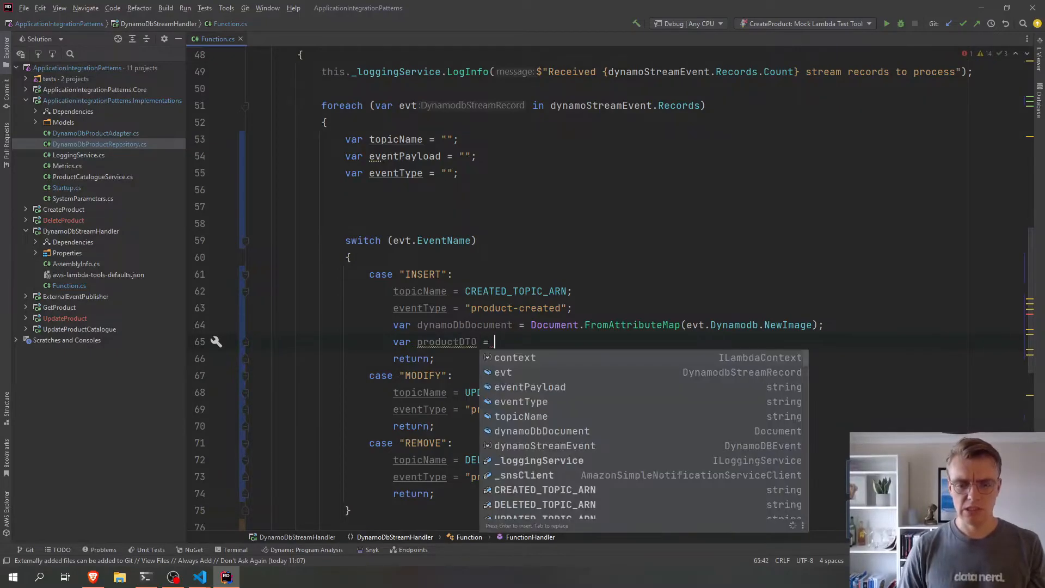
text(DynamoDbProductAdapter.DynamoDbItemToProduct()
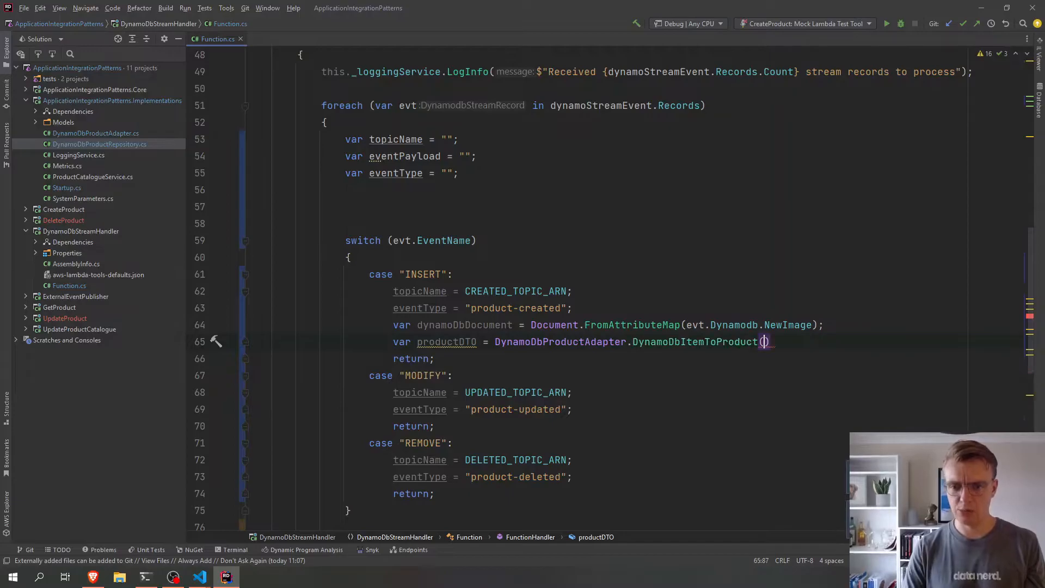
text(dynamoDbDocument)
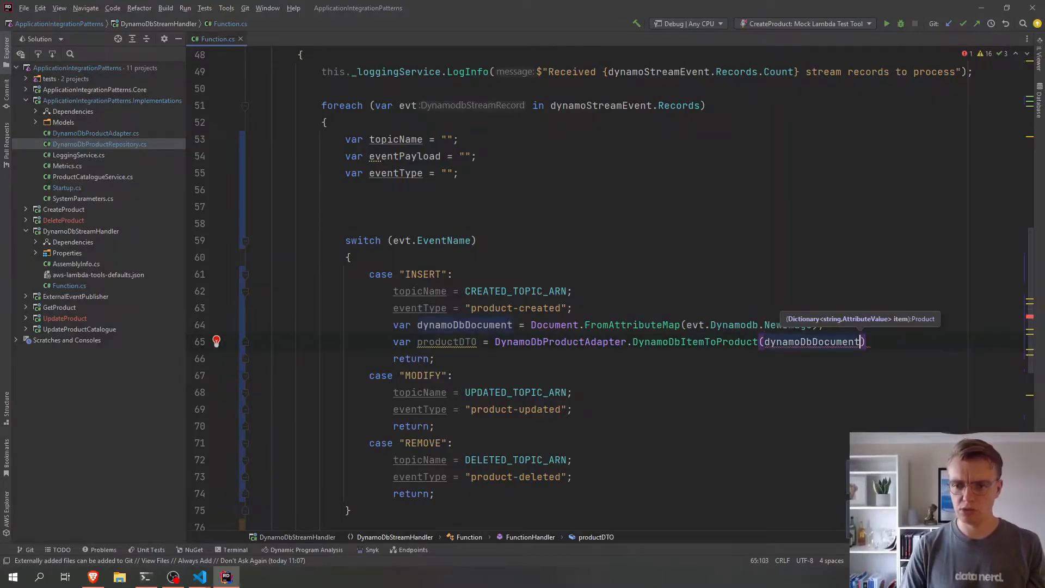
text(;)
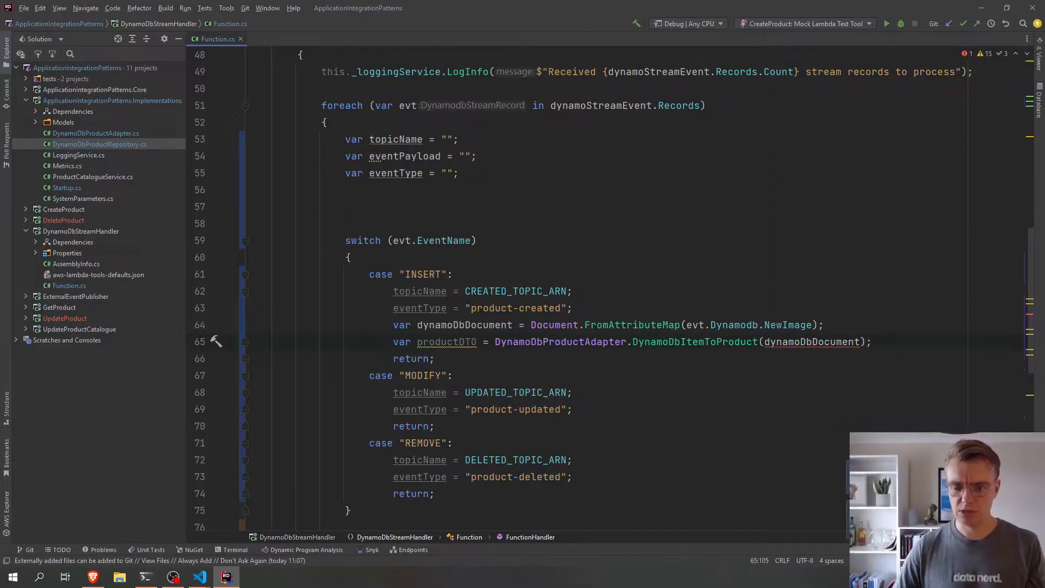
mouse_move(812, 341)
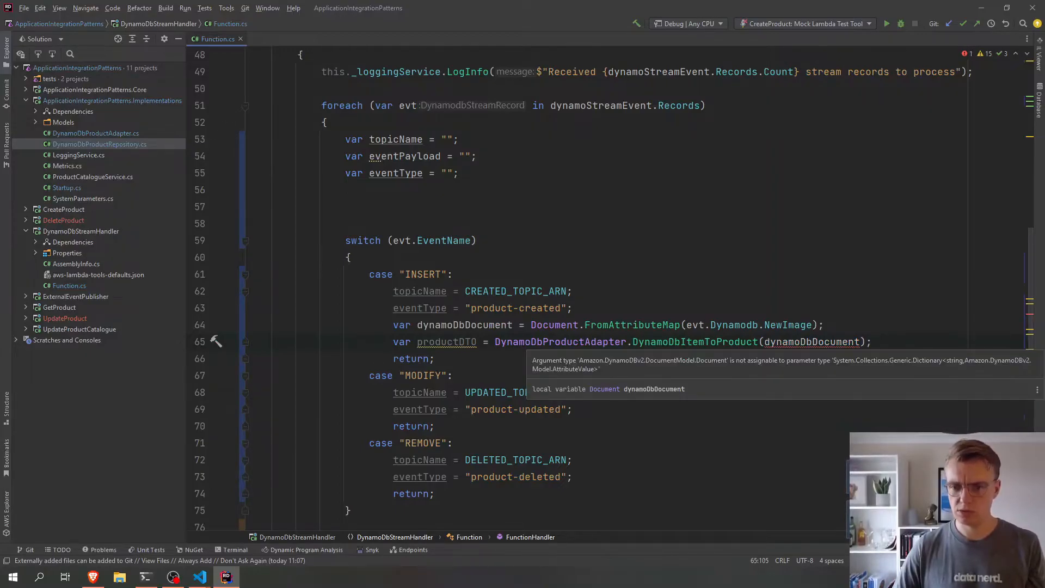
- Pass evt.Dynamodb.NewImage to the conversion and set eventPayload to JsonSerializer.Serialize(productDTO)
click(843, 340)
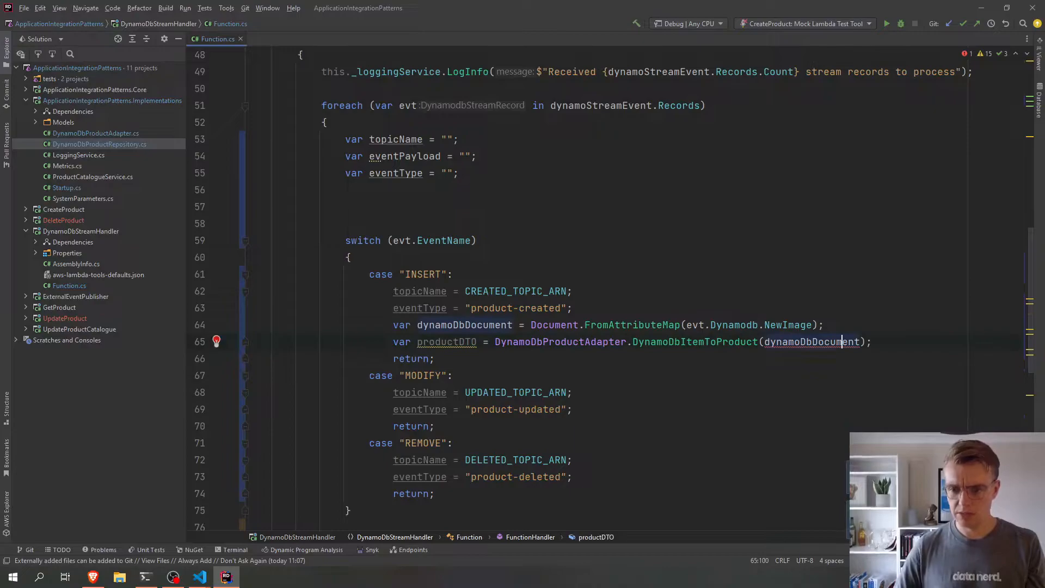
text(.D)
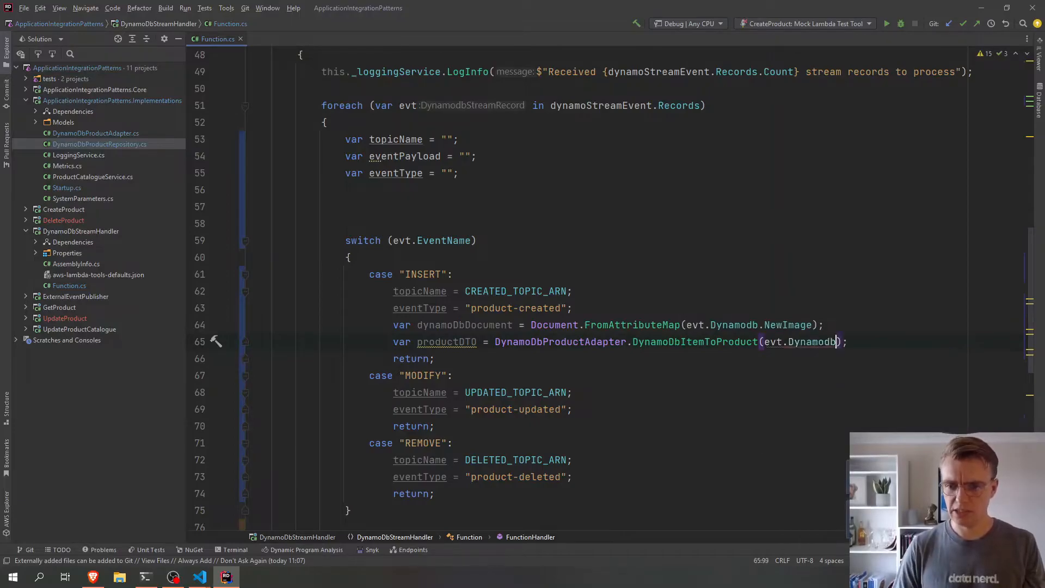
text(NewImag)
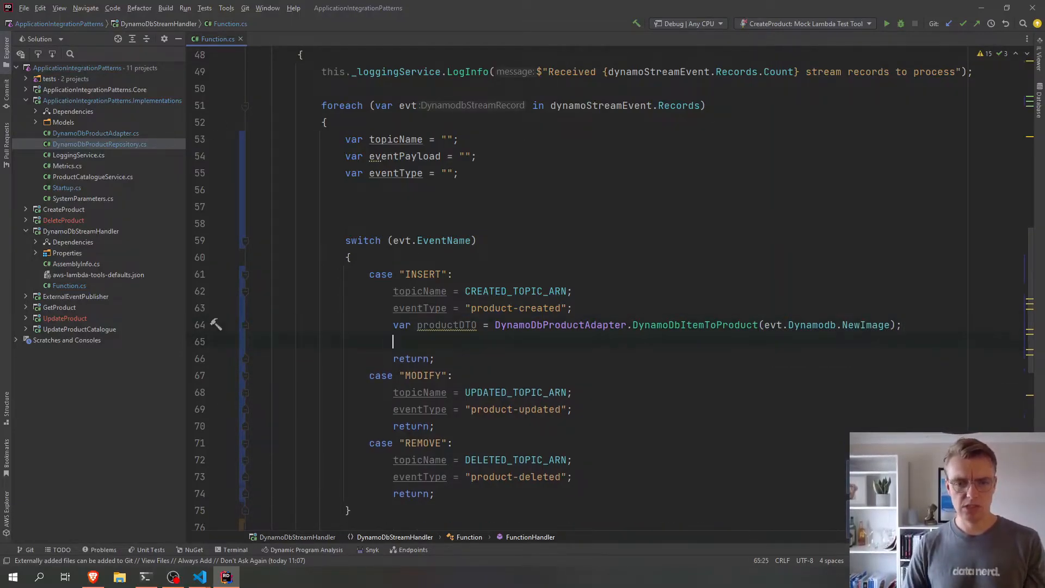
text(eventPayload = JsonSerializer.)
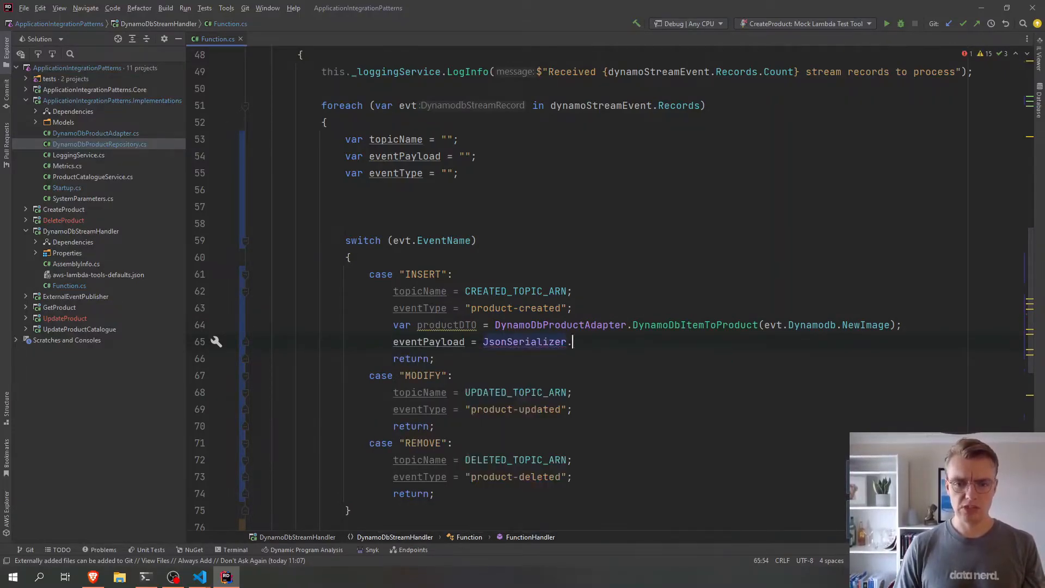
text(Serialize(productDTO);)
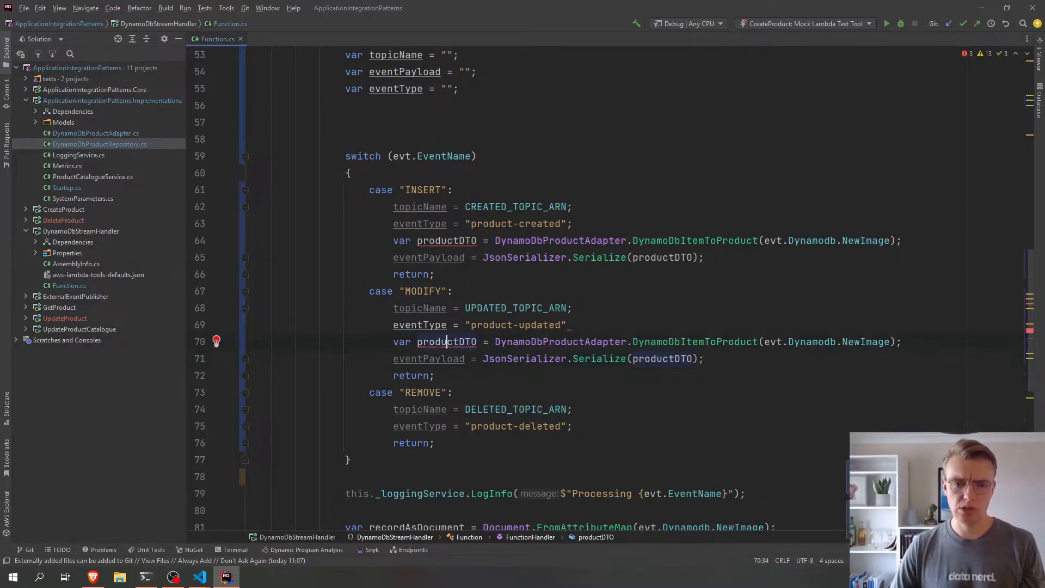
- Rename MODIFY's DTO to updatedProductDTO with topic "product-updated", and REMOVE's to deletedProductDTO from OldImage
text(updatedP)
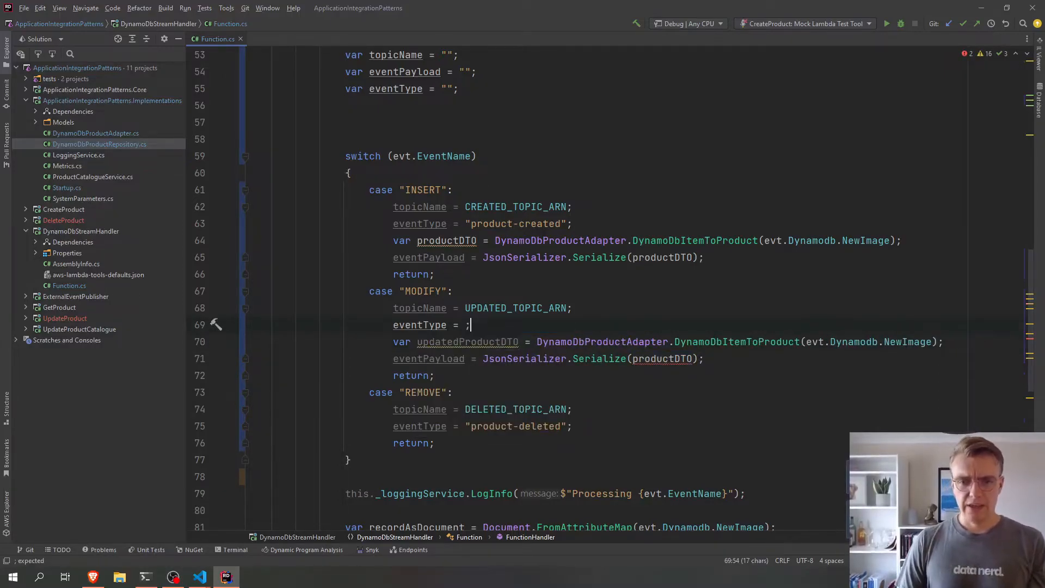
text("product-updated")
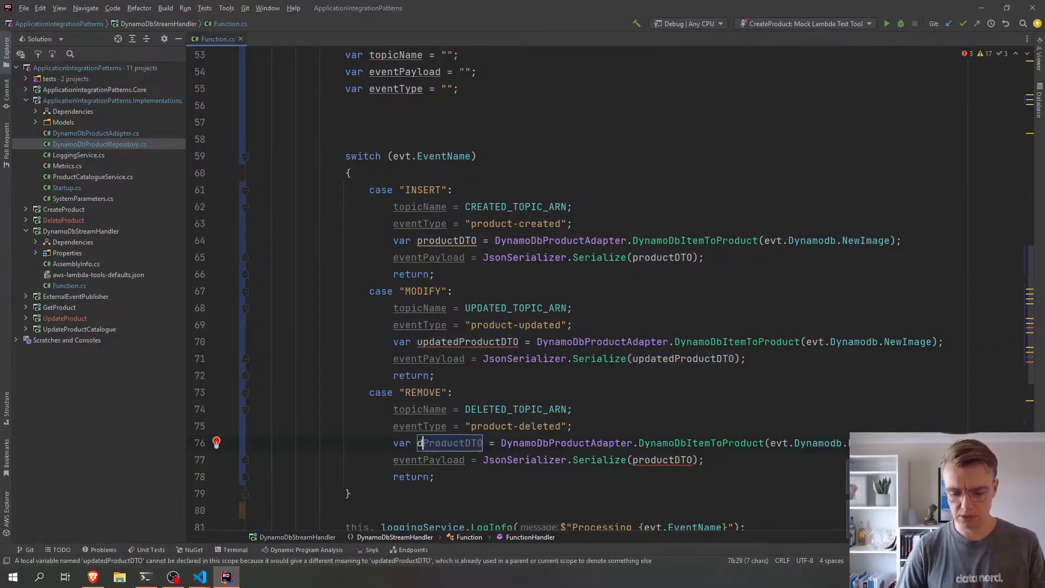
text(eleted)
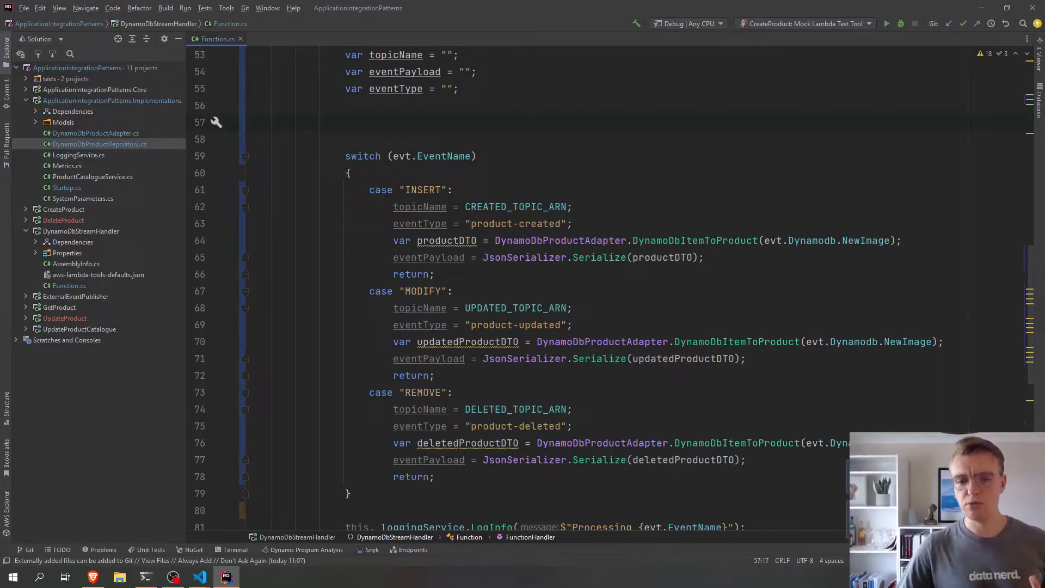
scroll(down, 3)
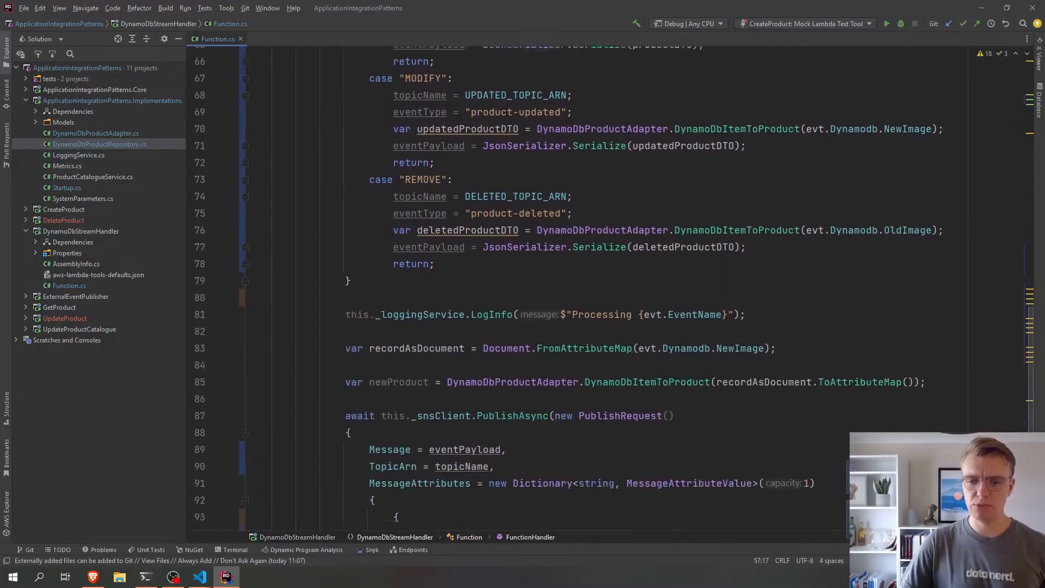
scroll(down, 3)
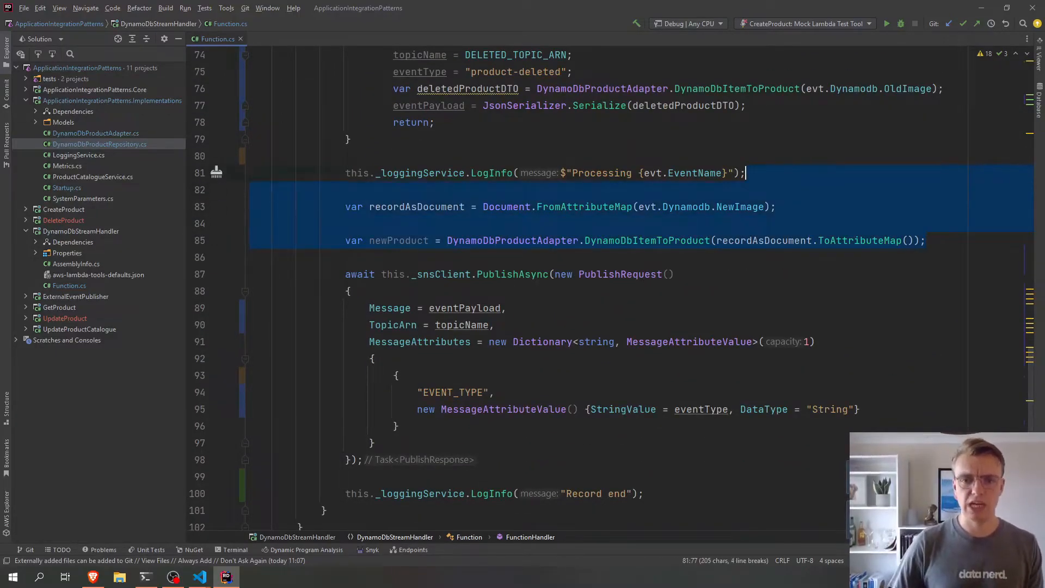
key(Delete)
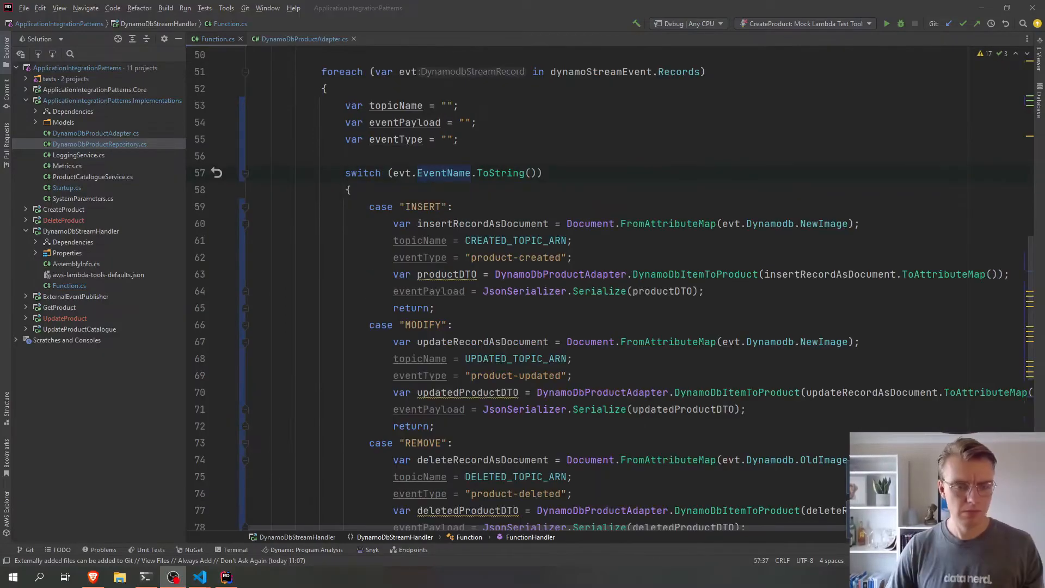
scroll(down, 3)
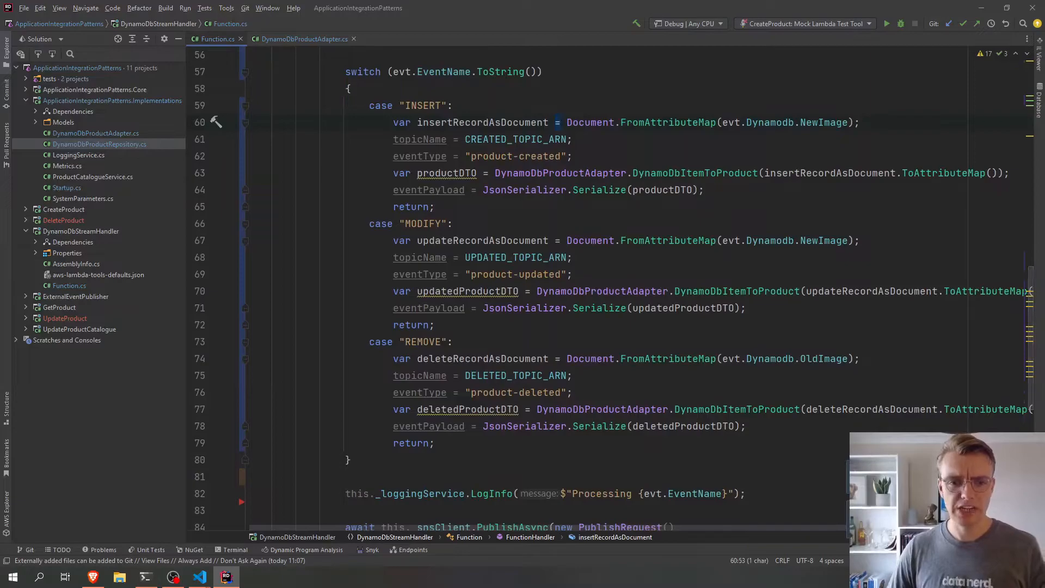
click(432, 206)
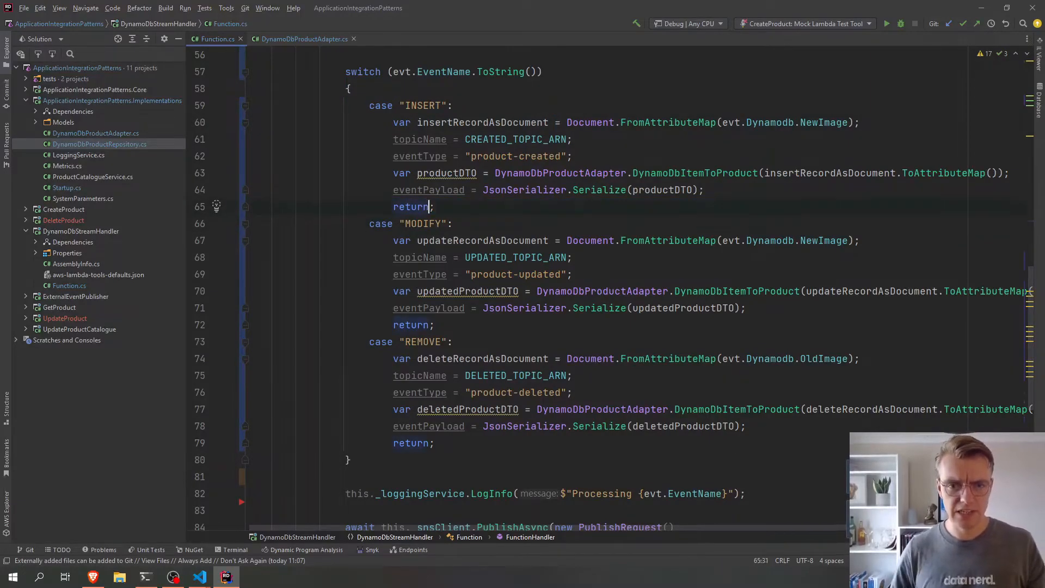
text(break;)
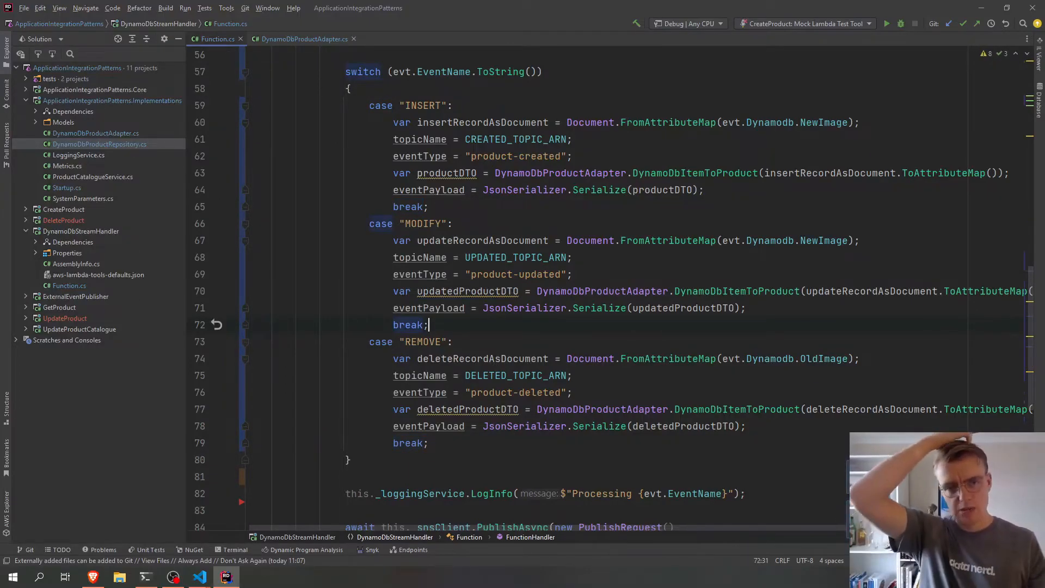
scroll(up, 3)
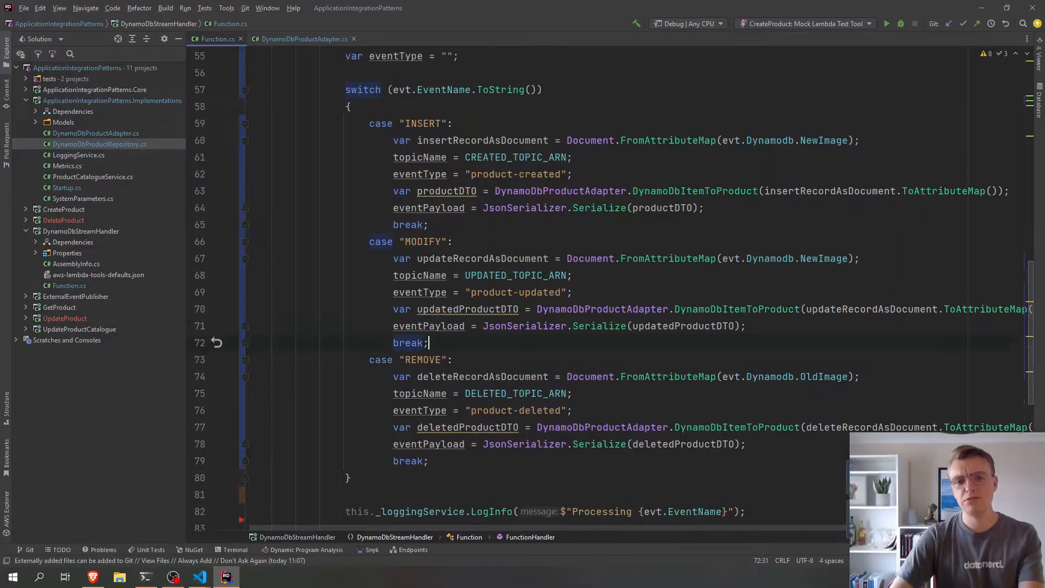
scroll(up, 3)
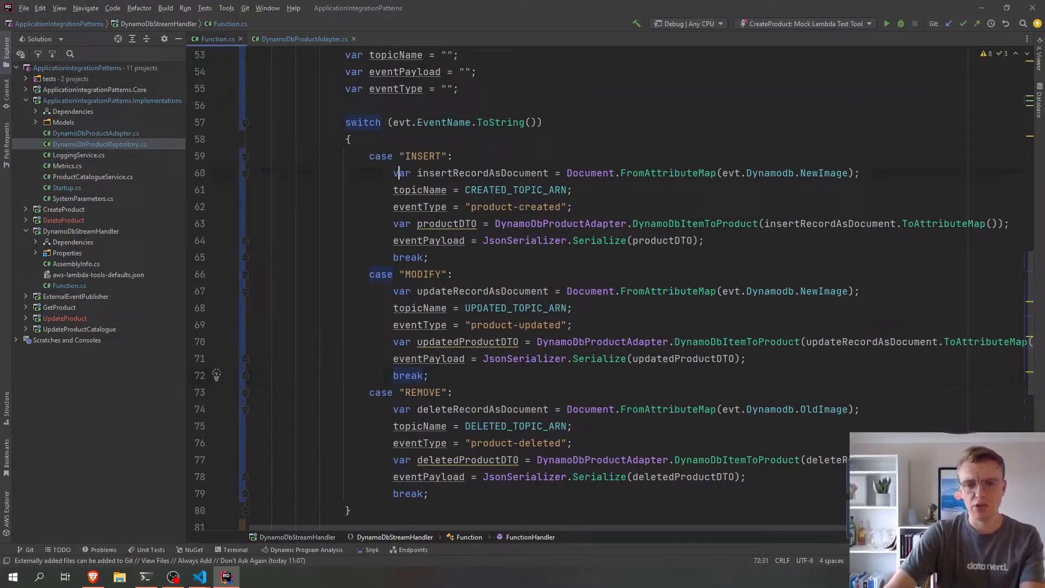
click(513, 207)
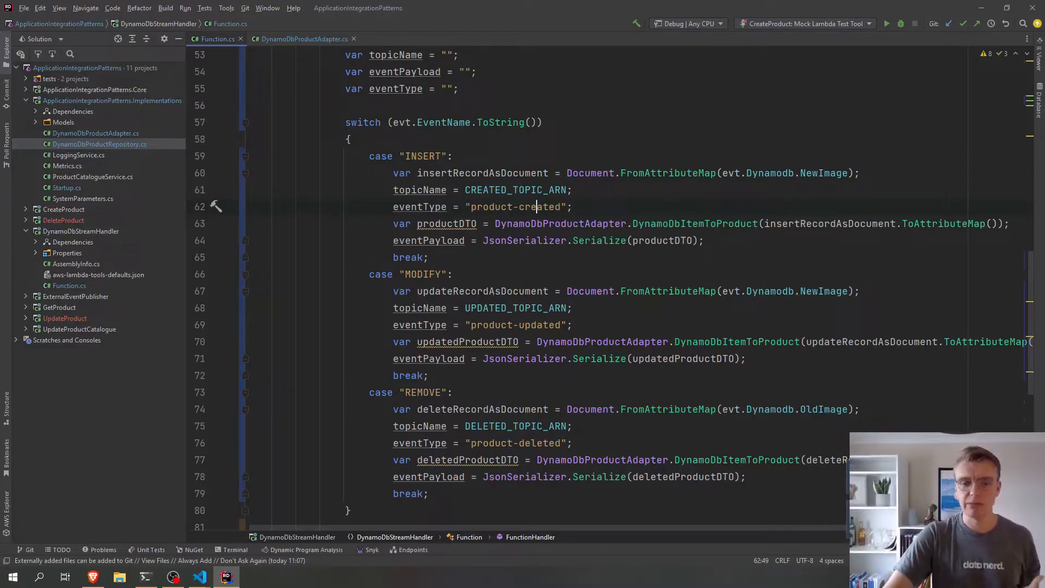
scroll(down, 3)
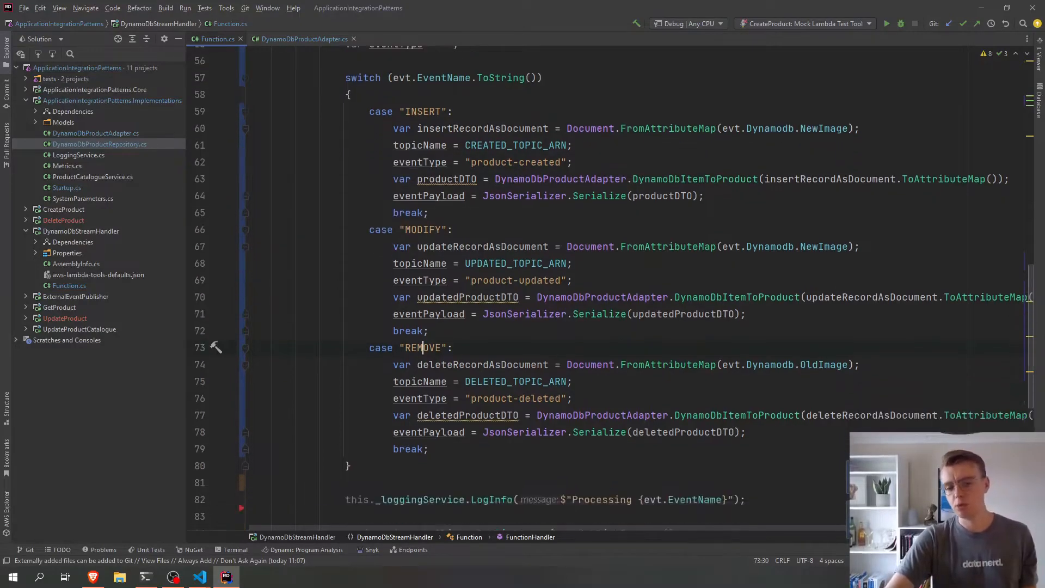
scroll(down, 3)
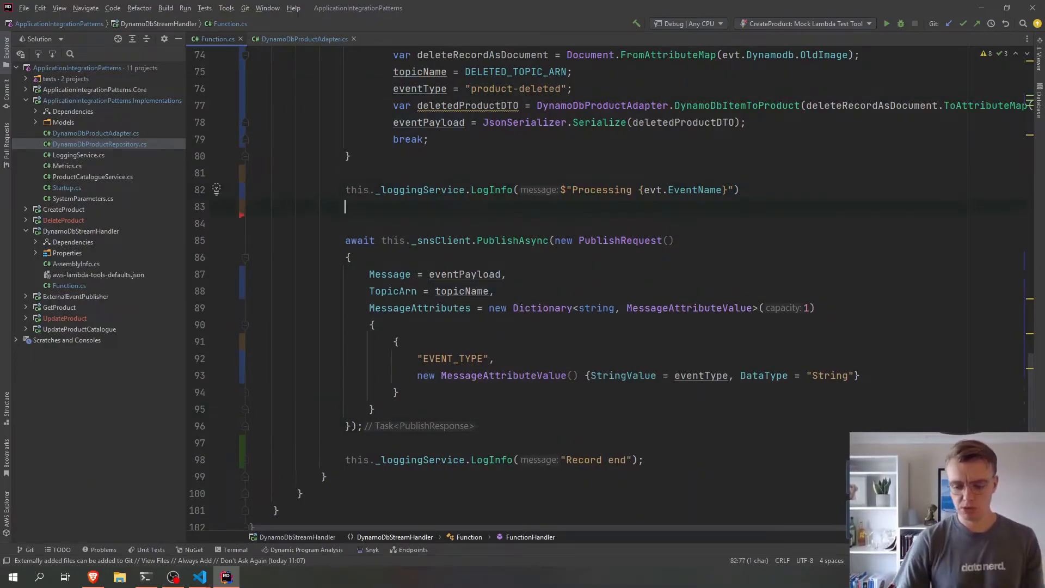
- Terminate the LogInfo call and start an if (string.IsNullOrEmpty(topicName)) guard
text(ifn)
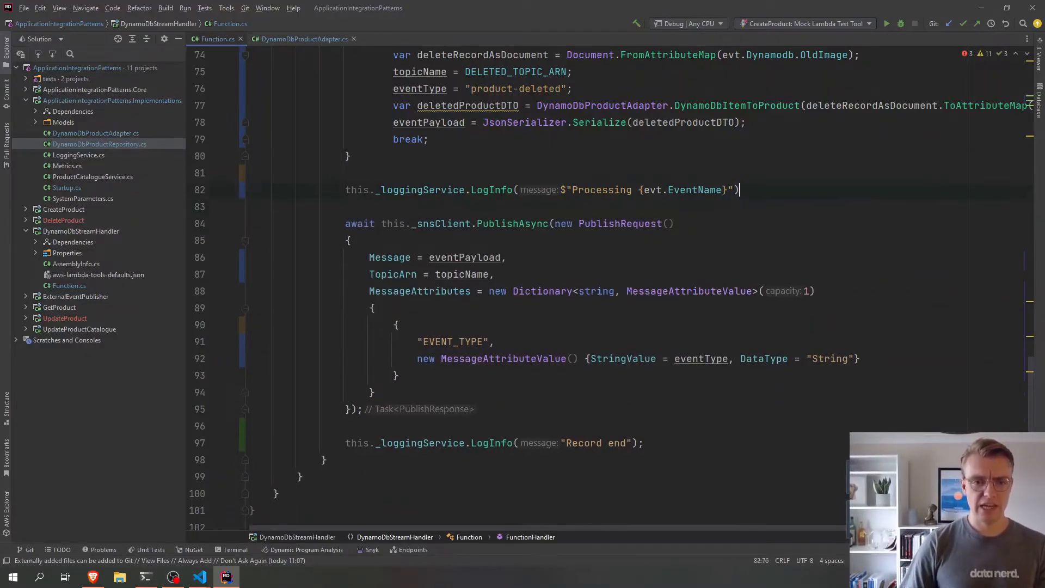
text(;)
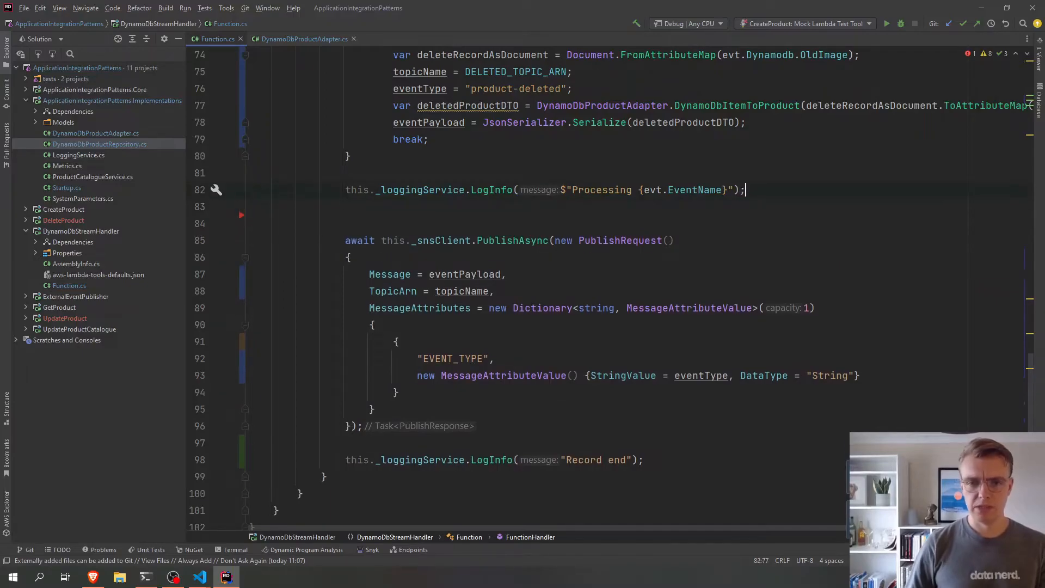
text(if ()
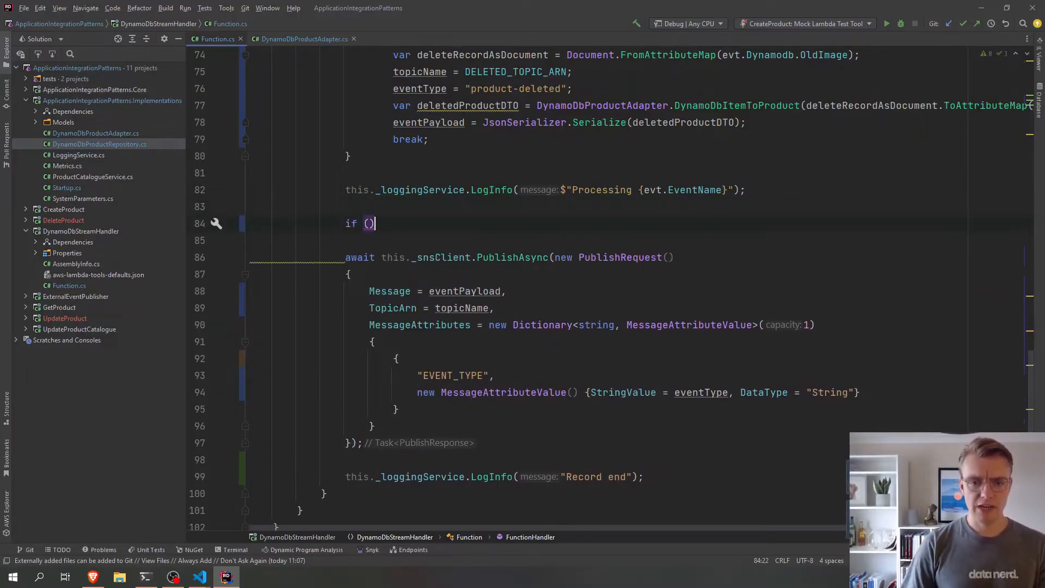
text(strin)
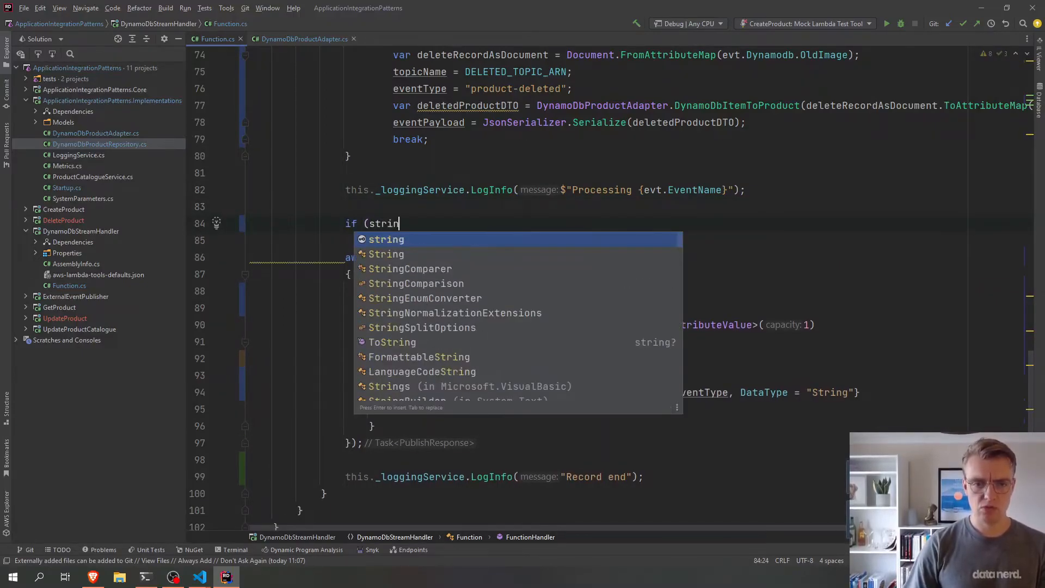
text(g.IsNullOrEmpty(topicName)
text({)
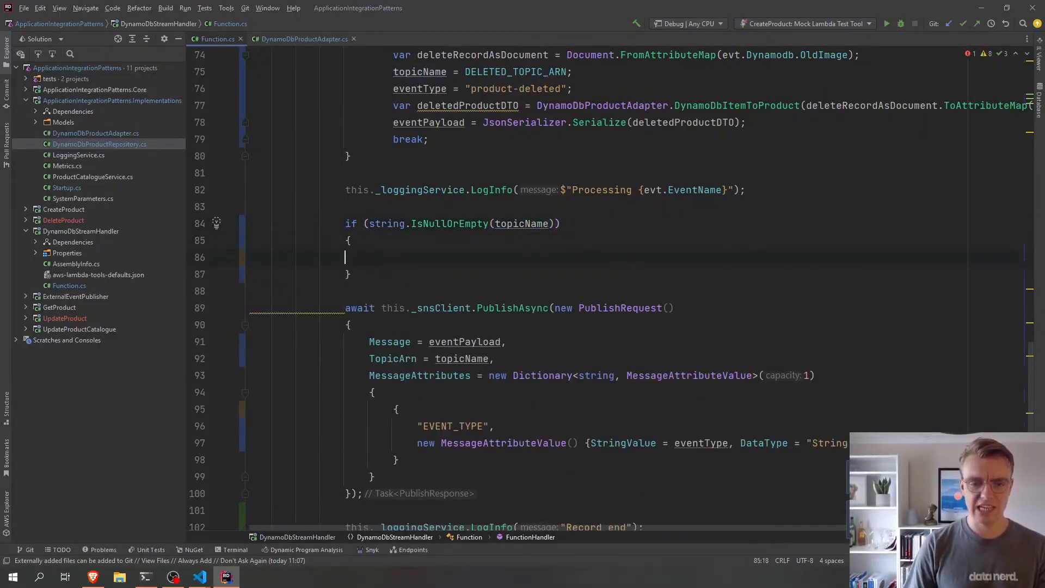
- Inside the guard, log the warning "Invalid event type" via _loggingService and return early
text(this.)
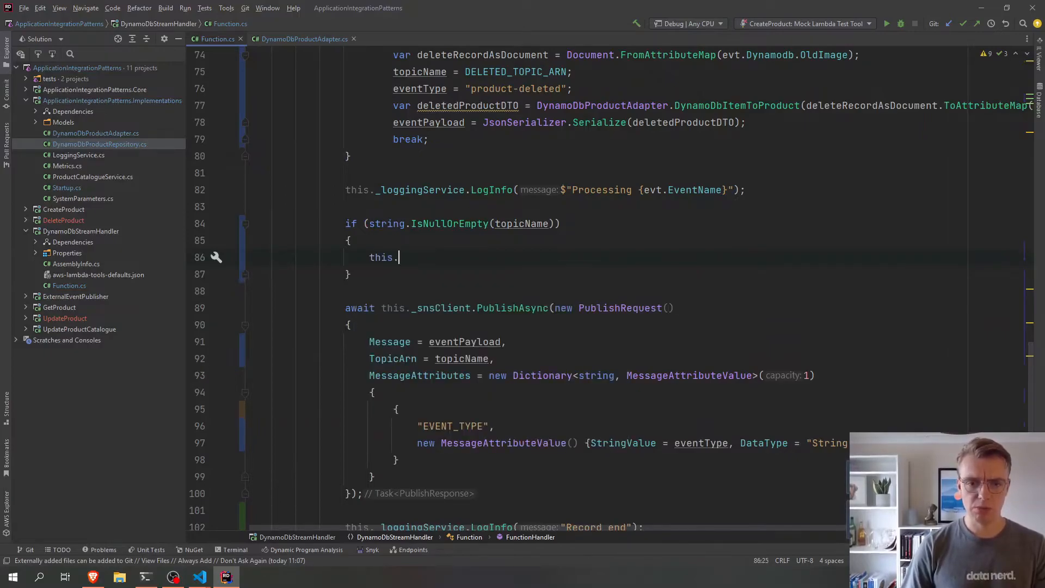
text(_loggingService.LogWarning("");)
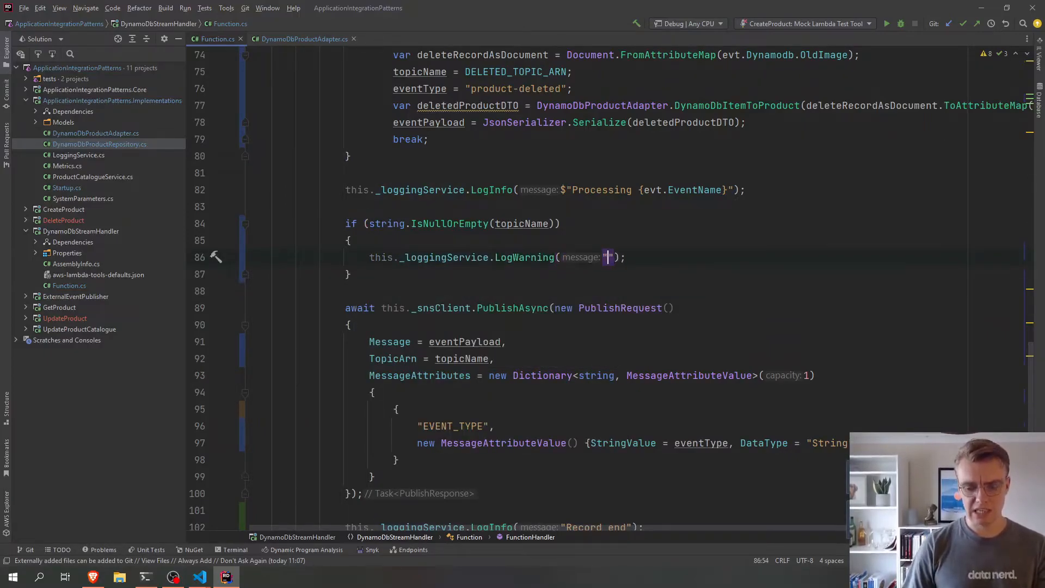
text(Invalid)
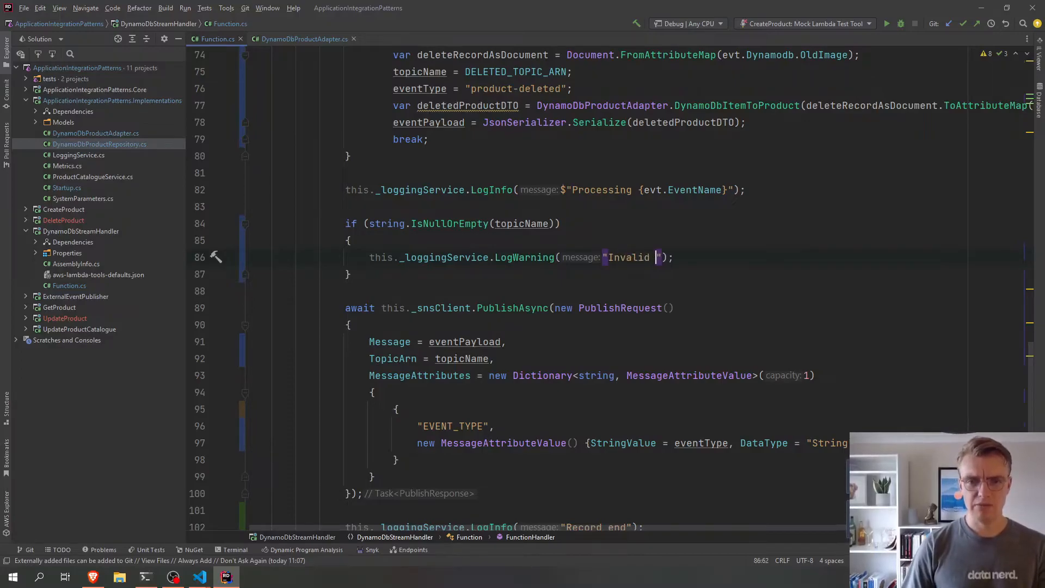
text(event type)
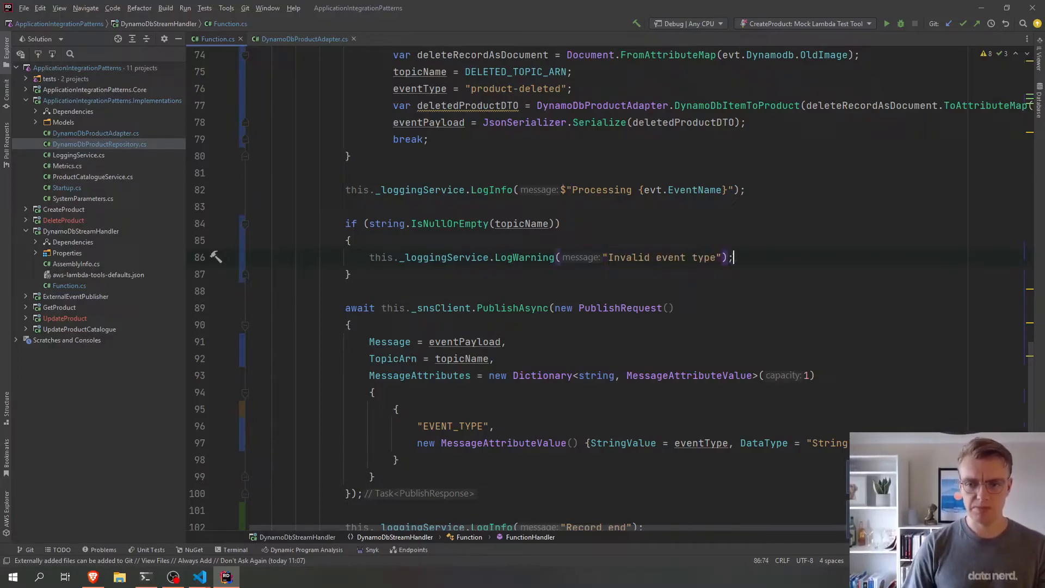
text(return;)
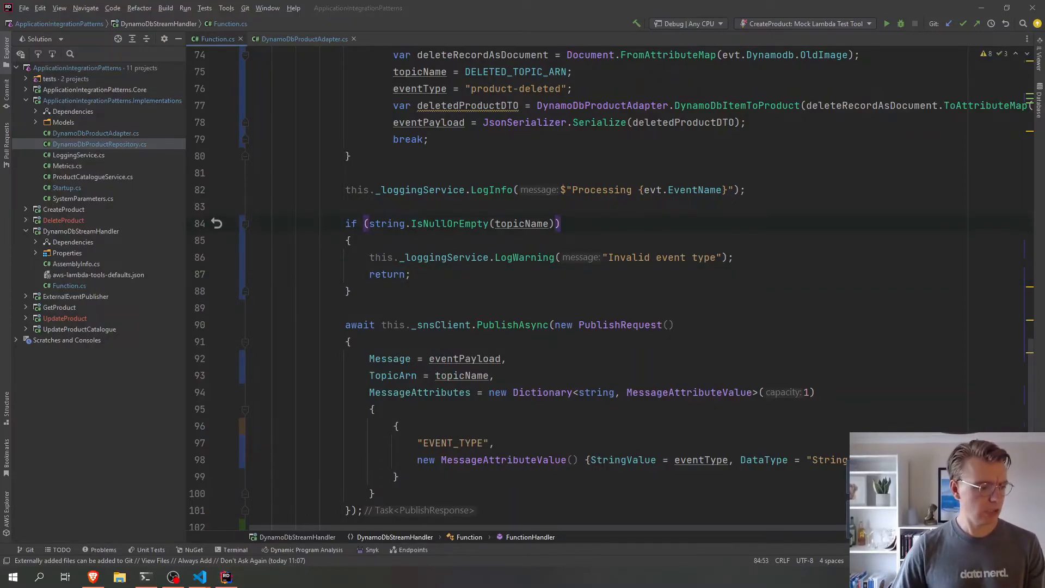
click(198, 576)
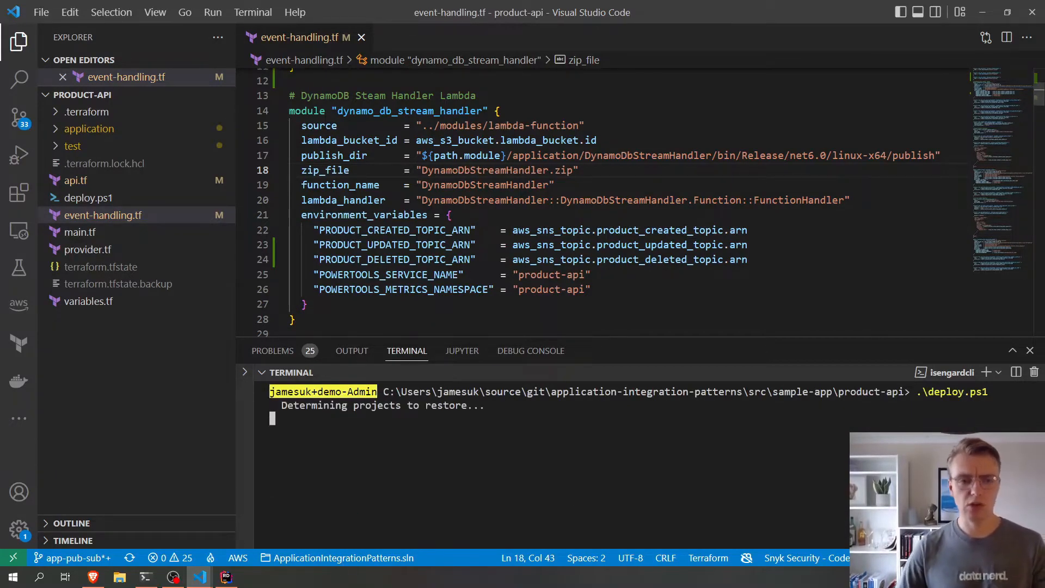
- Review deploy.ps1's test, publish and terraform apply steps while the deployment completes with 8 changed
click(87, 197)
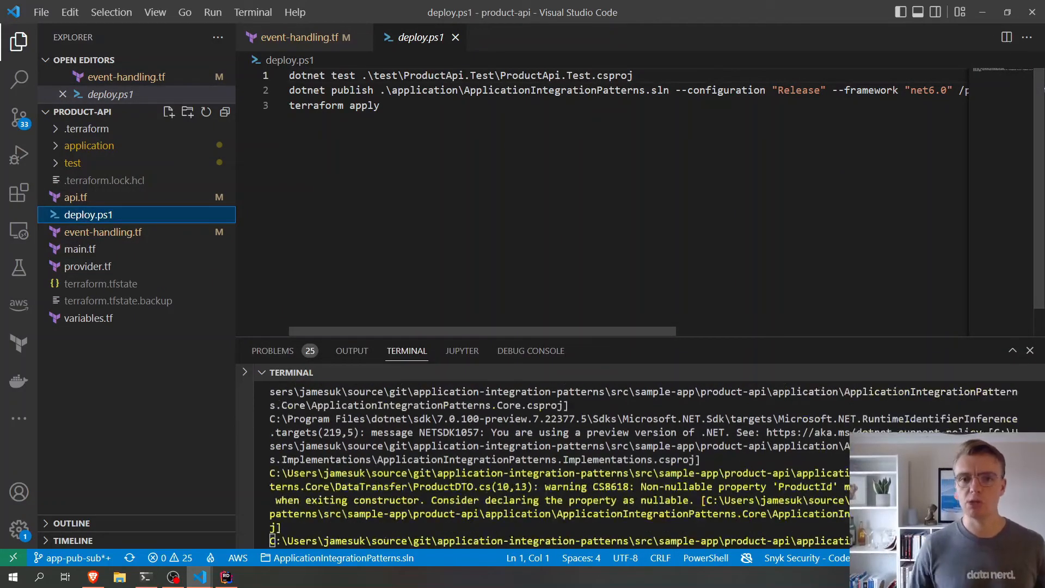
scroll(down, 3)
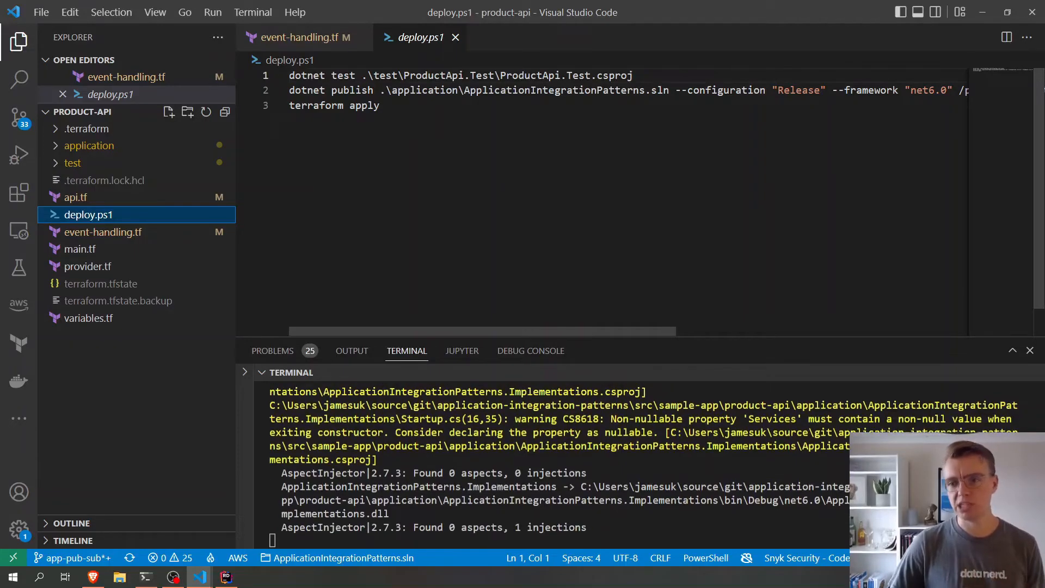
click(380, 106)
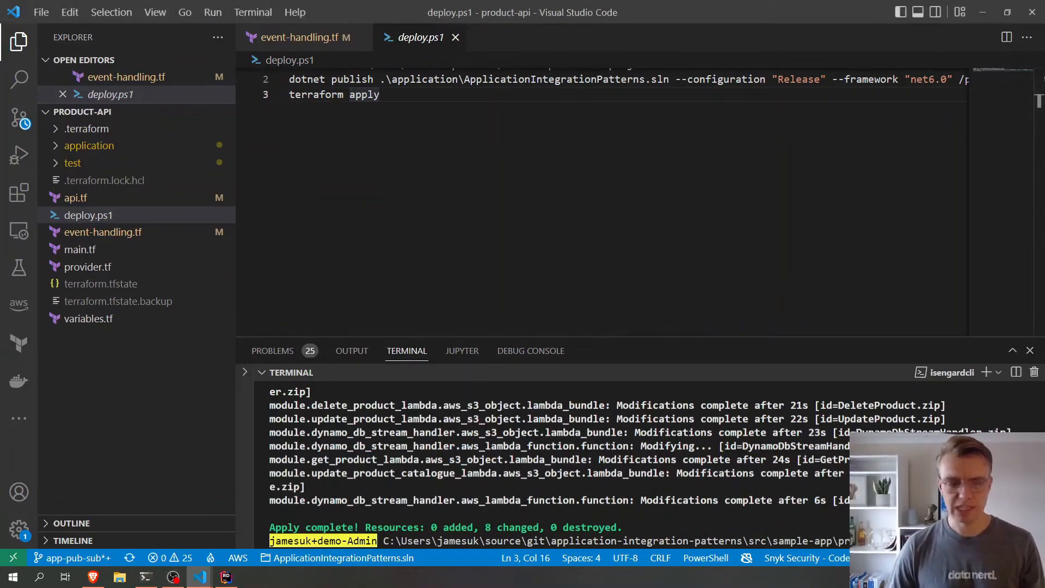
click(145, 577)
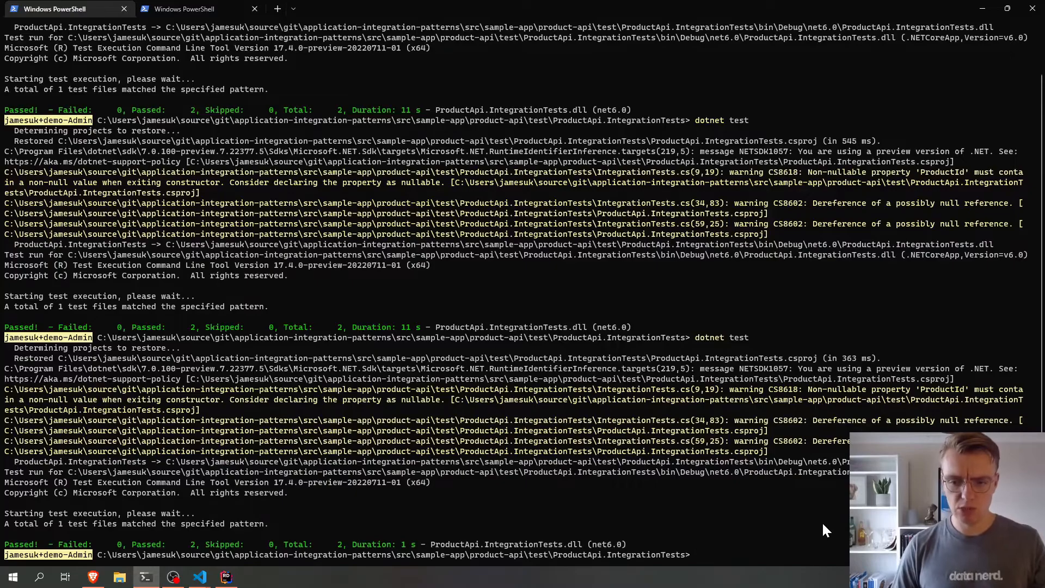
- Run dotnet test in the integration tests folder to produce fresh product events
text(dotnet test)
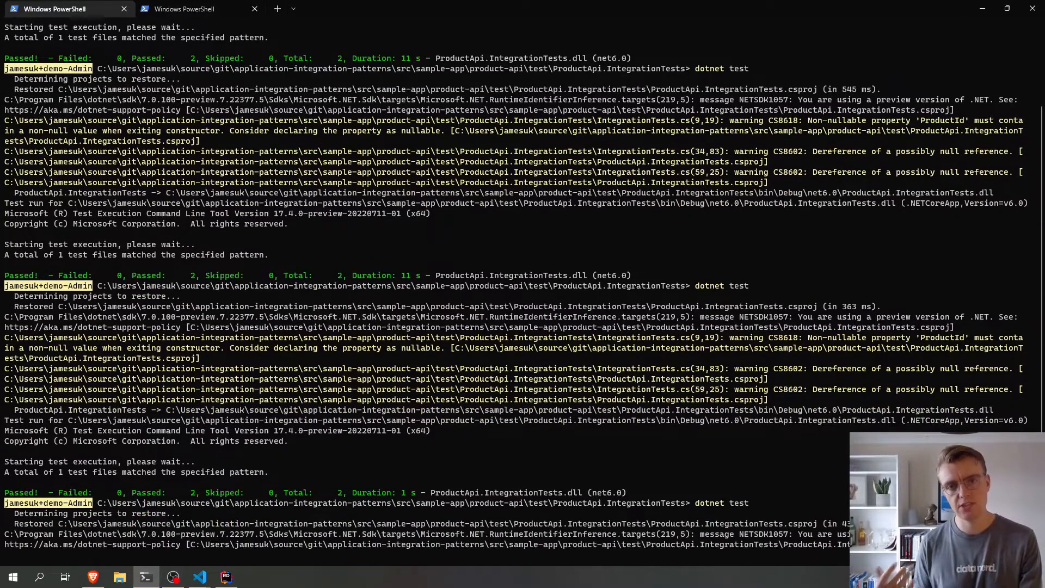
scroll(down, 3)
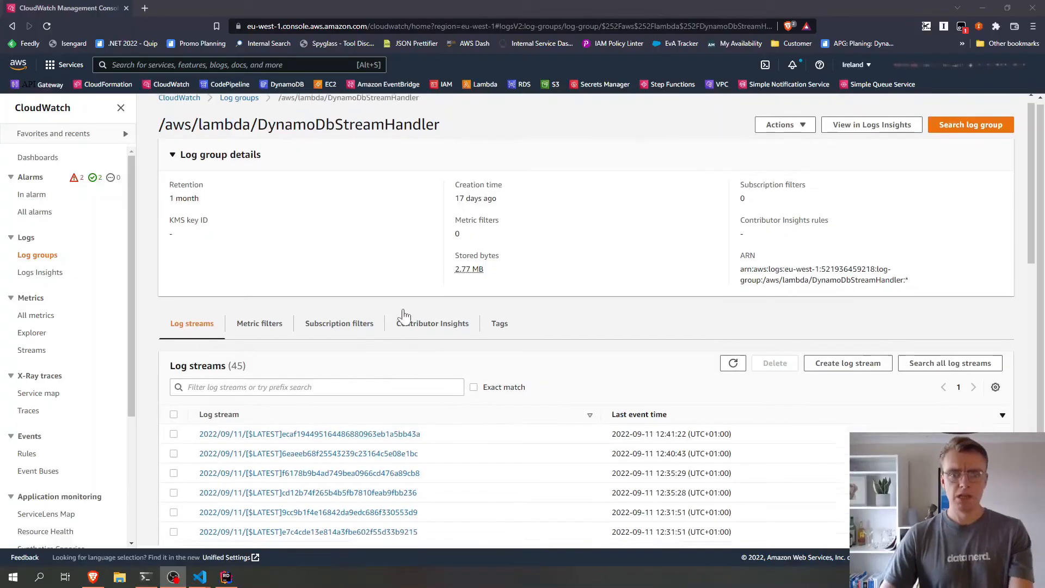
- Expand the newest log stream's entries publishing to product-created, product-updated and product-deleted topics
scroll(up, 3)
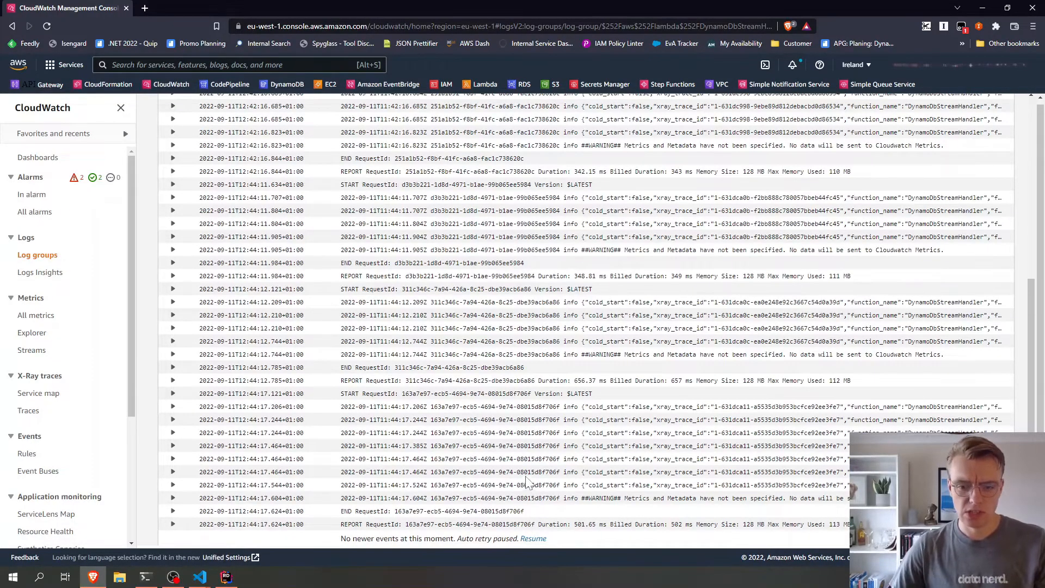
click(171, 328)
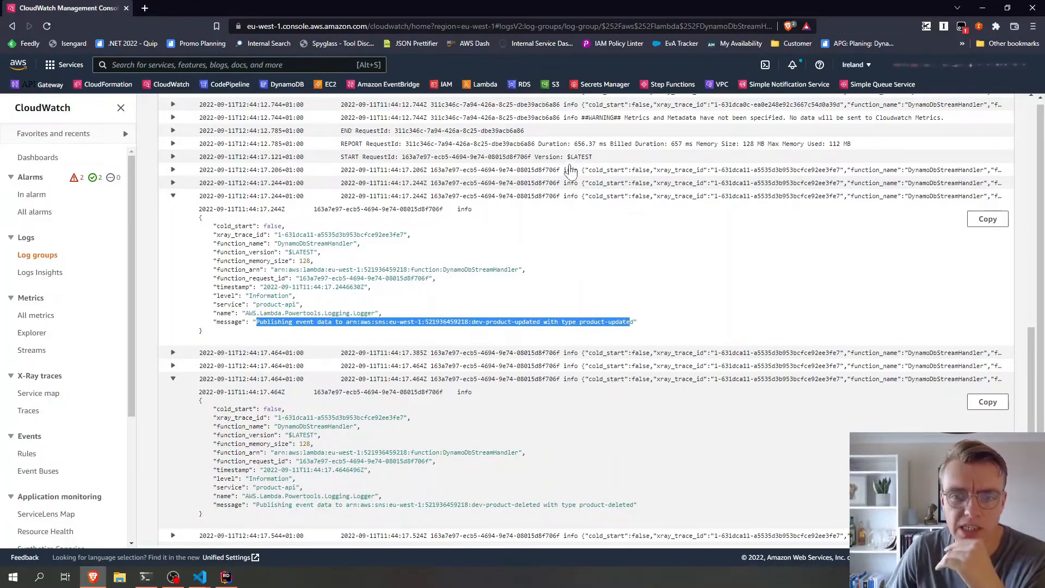
scroll(up, 3)
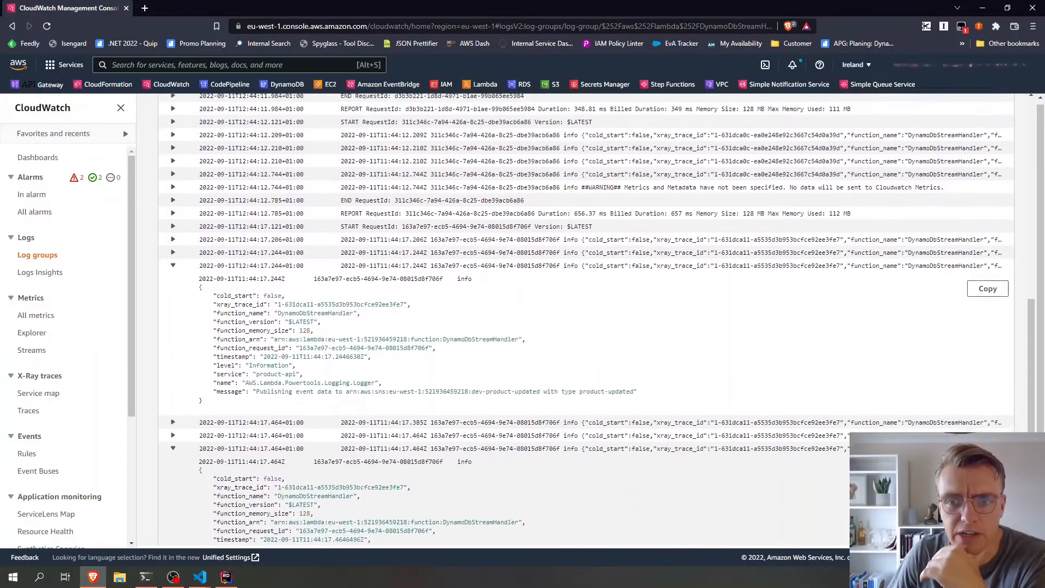
click(172, 167)
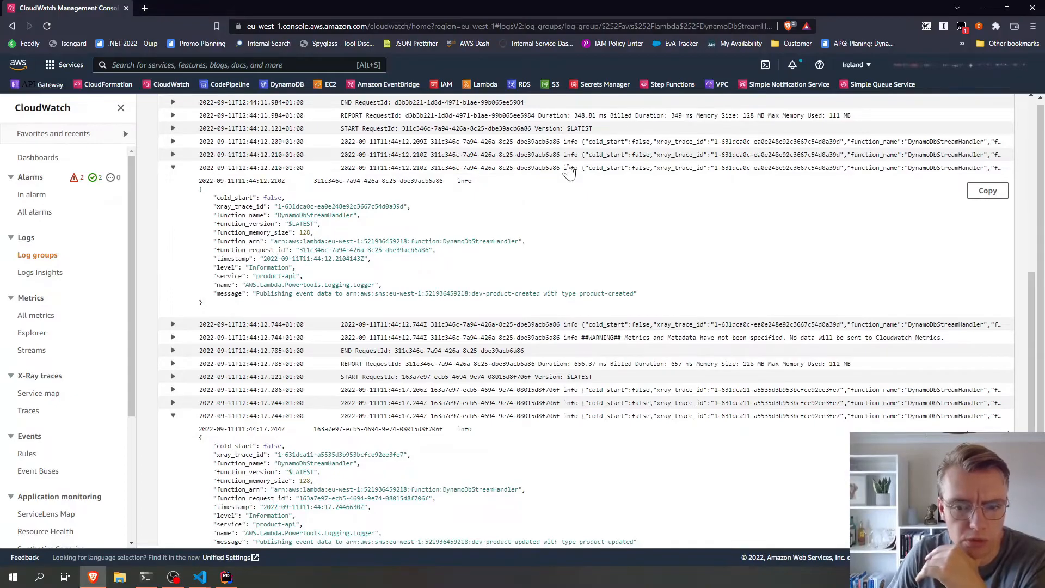
mouse_move(546, 277)
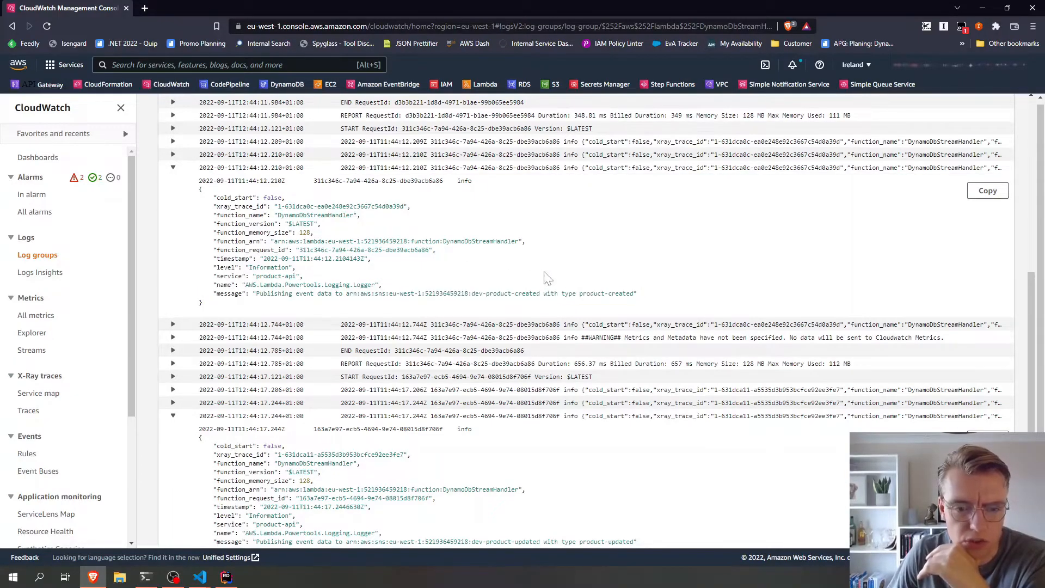